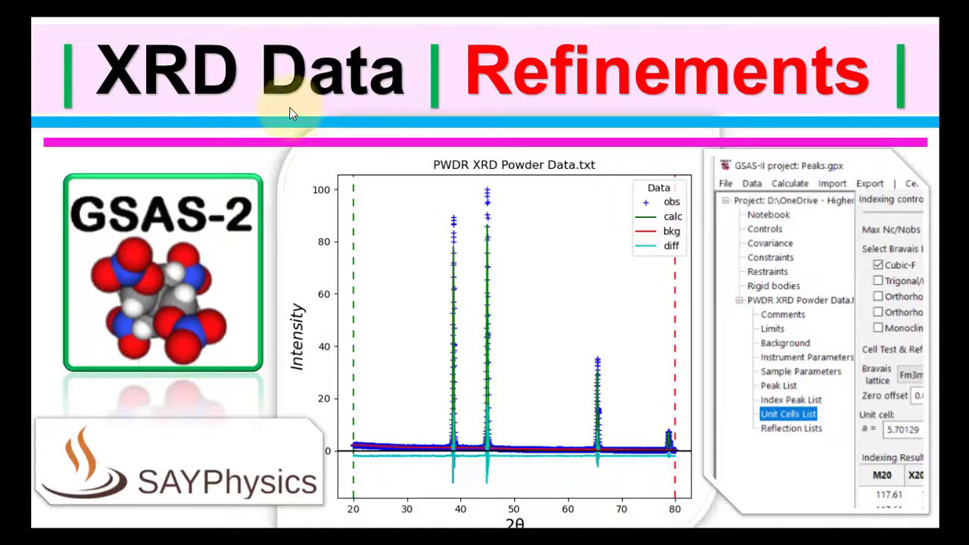
{"action": "mouse_move", "coordinate": [548, 123]}
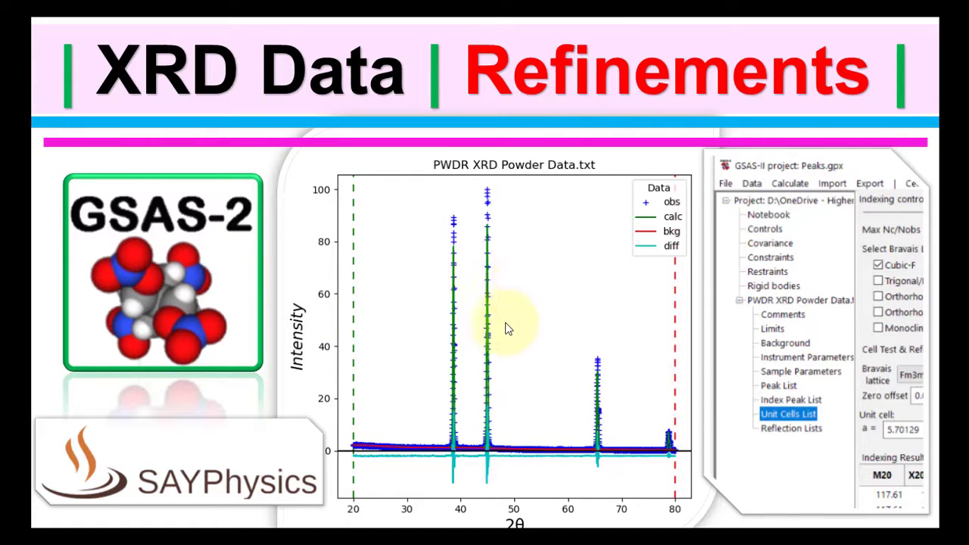
{"action": "mouse_move", "coordinate": [729, 336]}
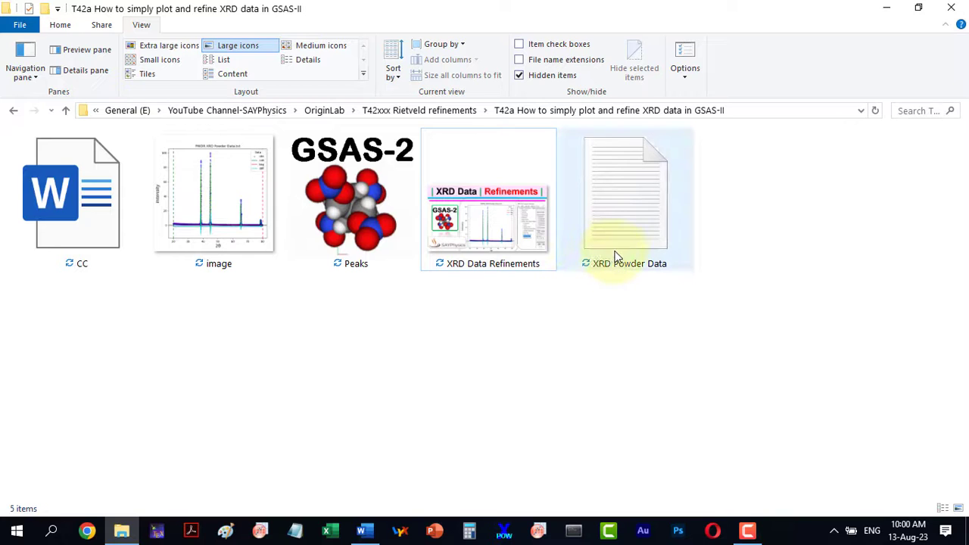
{"action": "mouse_move", "coordinate": [636, 227]}
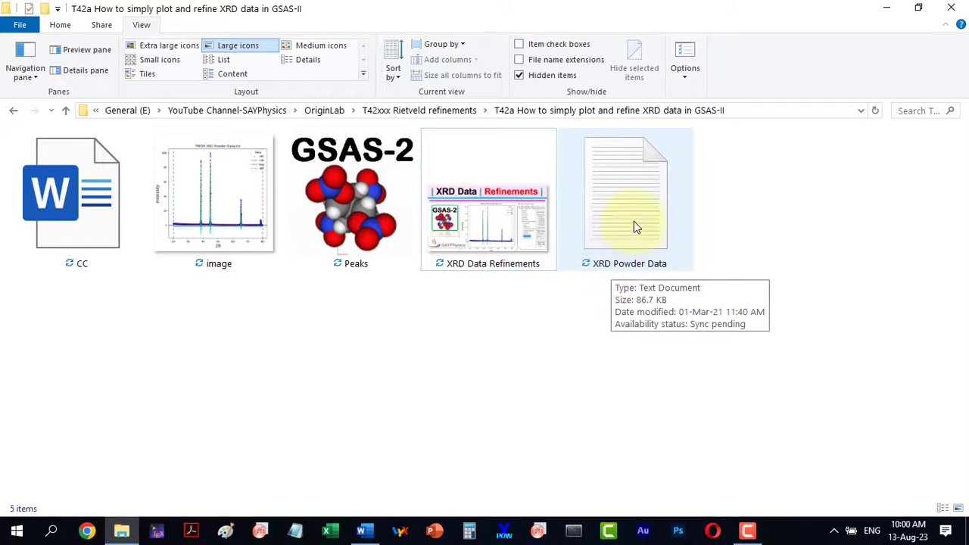
{"action": "mouse_move", "coordinate": [619, 218]}
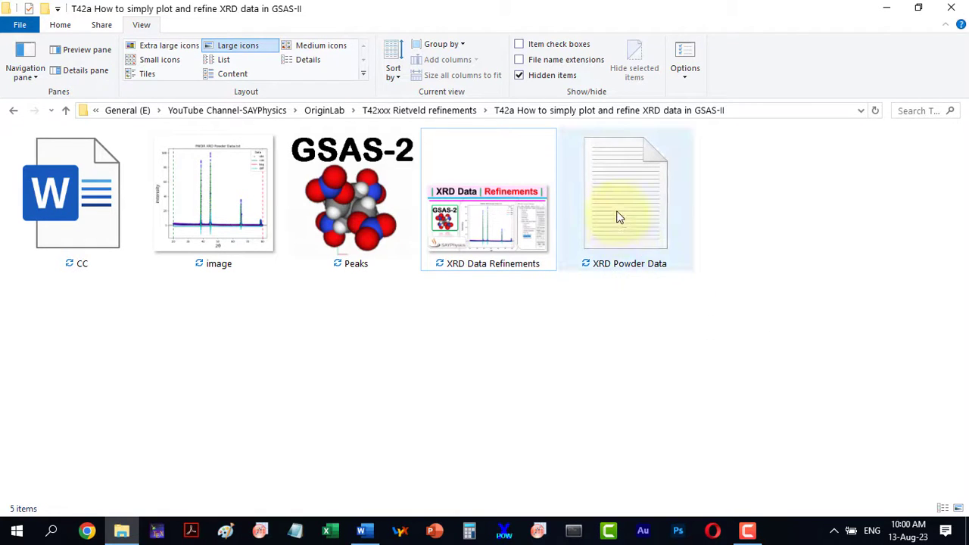
- View the XRD Powder Data text file's angle and intensity columns down to 80°
{"action": "double_click", "coordinate": [625, 194]}
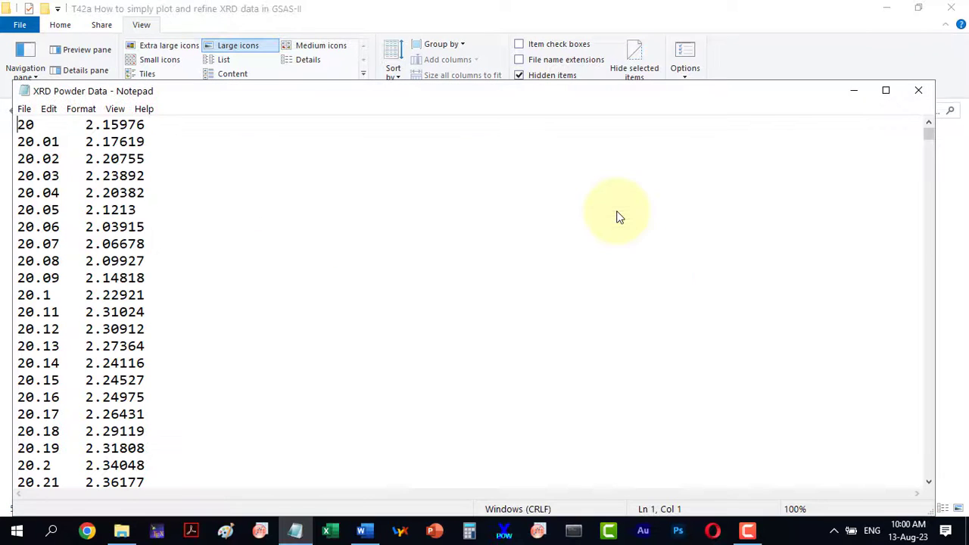
{"action": "mouse_move", "coordinate": [881, 133]}
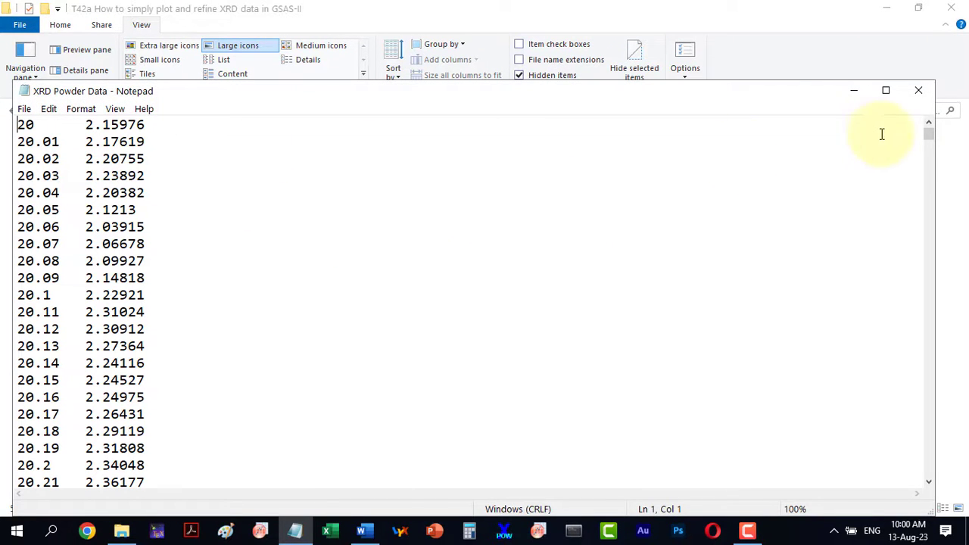
{"action": "scroll", "scroll_direction": "down", "scroll_amount": 3}
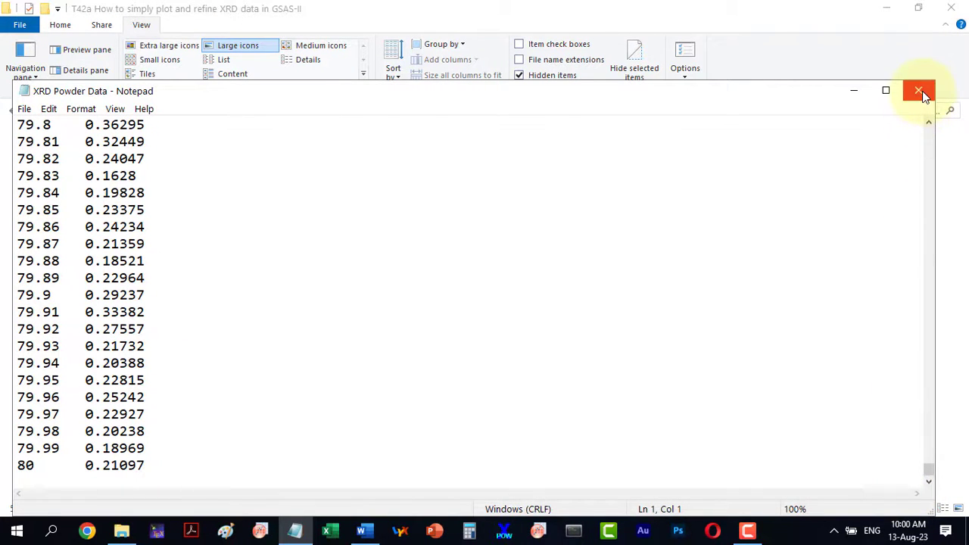
- Close the data file and launch GSAS-II from the desktop shortcut
{"action": "left_click", "coordinate": [917, 91]}
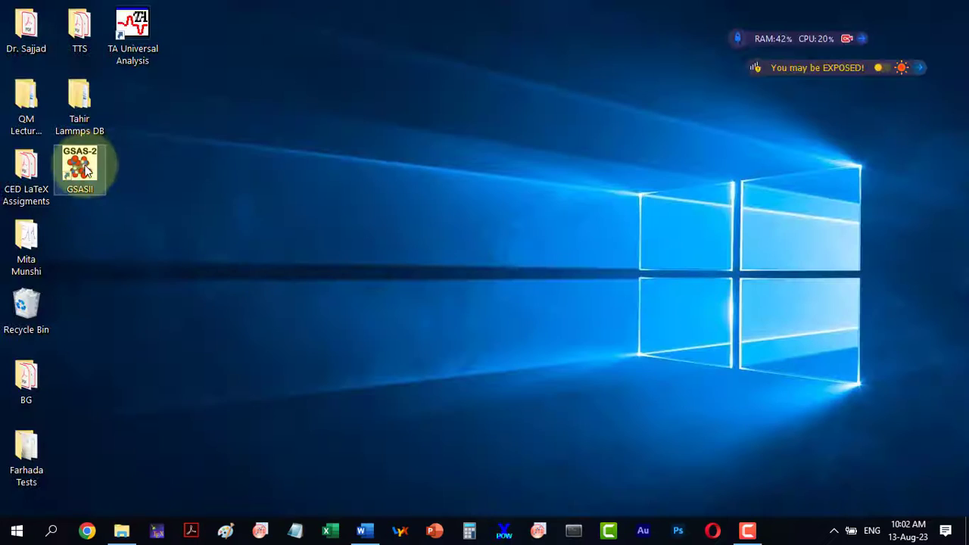
{"action": "double_click", "coordinate": [79, 170]}
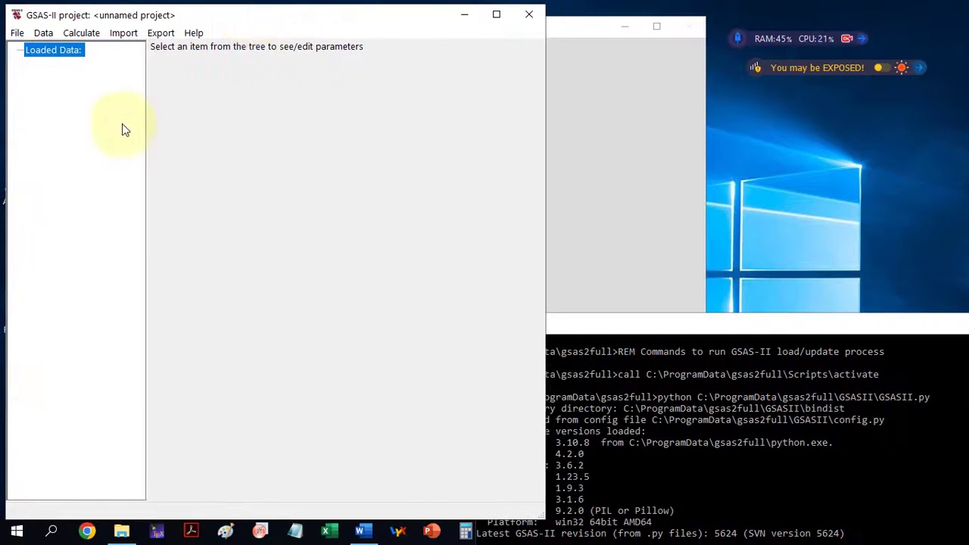
{"action": "mouse_move", "coordinate": [227, 124]}
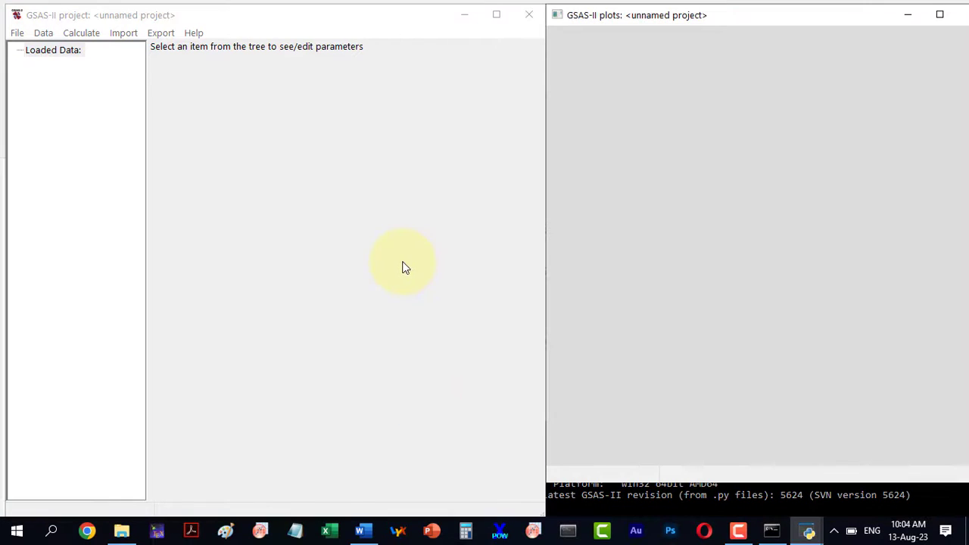
{"action": "mouse_move", "coordinate": [251, 81]}
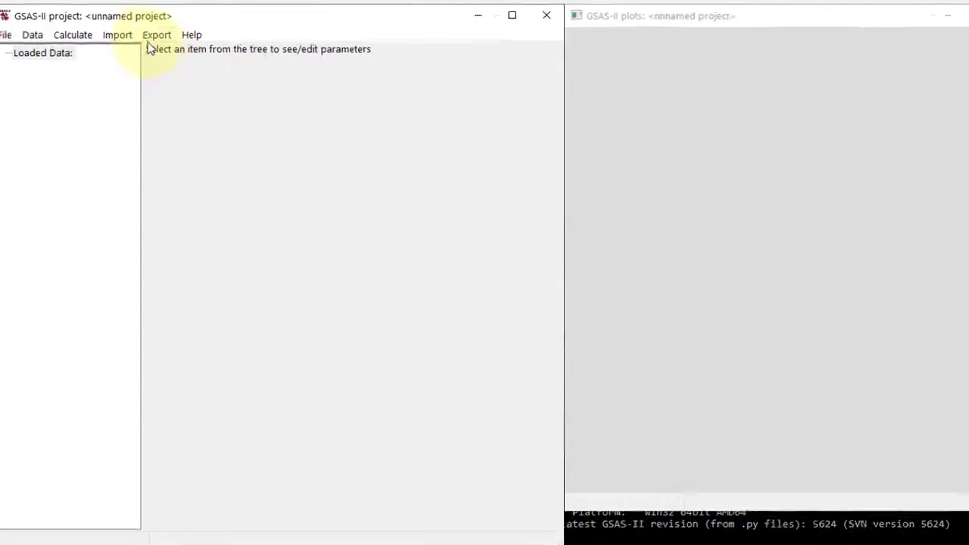
- Import XRD Powder Data.txt as powder data with guessed format, skipping an instrument parameter file
{"action": "left_click", "coordinate": [117, 35]}
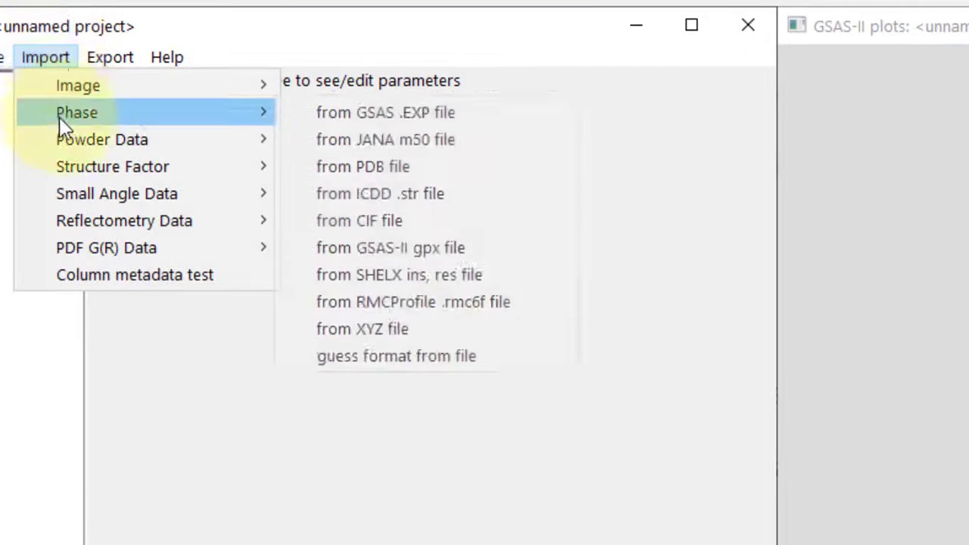
{"action": "mouse_move", "coordinate": [103, 139]}
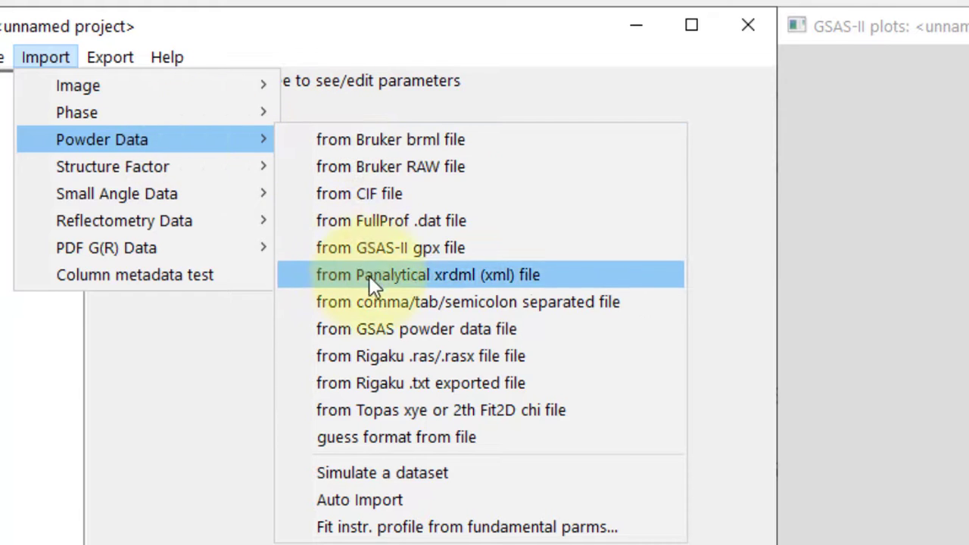
{"action": "mouse_move", "coordinate": [371, 301]}
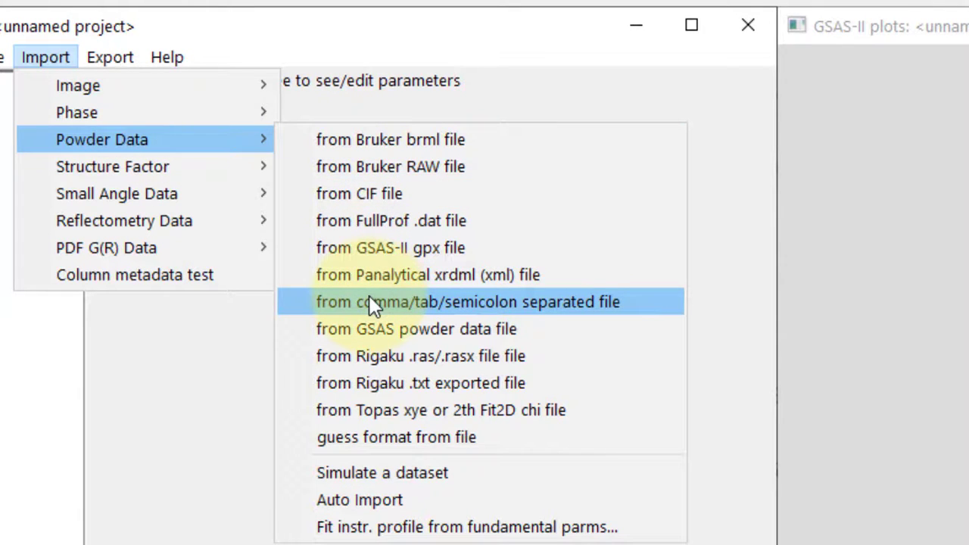
{"action": "mouse_move", "coordinate": [379, 436]}
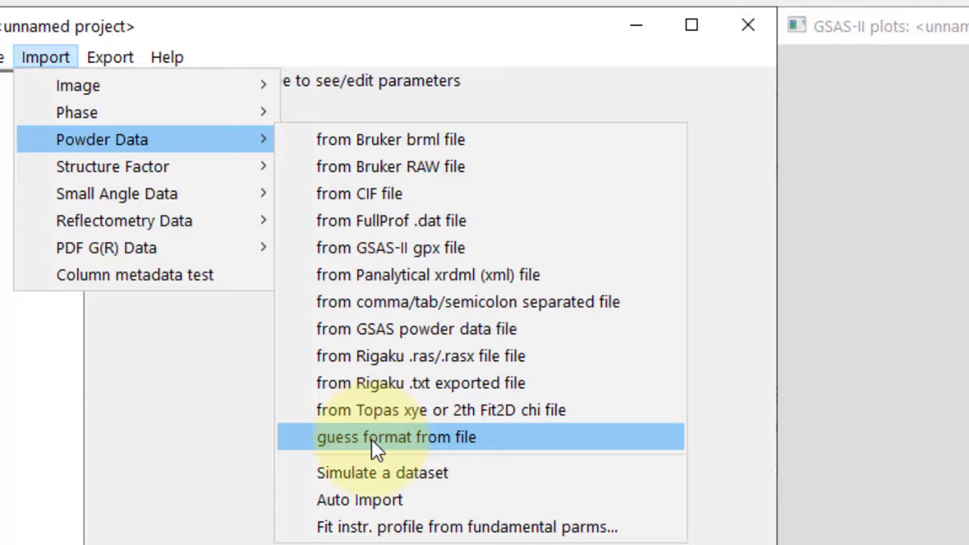
{"action": "left_click", "coordinate": [396, 436]}
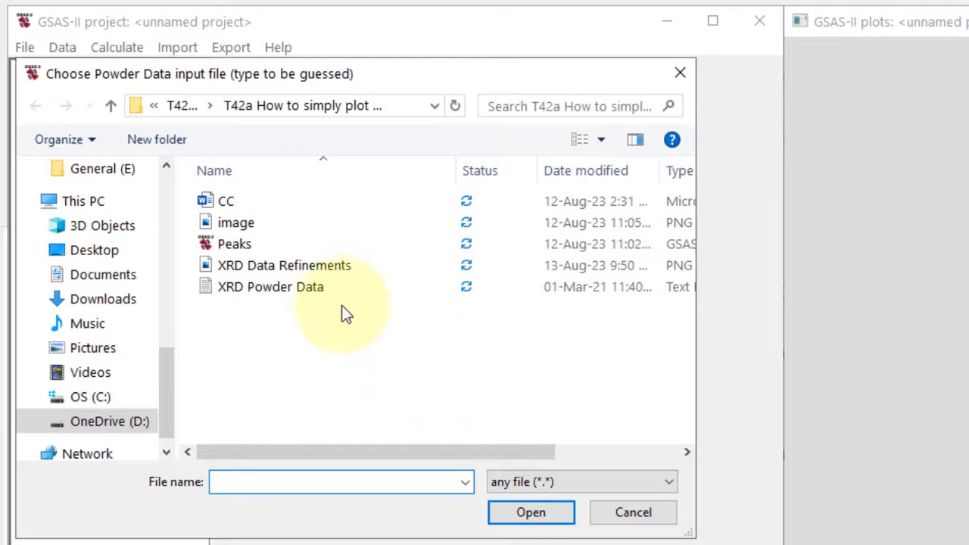
{"action": "left_click", "coordinate": [269, 286]}
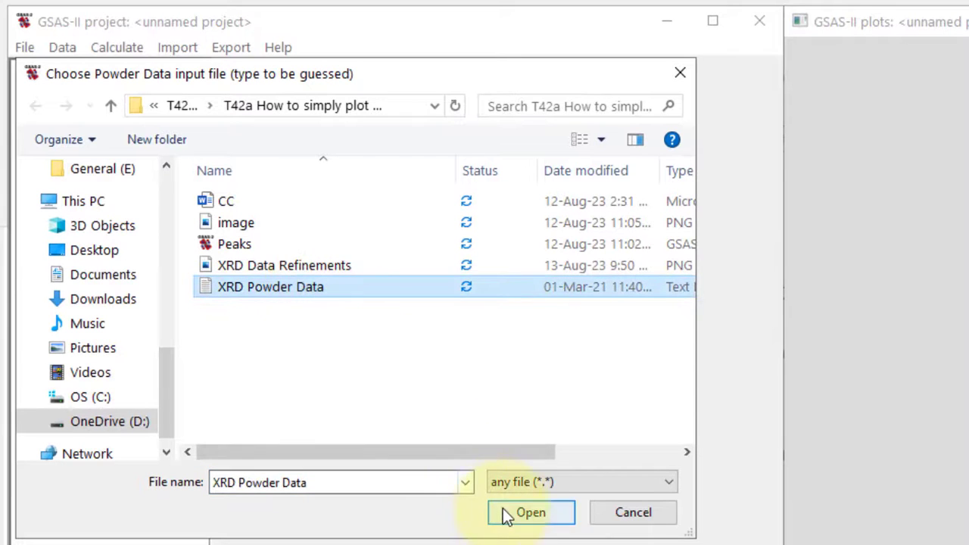
{"action": "left_click", "coordinate": [530, 512]}
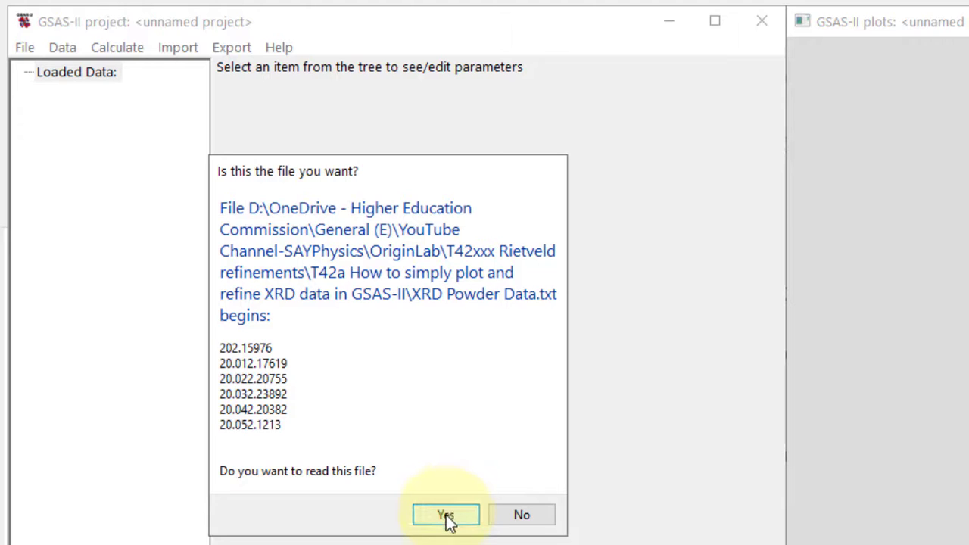
{"action": "left_click", "coordinate": [445, 515]}
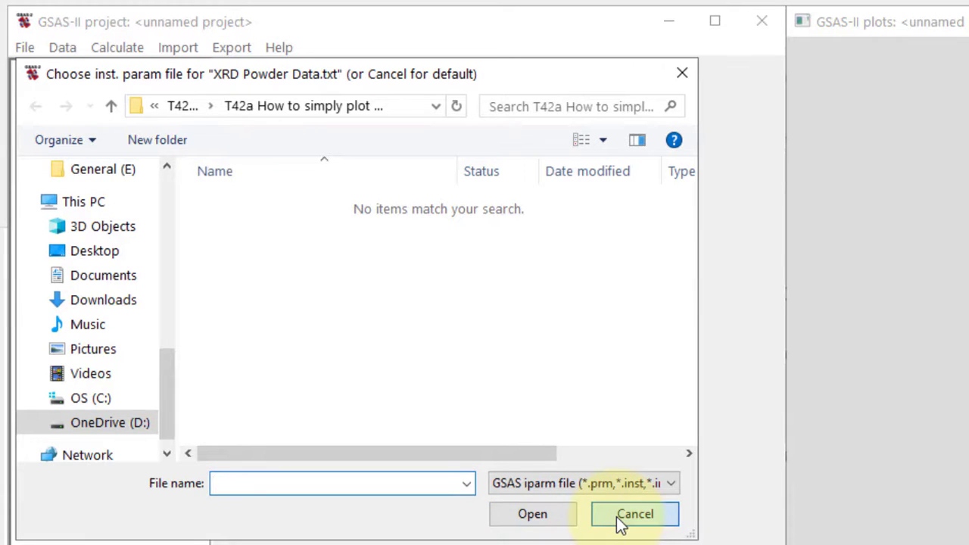
{"action": "left_click", "coordinate": [634, 513]}
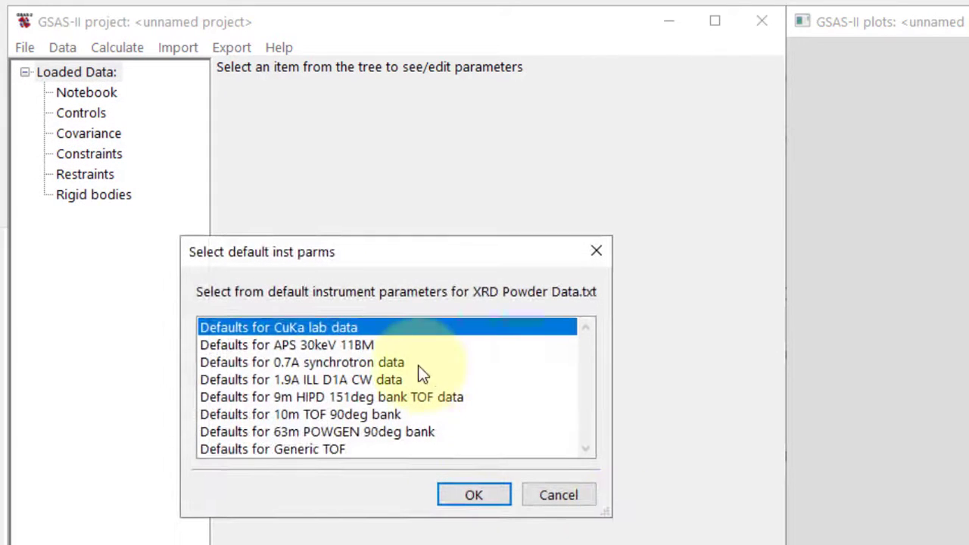
{"action": "mouse_move", "coordinate": [474, 493]}
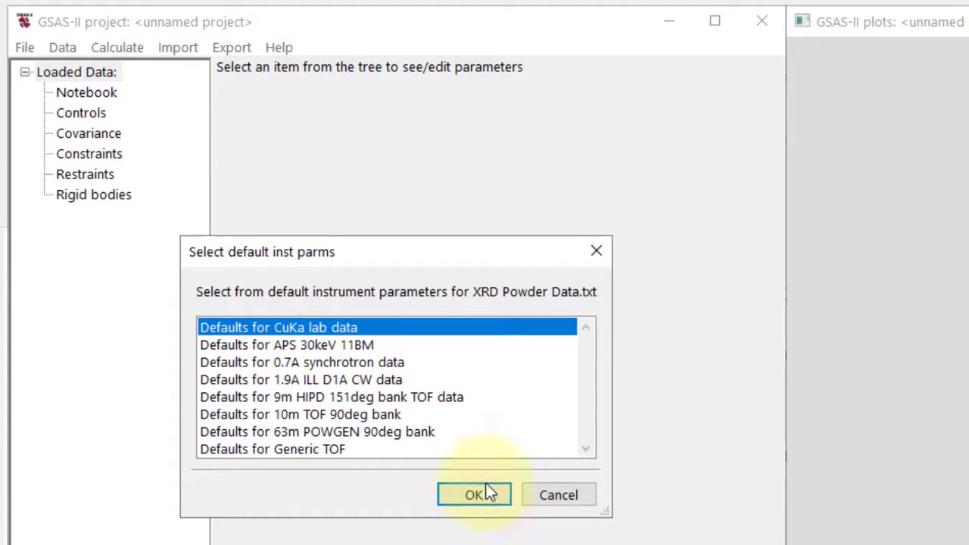
- Accept CuKa lab defaults so the pattern plots from 20° to 80°, then check Limits and Background
{"action": "left_click", "coordinate": [472, 494]}
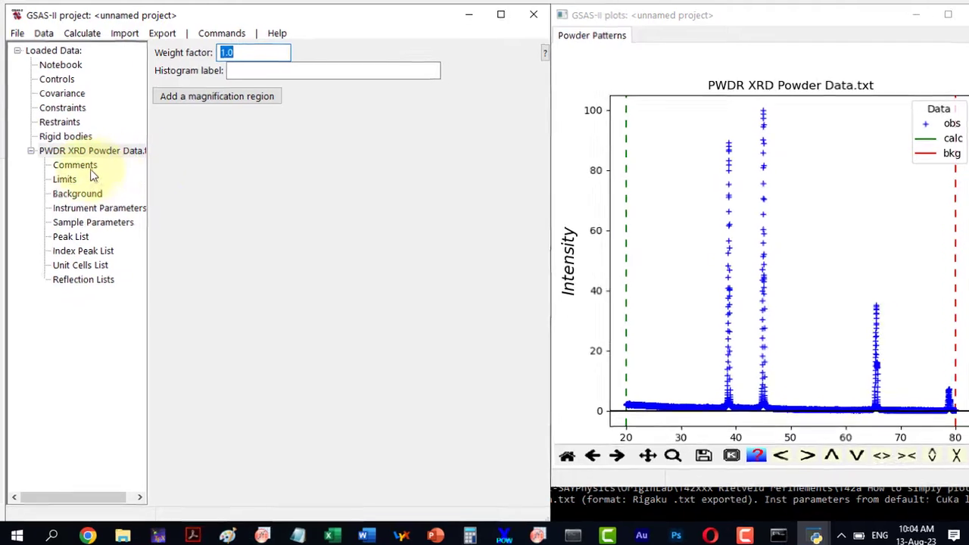
{"action": "left_click", "coordinate": [64, 179]}
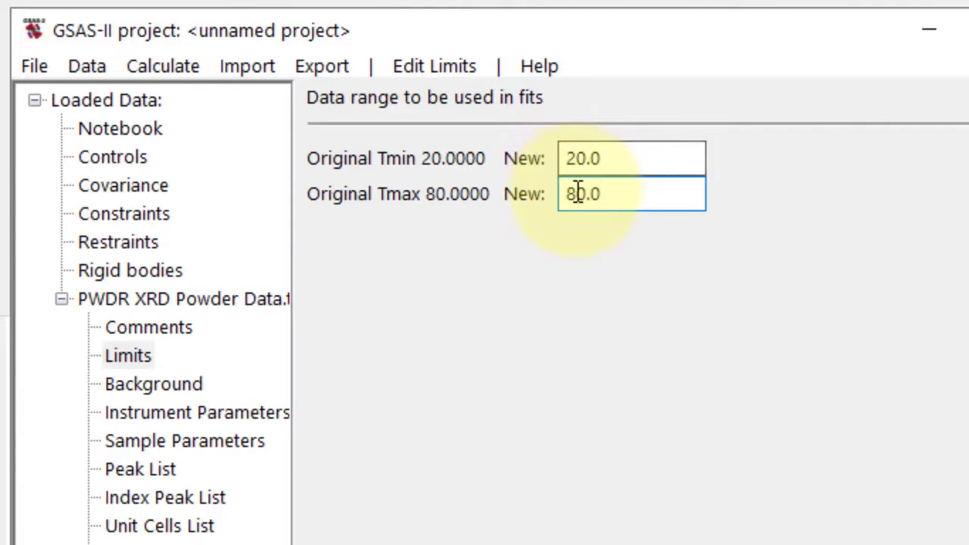
{"action": "left_click", "coordinate": [154, 385]}
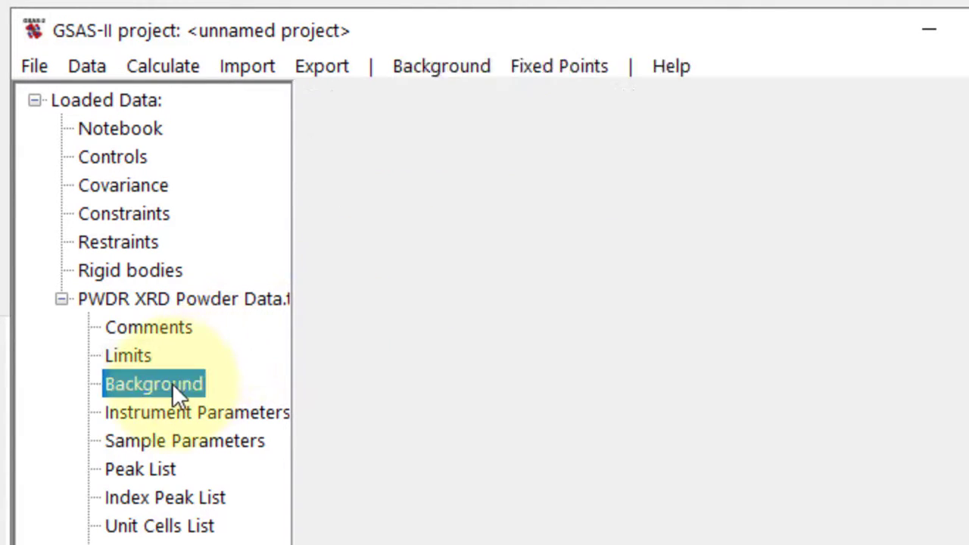
- Review the Chebyshev background's coefficient count and the Background and Fixed Points menus without changes
{"action": "left_click", "coordinate": [155, 384]}
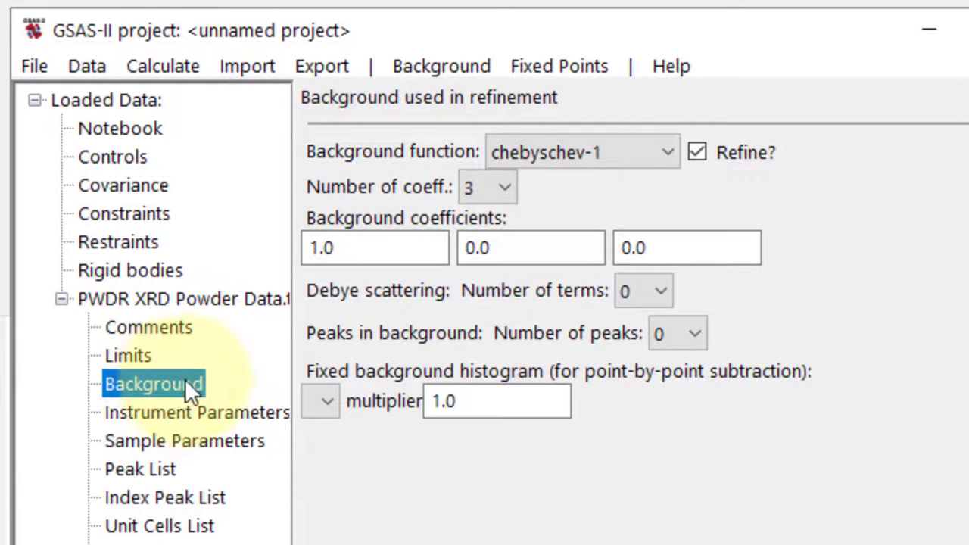
{"action": "mouse_move", "coordinate": [412, 167]}
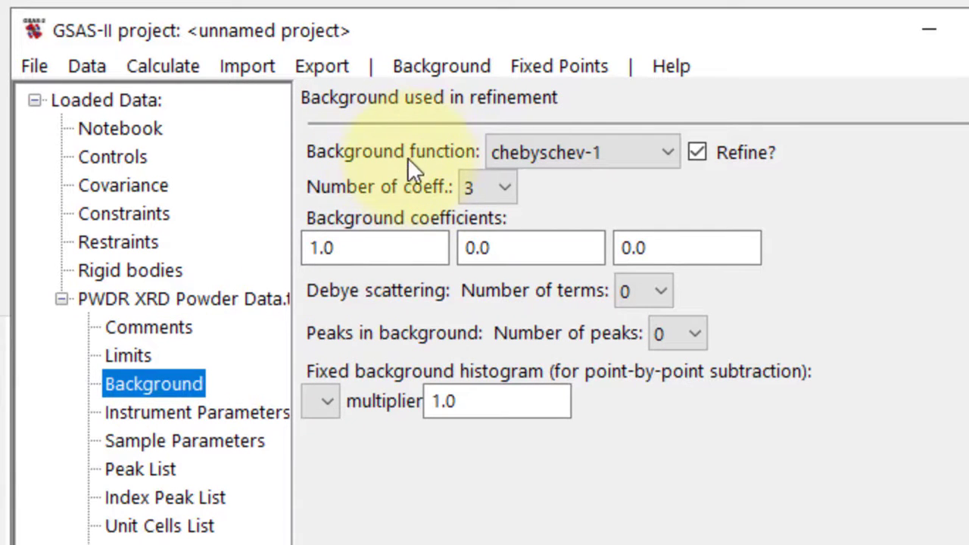
{"action": "left_click", "coordinate": [582, 152]}
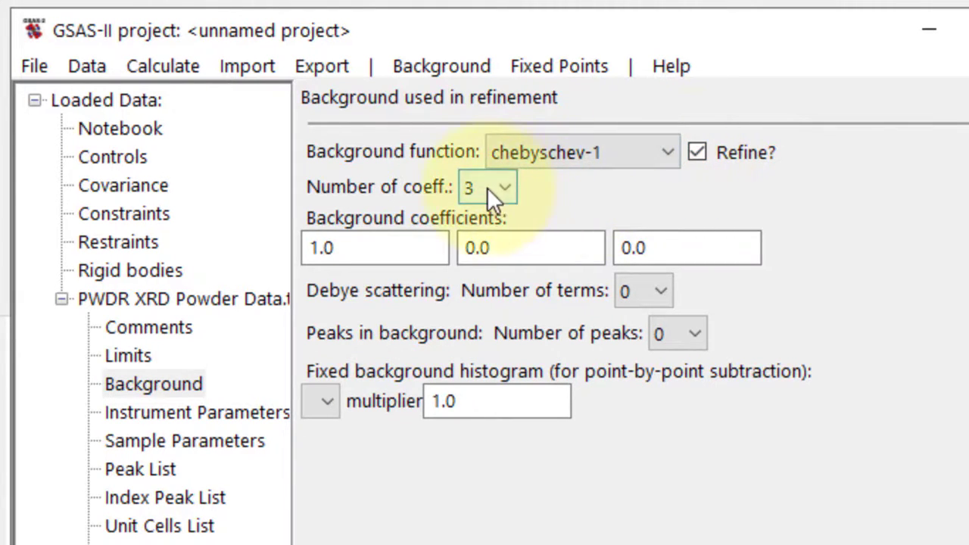
{"action": "left_click", "coordinate": [488, 187]}
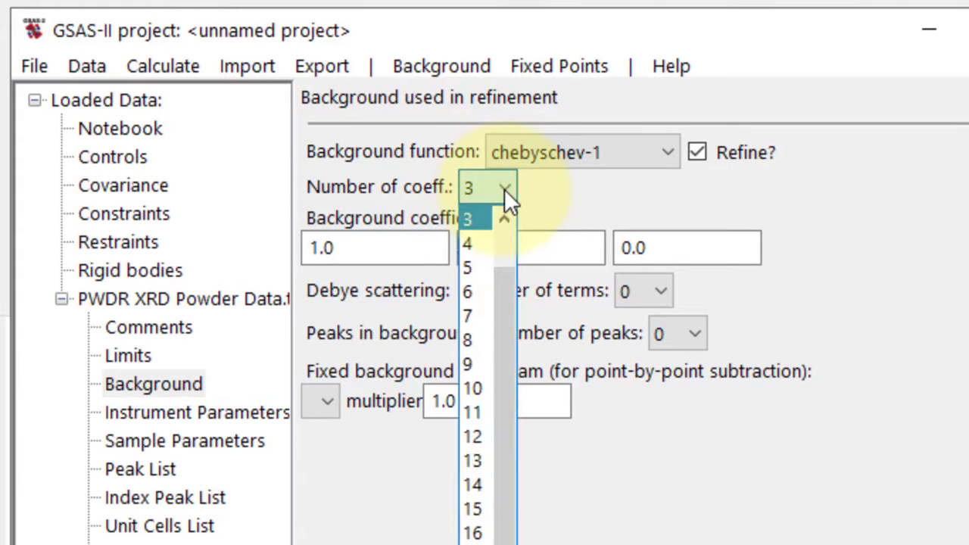
{"action": "left_click", "coordinate": [468, 218]}
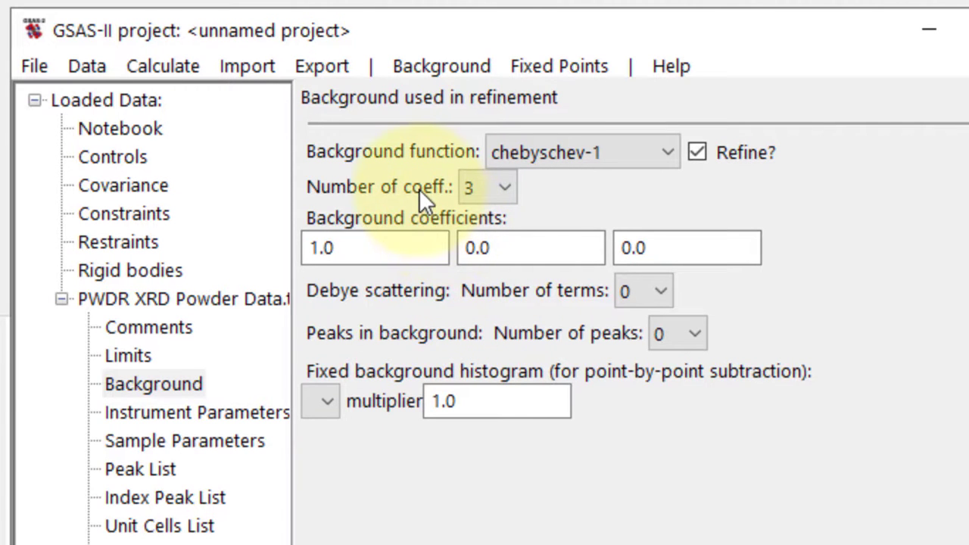
{"action": "left_click", "coordinate": [440, 67]}
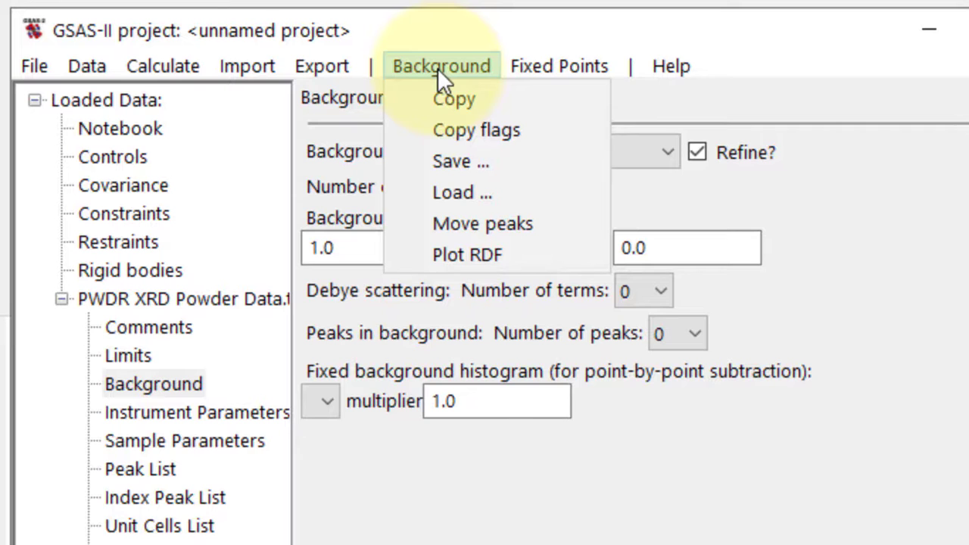
{"action": "mouse_move", "coordinate": [451, 161]}
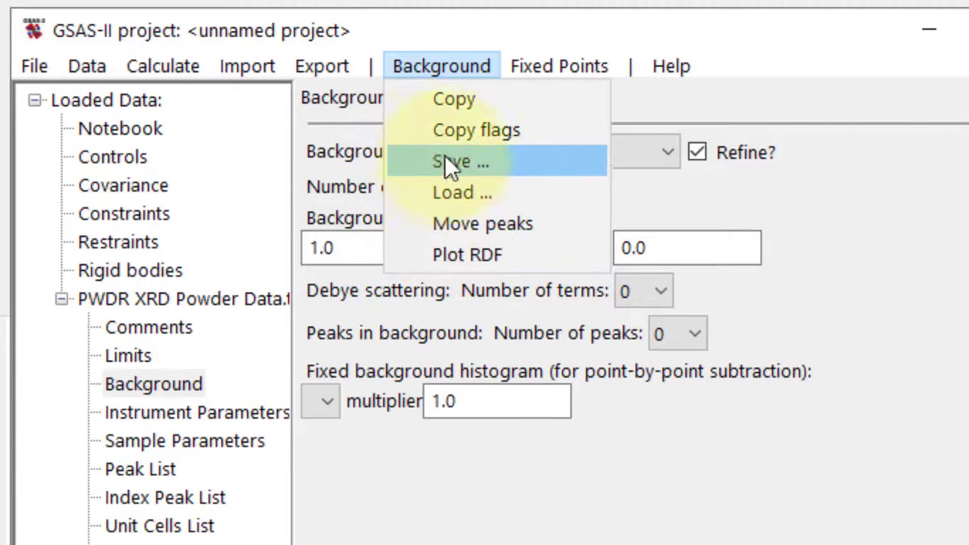
{"action": "mouse_move", "coordinate": [482, 99]}
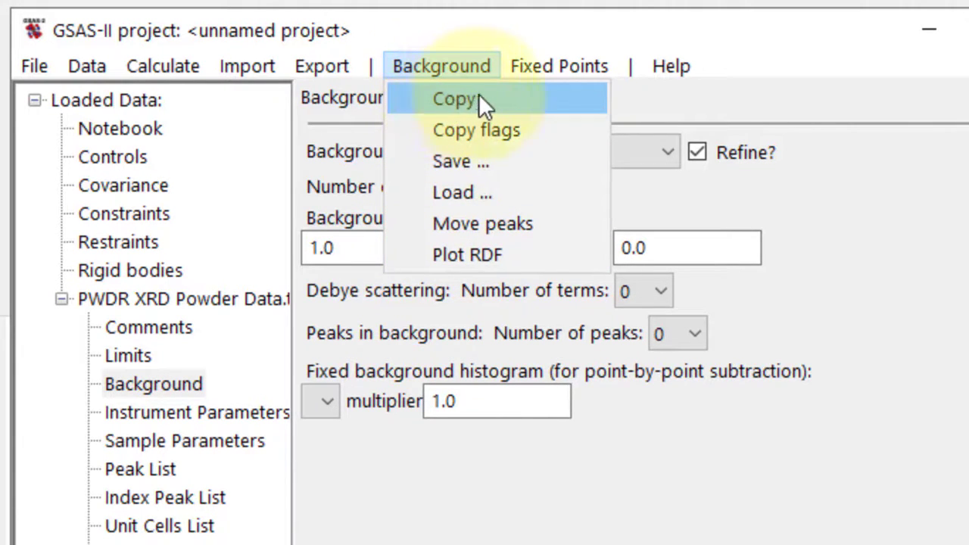
{"action": "left_click", "coordinate": [558, 67]}
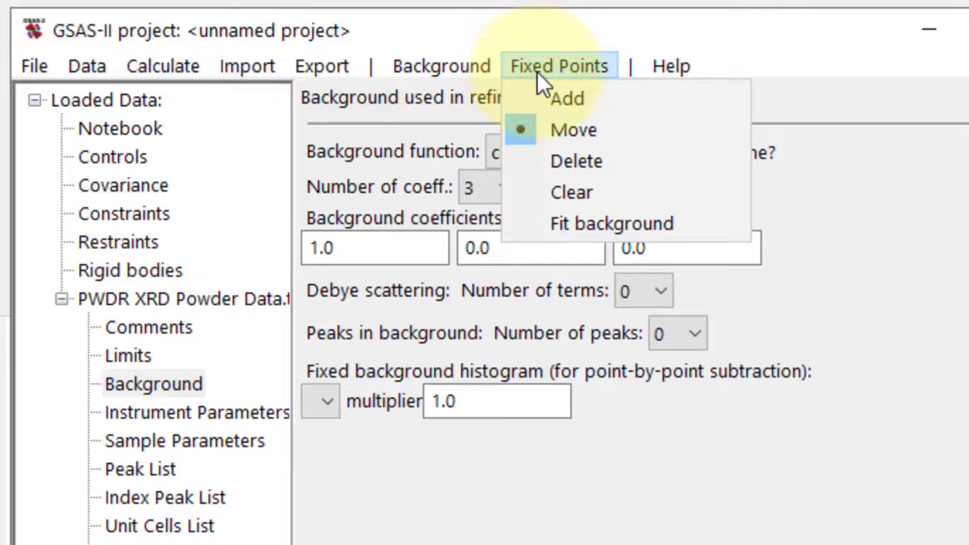
{"action": "mouse_move", "coordinate": [563, 99]}
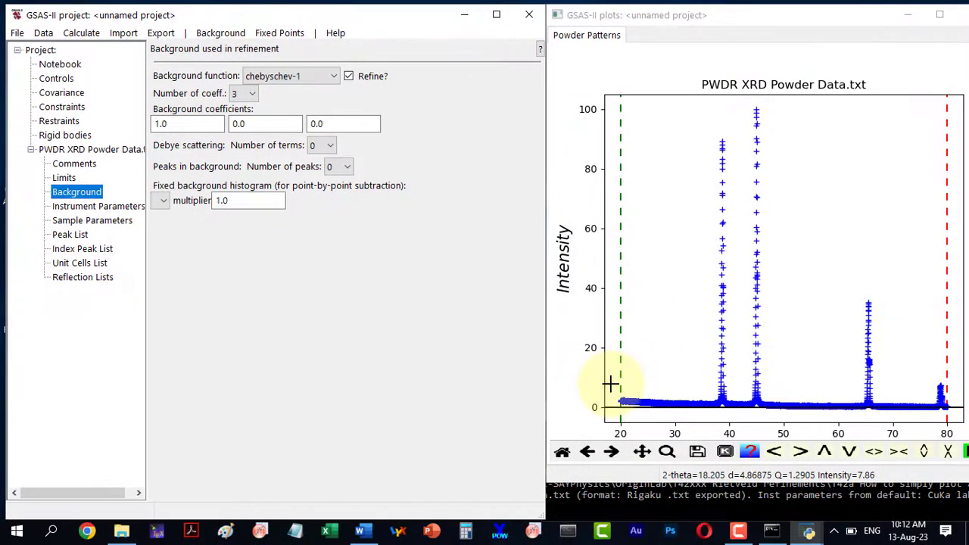
- Zoom and pan along the baseline from 20° to 80° placing fixed background points, then reset the view
{"action": "left_click", "coordinate": [666, 451]}
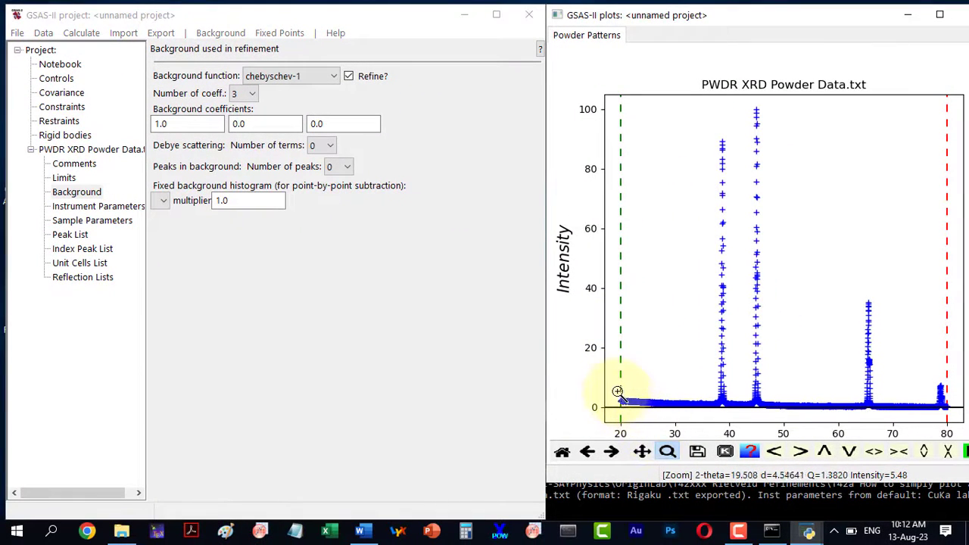
{"action": "left_click_drag", "start_coordinate": [617, 390], "coordinate": [783, 412]}
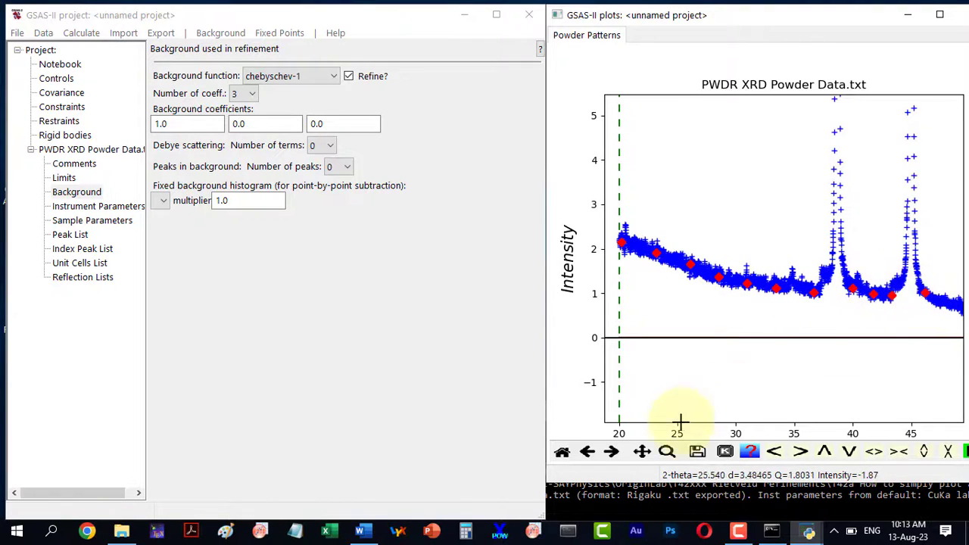
{"action": "left_click", "coordinate": [641, 451]}
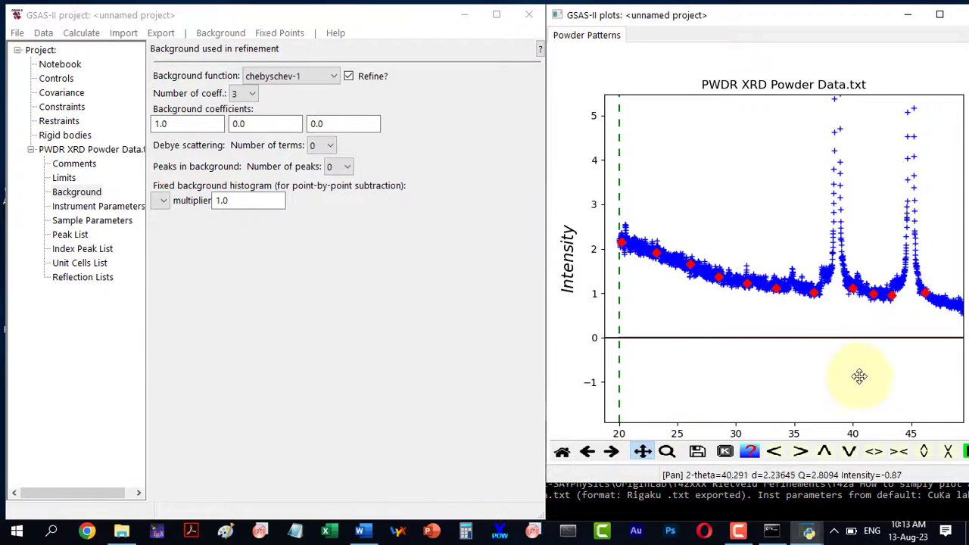
{"action": "left_click_drag", "start_coordinate": [860, 375], "coordinate": [642, 339]}
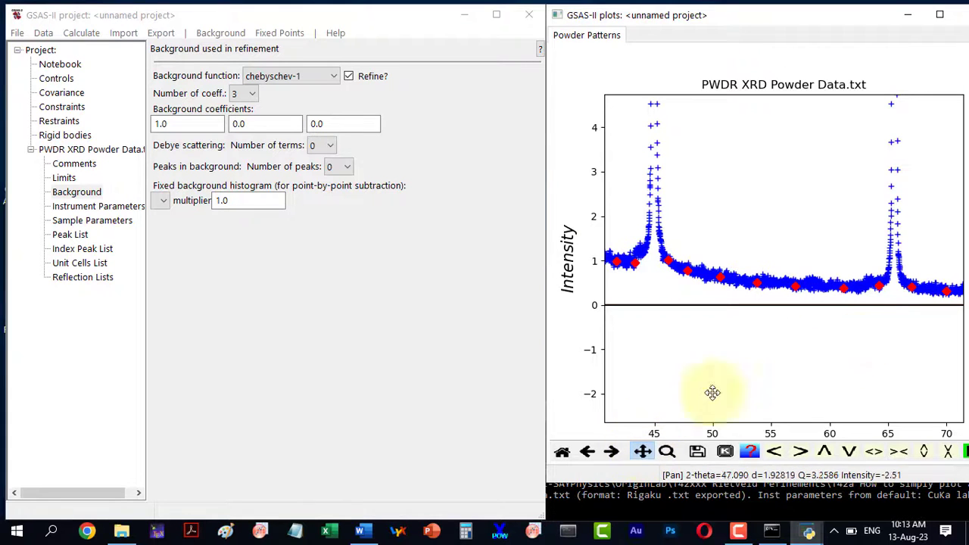
{"action": "left_click_drag", "start_coordinate": [712, 393], "coordinate": [687, 312]}
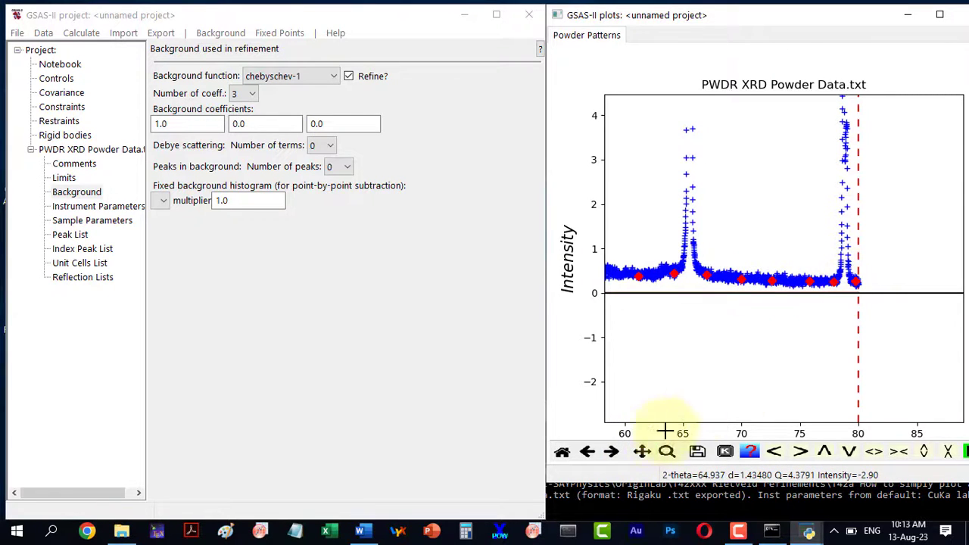
{"action": "left_click", "coordinate": [562, 451]}
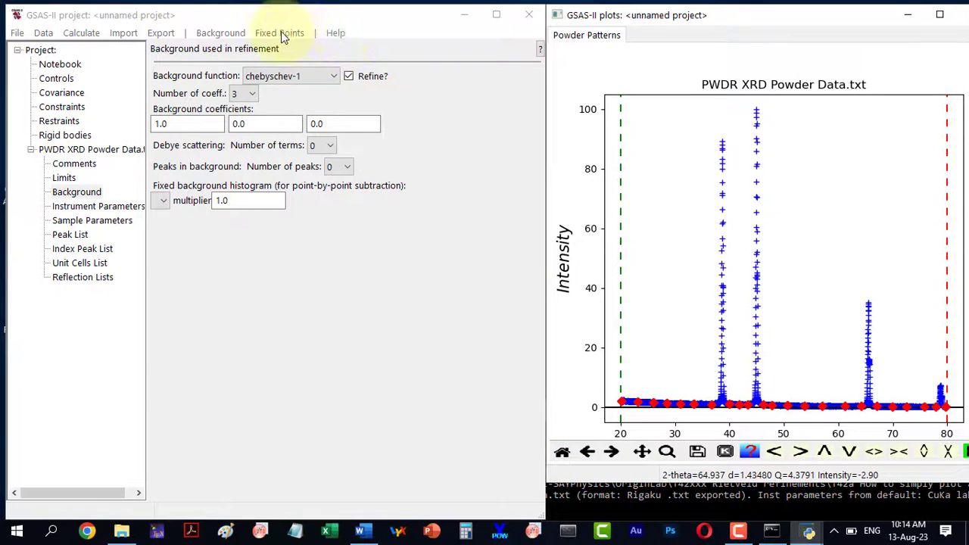
- Fit the Chebyshev background to the fixed points and raise the number of coefficients to 6
{"action": "left_click", "coordinate": [279, 33]}
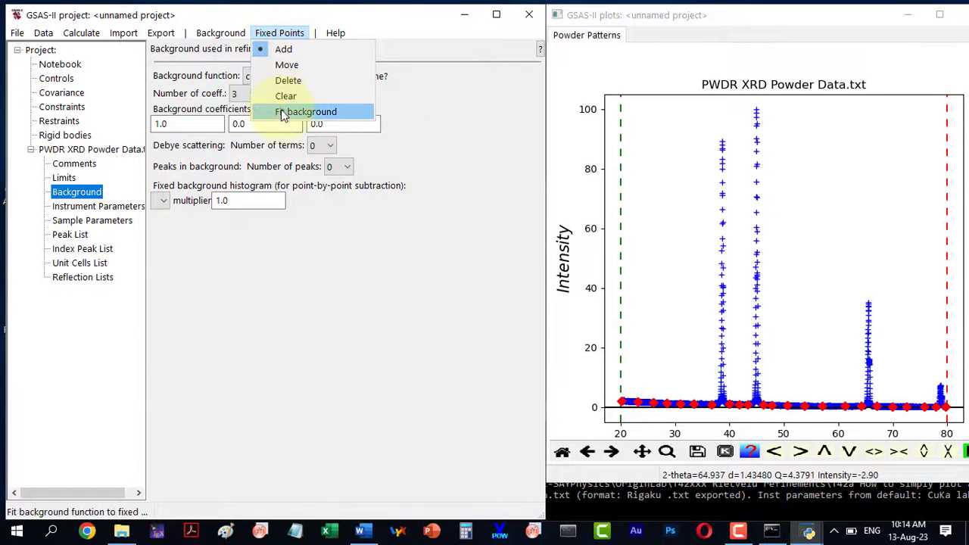
{"action": "left_click", "coordinate": [306, 112]}
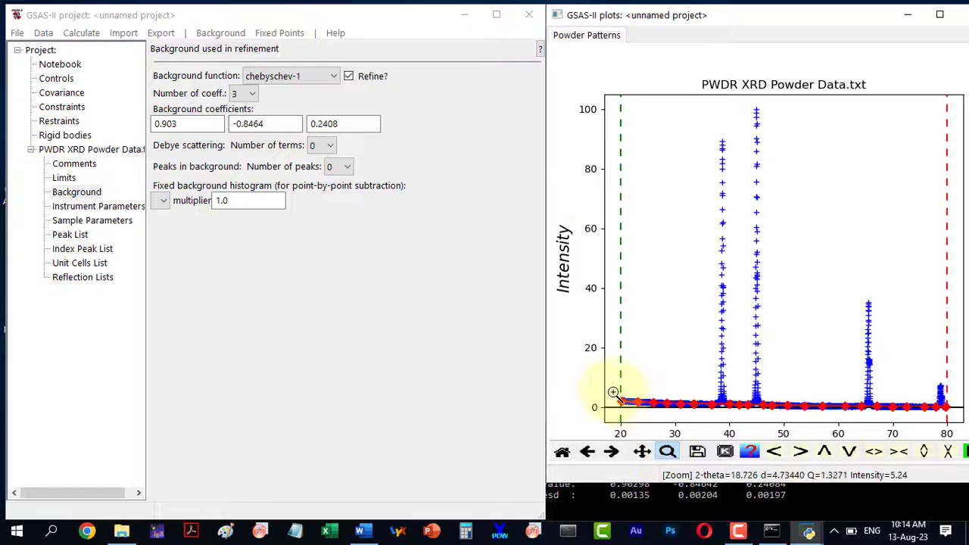
{"action": "left_click_drag", "start_coordinate": [613, 390], "coordinate": [780, 412]}
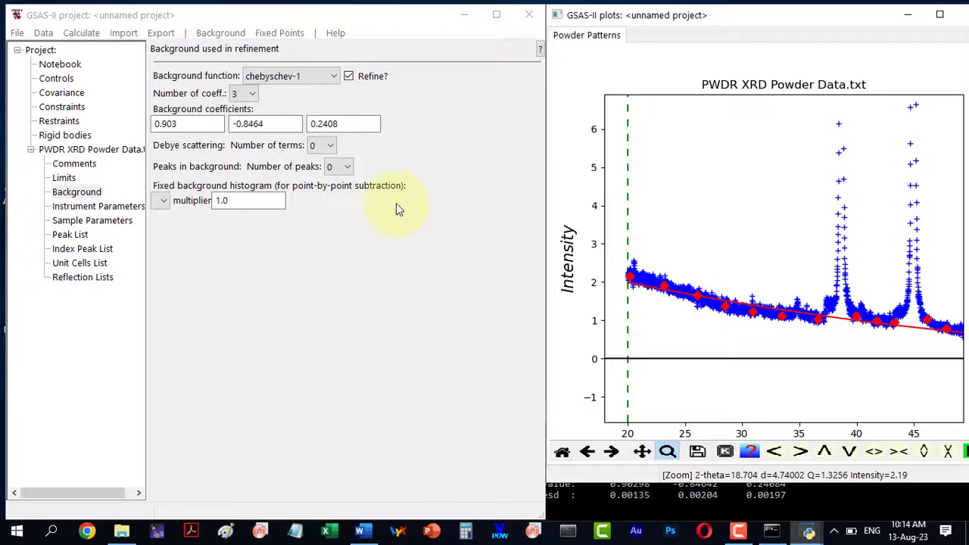
{"action": "left_click", "coordinate": [251, 94]}
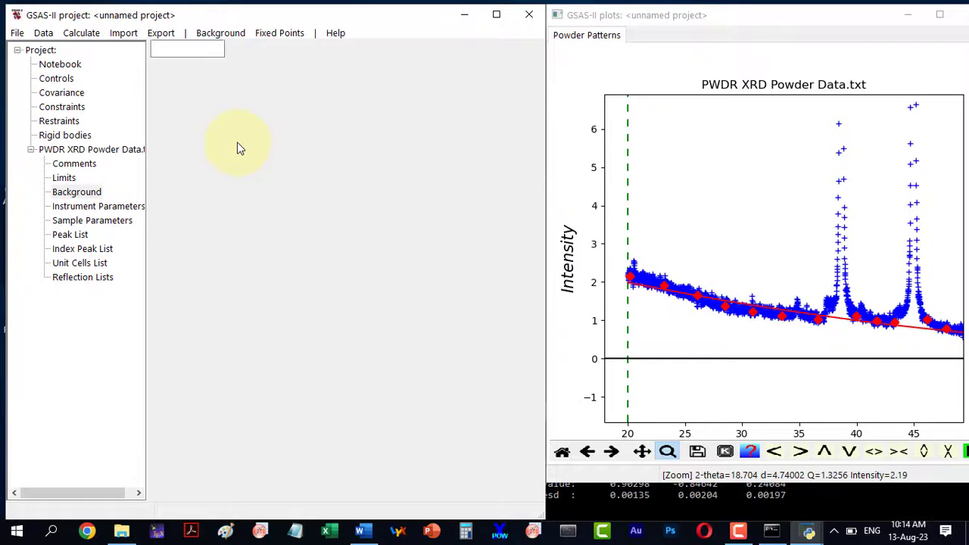
- Refit the background with six coefficients and inspect the fit around 30–60°
{"action": "left_click", "coordinate": [279, 34]}
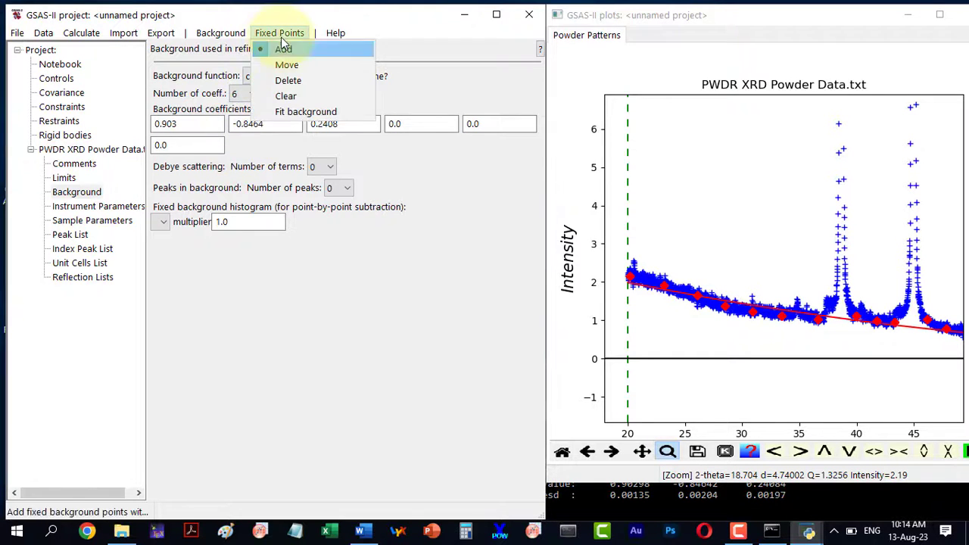
{"action": "left_click", "coordinate": [306, 112]}
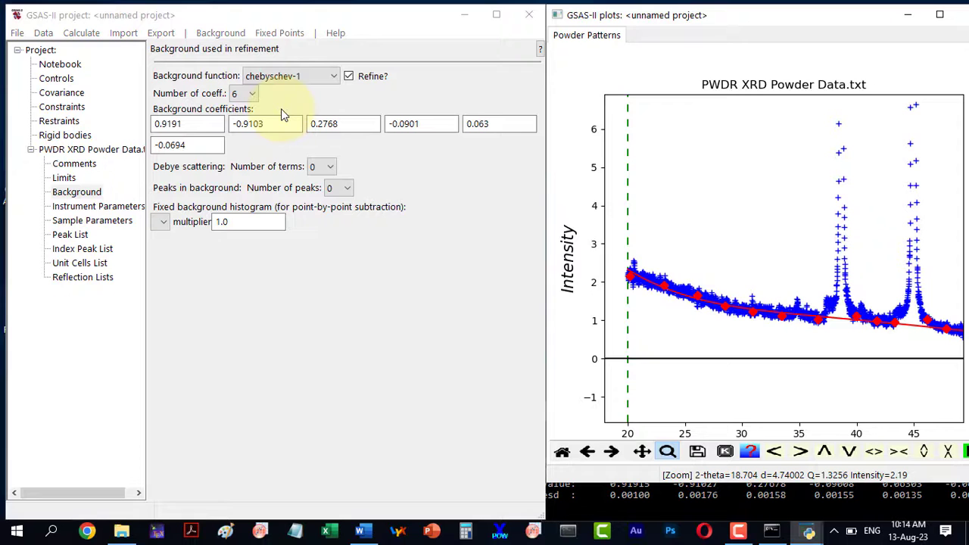
{"action": "mouse_move", "coordinate": [742, 384]}
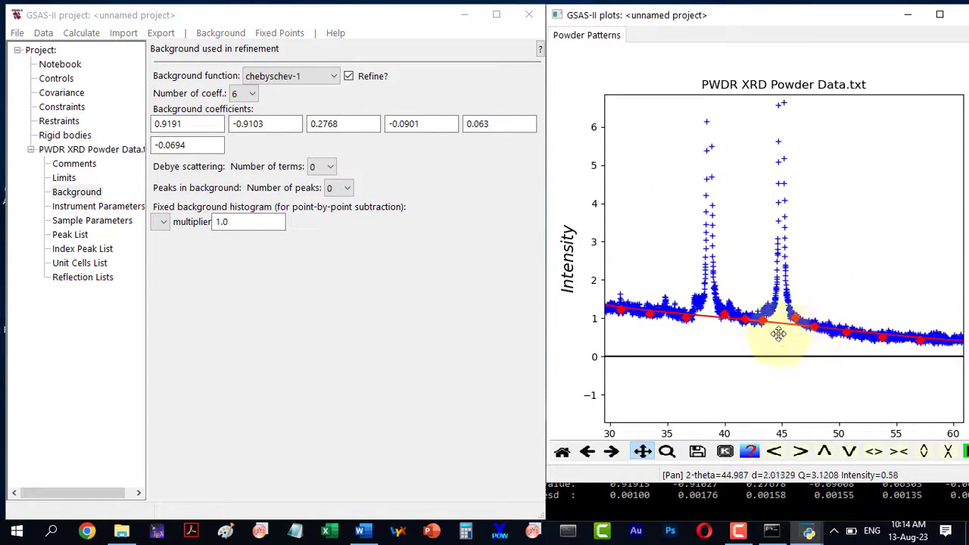
{"action": "left_click_drag", "start_coordinate": [778, 333], "coordinate": [905, 341]}
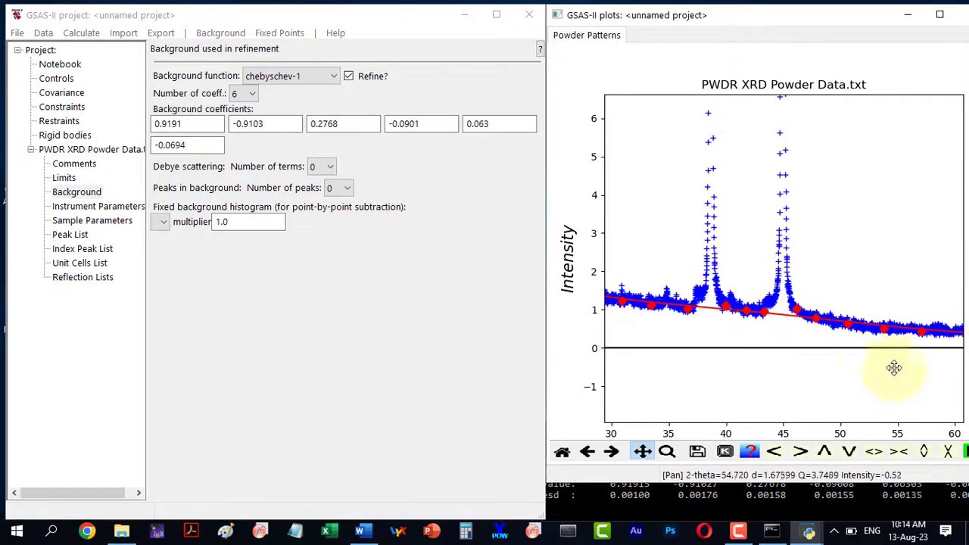
{"action": "left_click", "coordinate": [561, 451]}
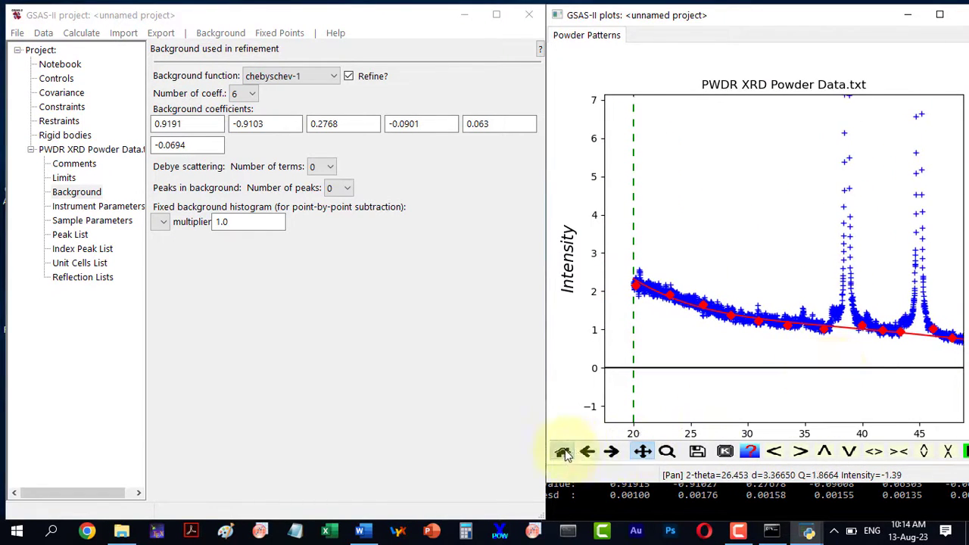
{"action": "left_click", "coordinate": [278, 33]}
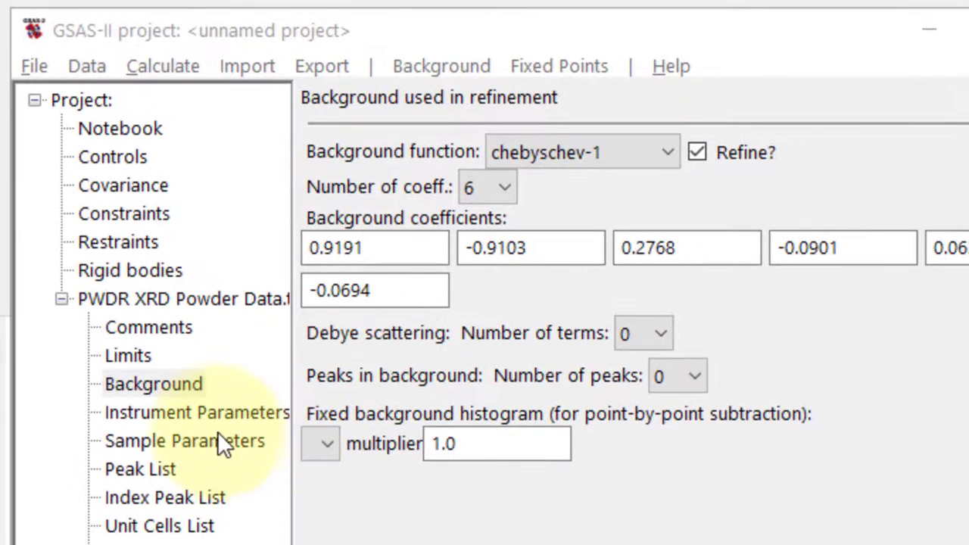
- Set the Instrument Parameters source type to CuKa radiation
{"action": "left_click", "coordinate": [197, 411]}
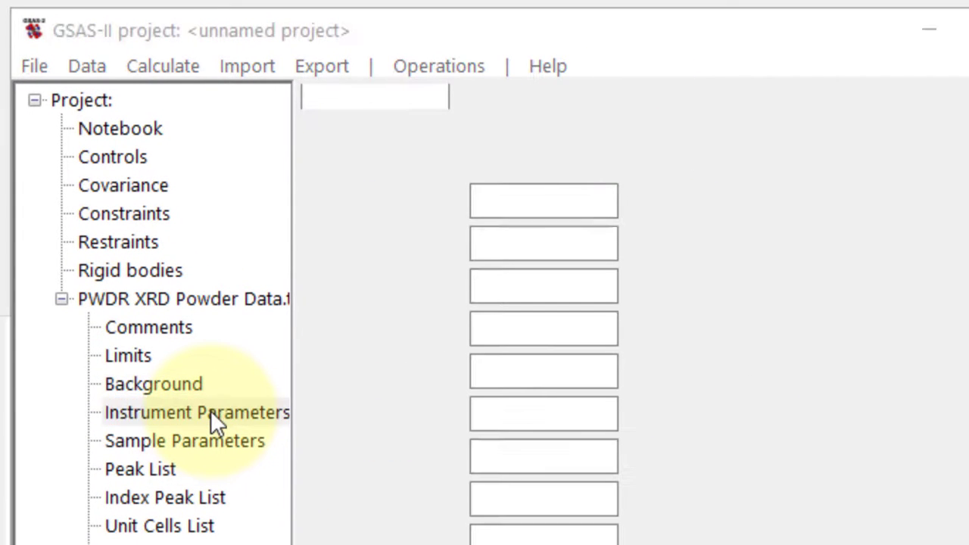
{"action": "left_click", "coordinate": [197, 411]}
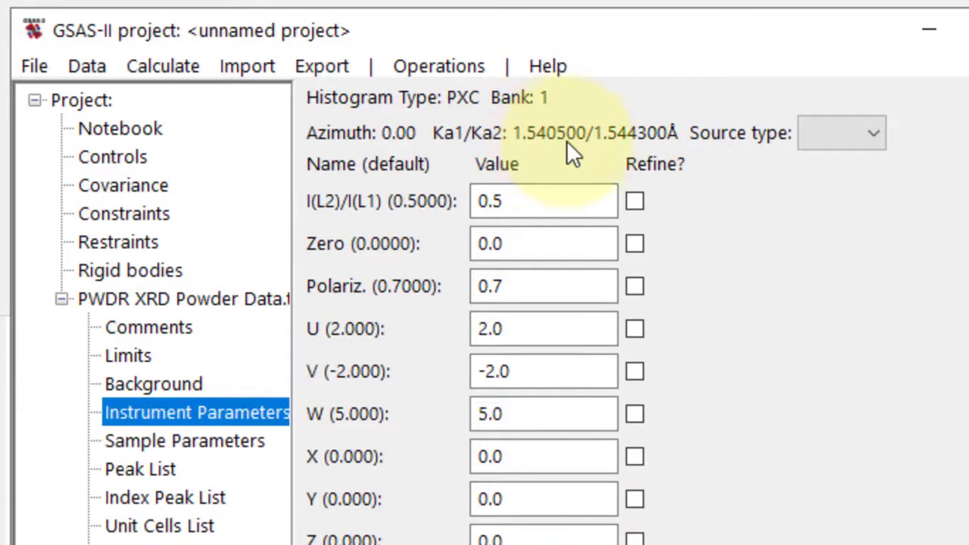
{"action": "left_click", "coordinate": [840, 133]}
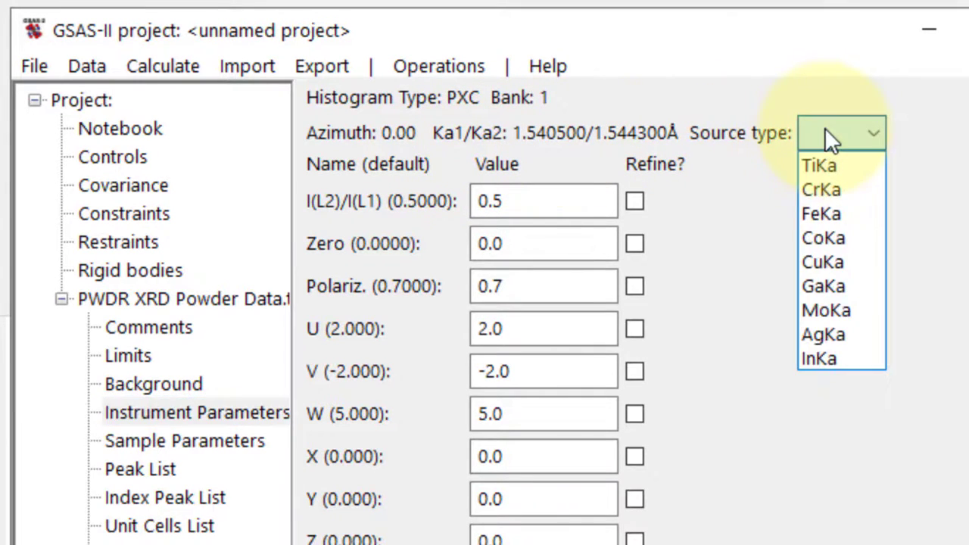
{"action": "mouse_move", "coordinate": [823, 236]}
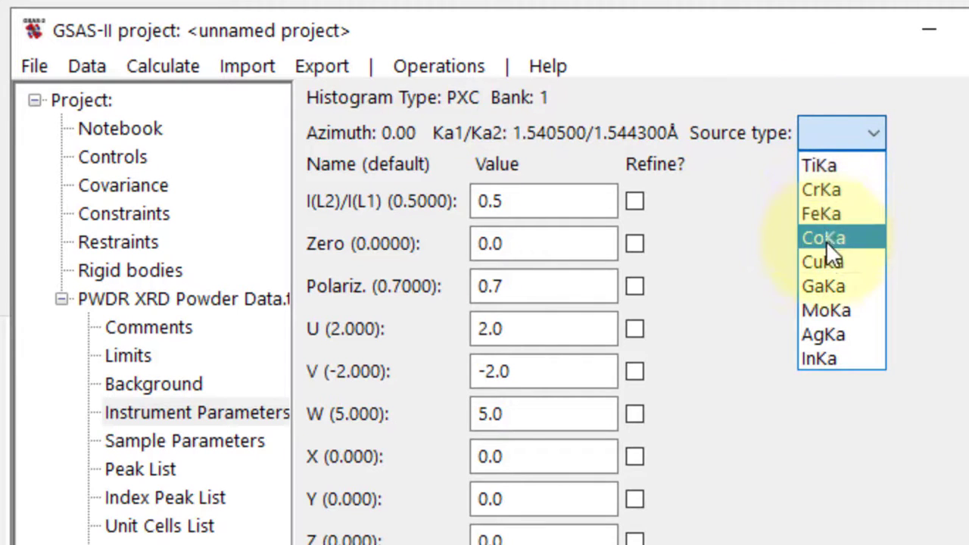
{"action": "left_click", "coordinate": [821, 260]}
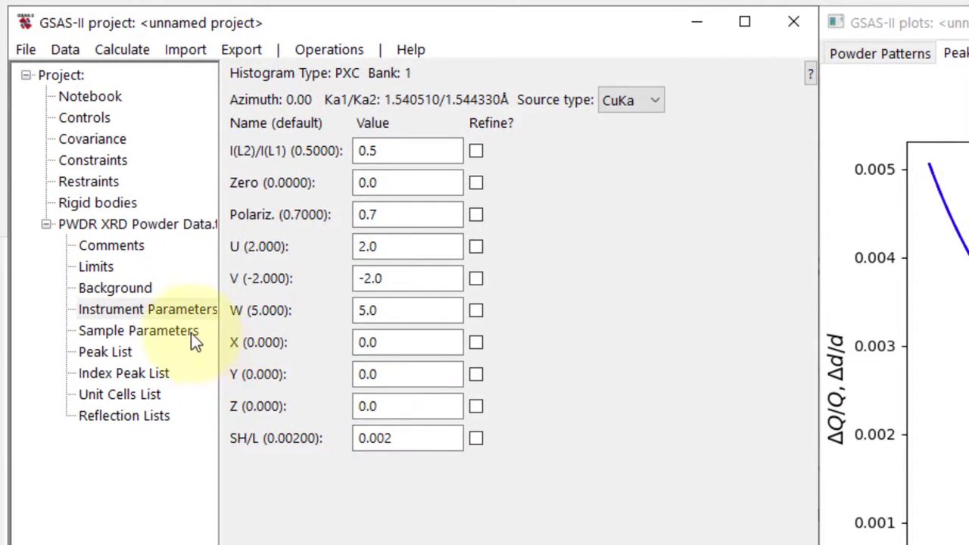
- Enter PANalytical X'Pert3 as the Instrument Name in Sample Parameters
{"action": "left_click", "coordinate": [139, 330]}
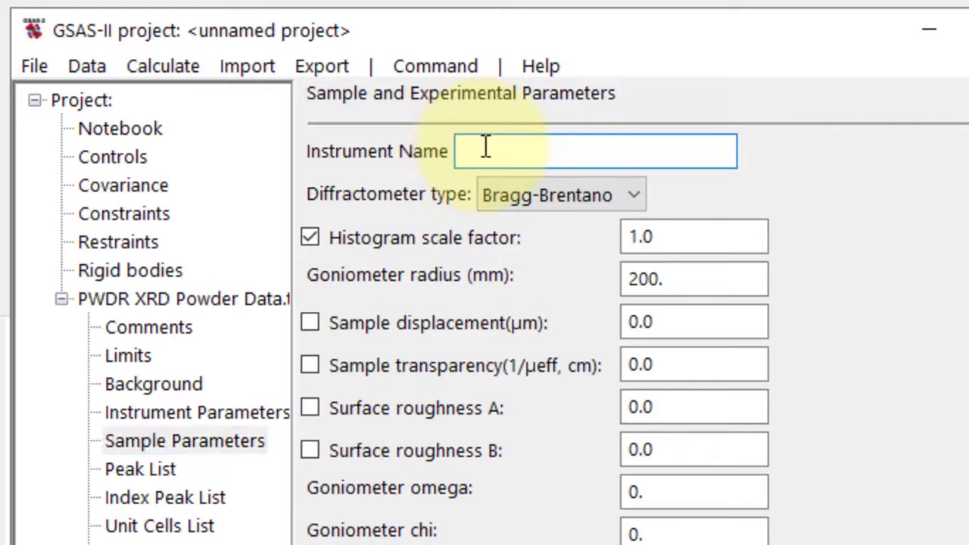
{"action": "type", "text": "PANa"}
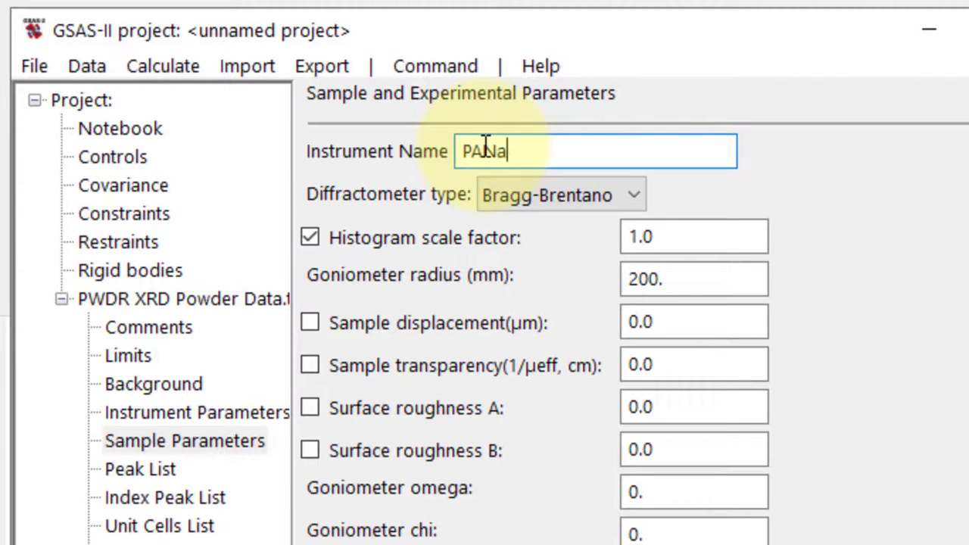
{"action": "type", "text": "nalyti"}
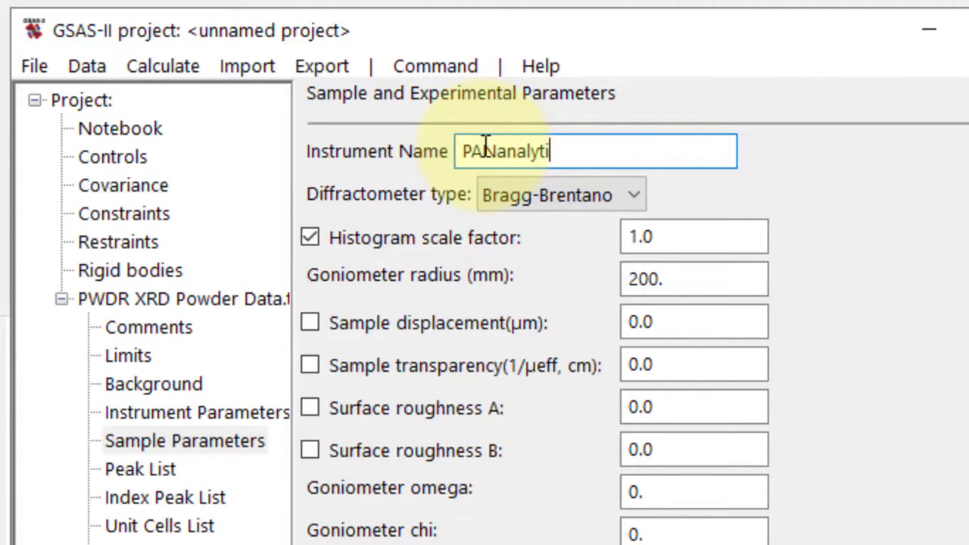
{"action": "type", "text": "cal X"}
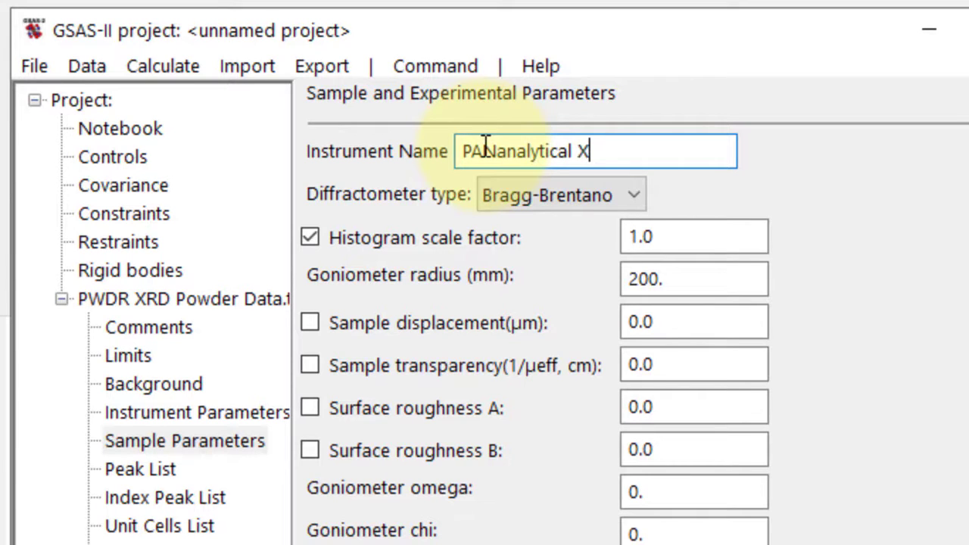
{"action": "type", "text": "'"}
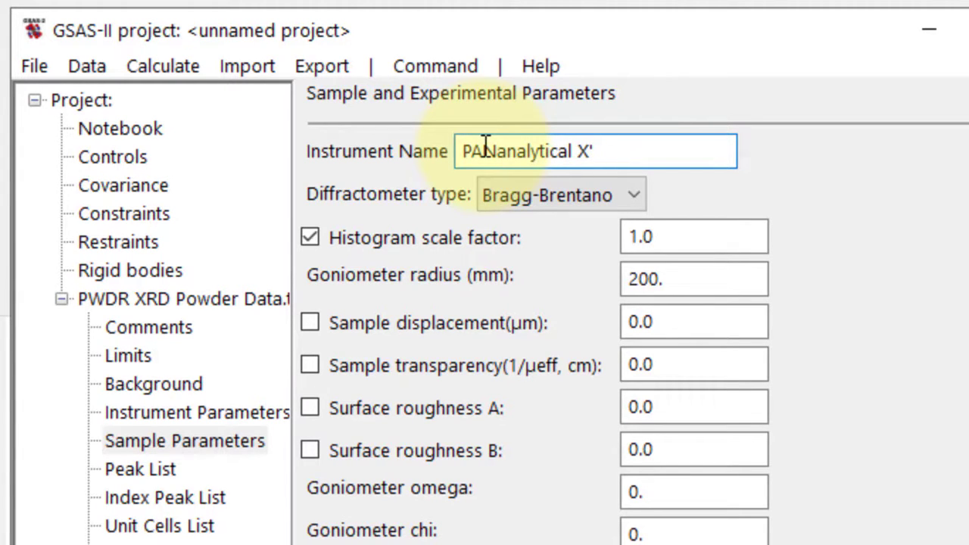
{"action": "type", "text": "Per"}
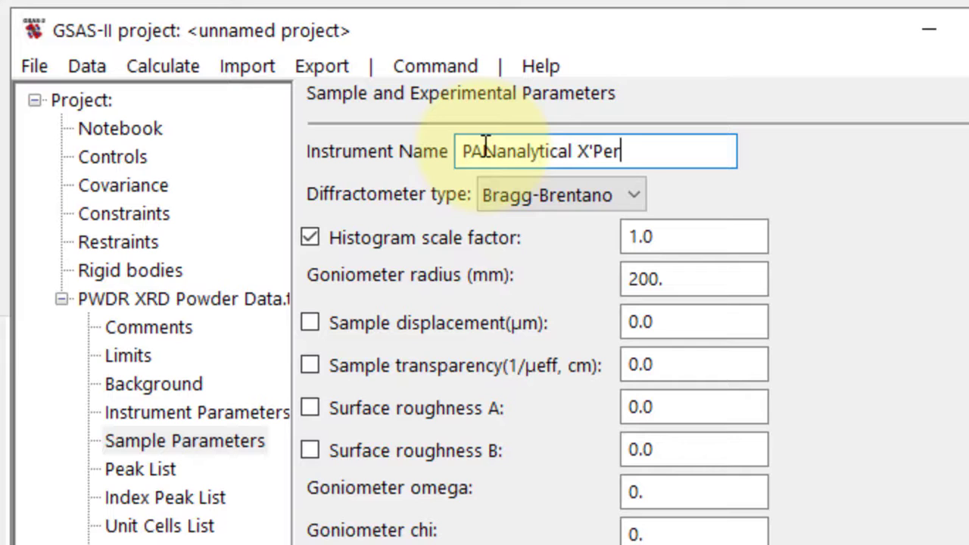
{"action": "type", "text": "3"}
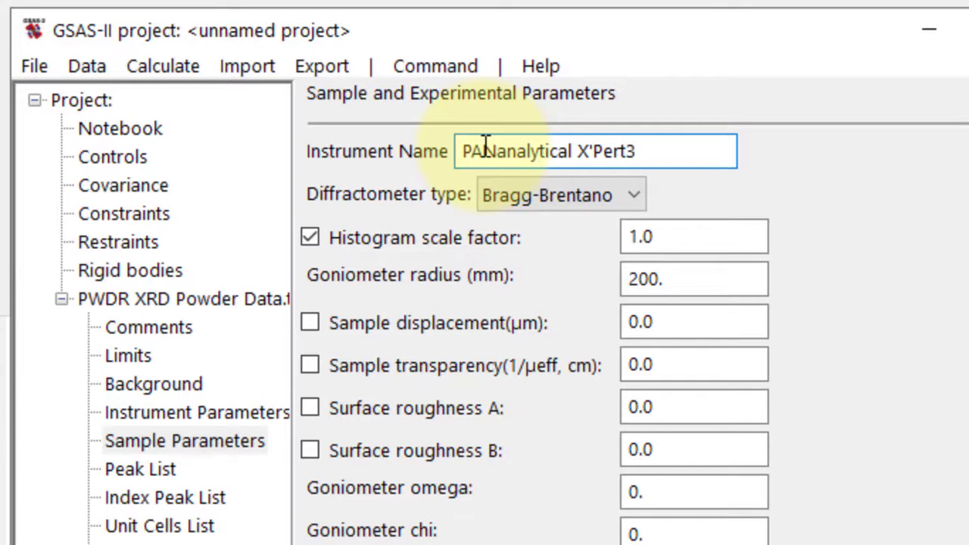
{"action": "left_click", "coordinate": [560, 193]}
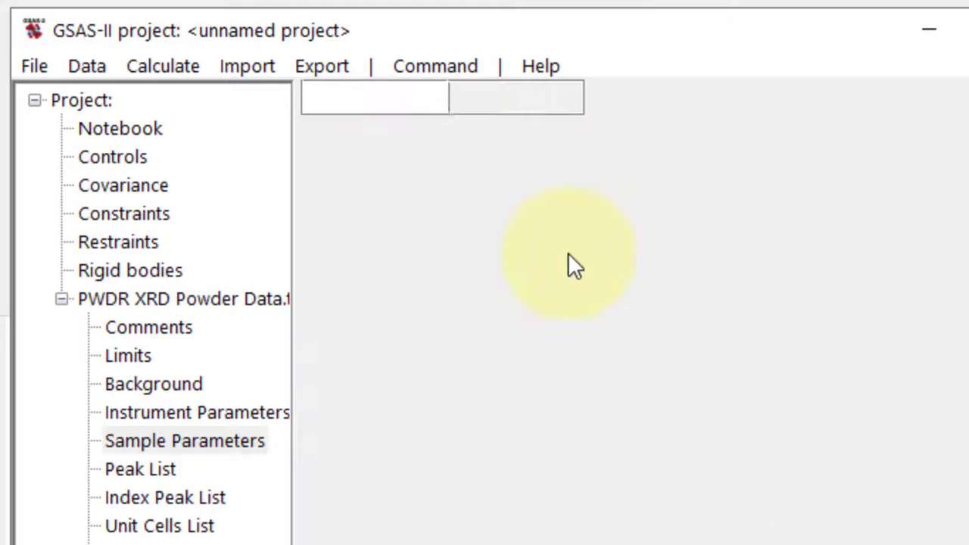
{"action": "left_click", "coordinate": [185, 441]}
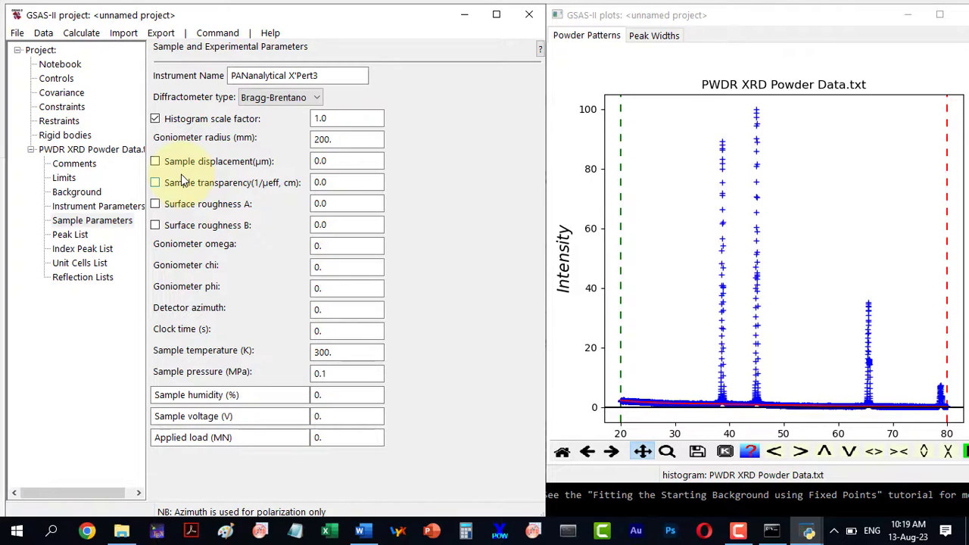
- Build a five-peak list near 38.7°, 45°, 65.5°, 65.7° and 78.7° with all positions set to vary
{"action": "left_click", "coordinate": [69, 233]}
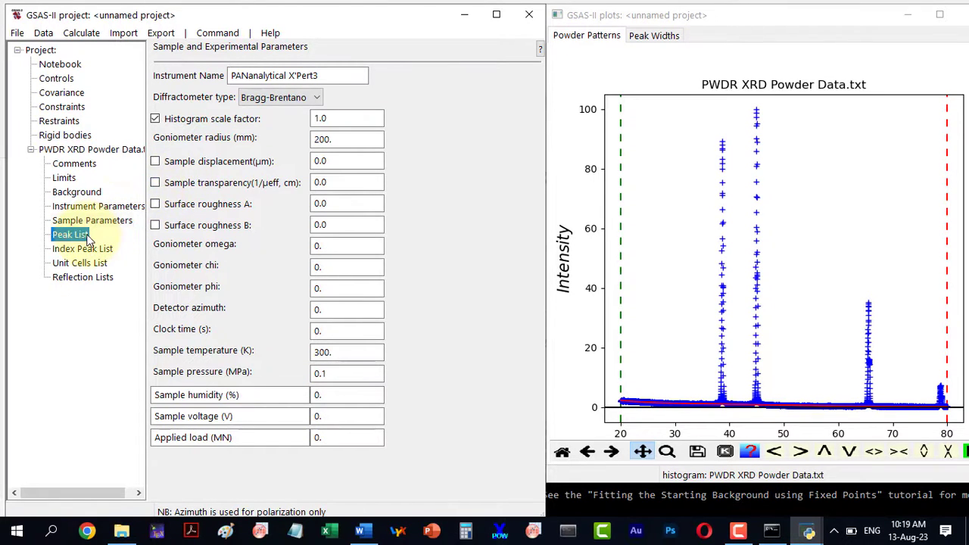
{"action": "left_click", "coordinate": [70, 233]}
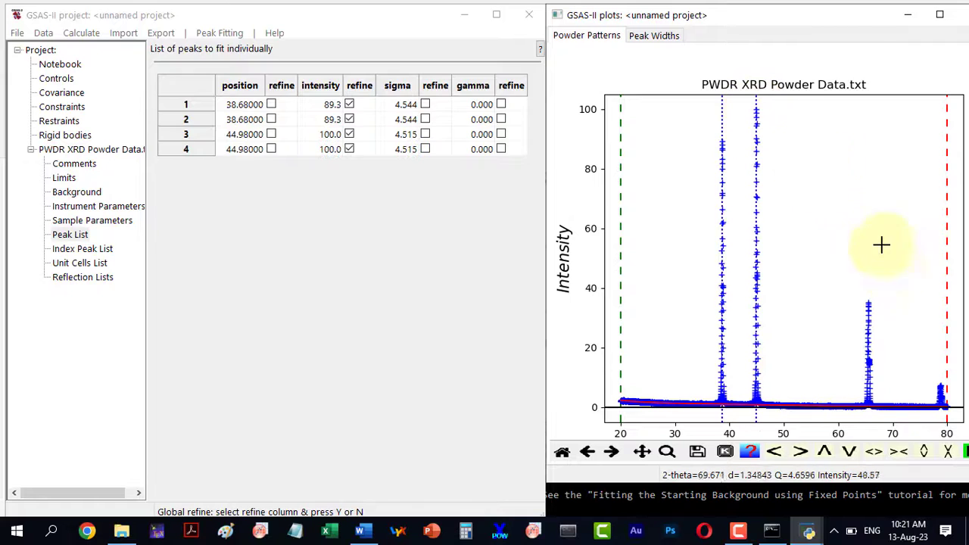
{"action": "left_click", "coordinate": [939, 379]}
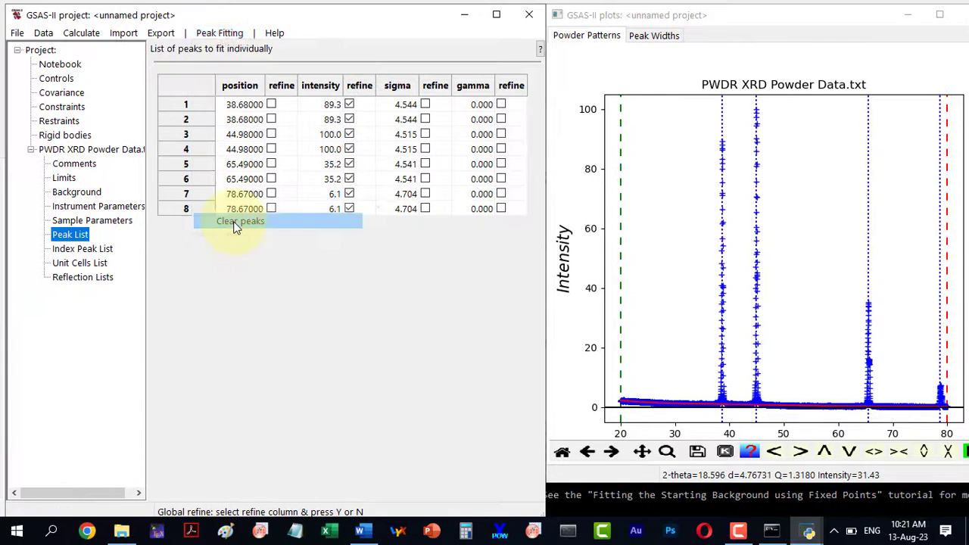
{"action": "left_click", "coordinate": [241, 221]}
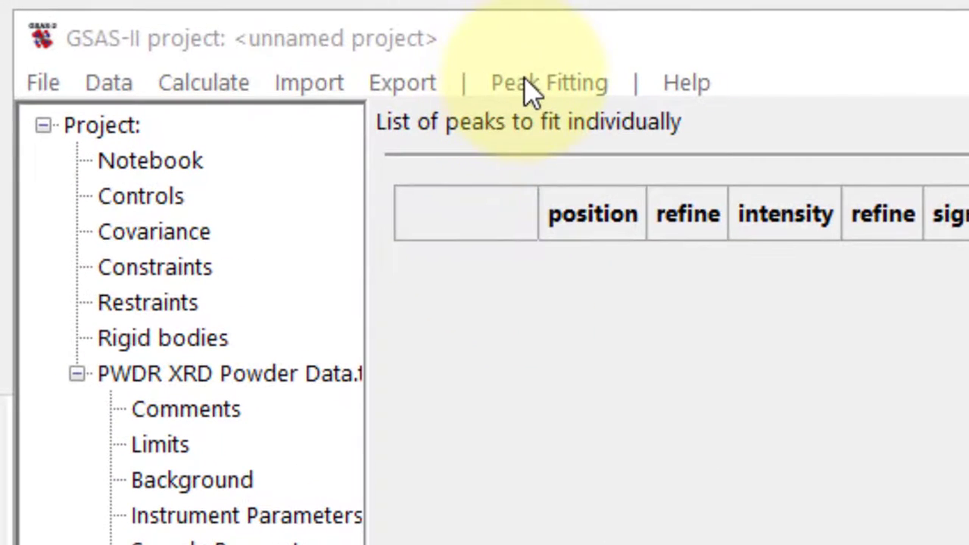
{"action": "left_click", "coordinate": [548, 82]}
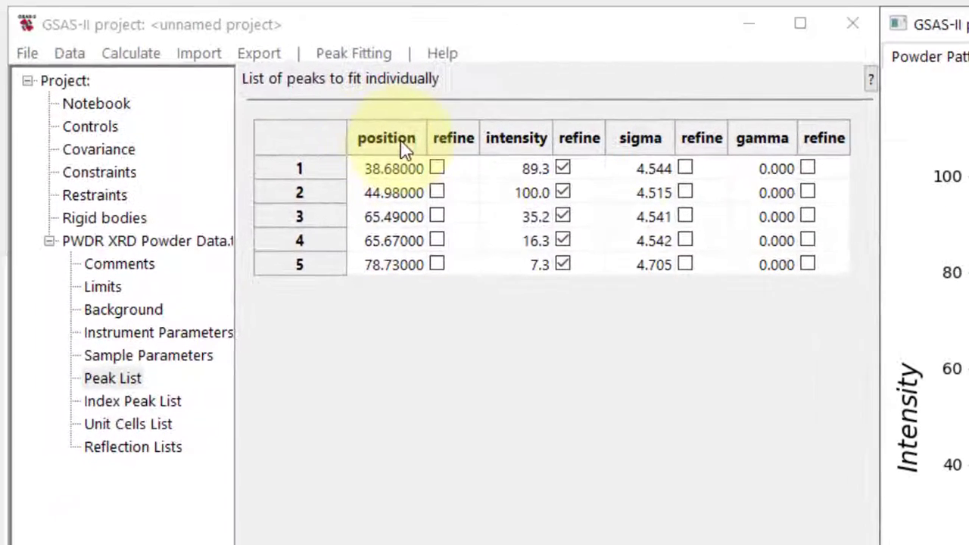
{"action": "mouse_move", "coordinate": [454, 138]}
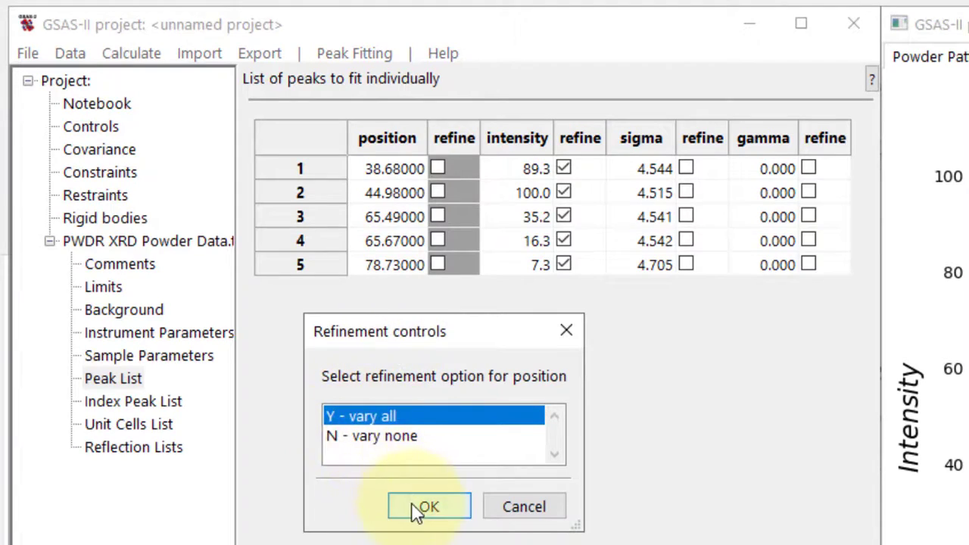
{"action": "left_click", "coordinate": [428, 506]}
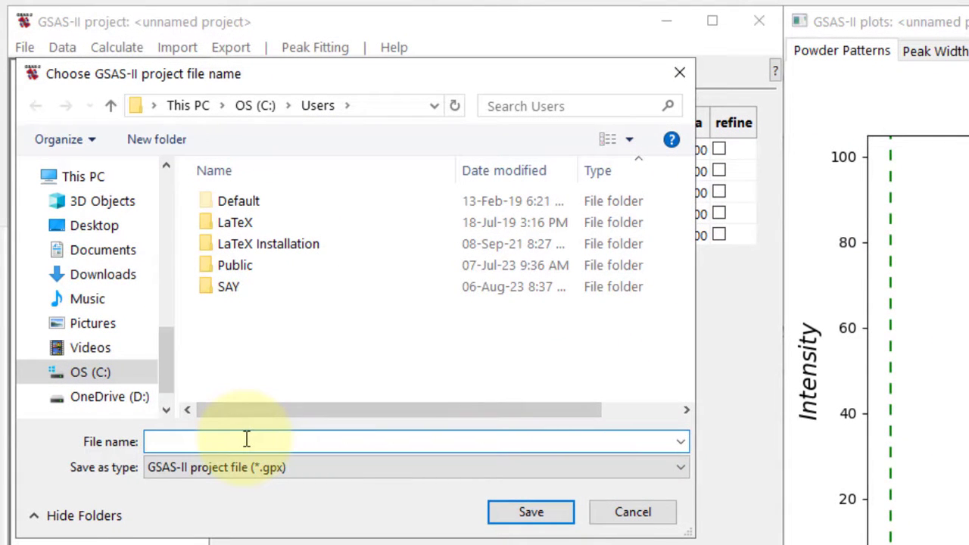
- Save the project as Peaks.gpx in the tutorial folder so the peak fit runs
{"action": "type", "text": "Peaks"}
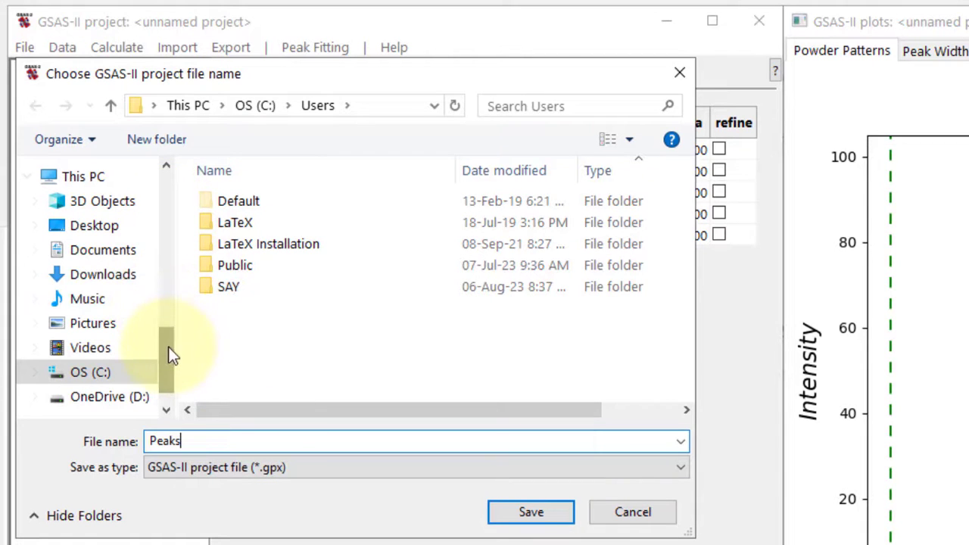
{"action": "scroll", "scroll_direction": "down", "scroll_amount": 3}
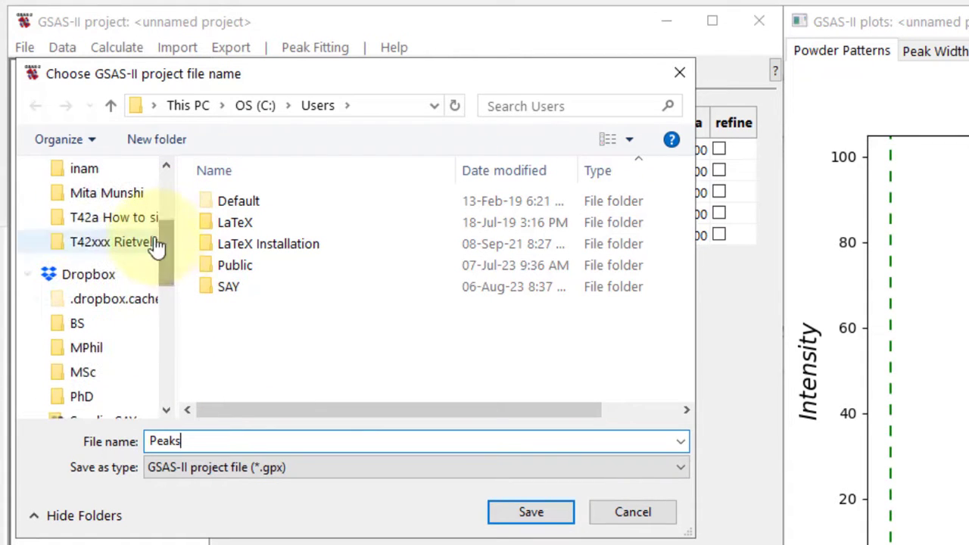
{"action": "double_click", "coordinate": [113, 218]}
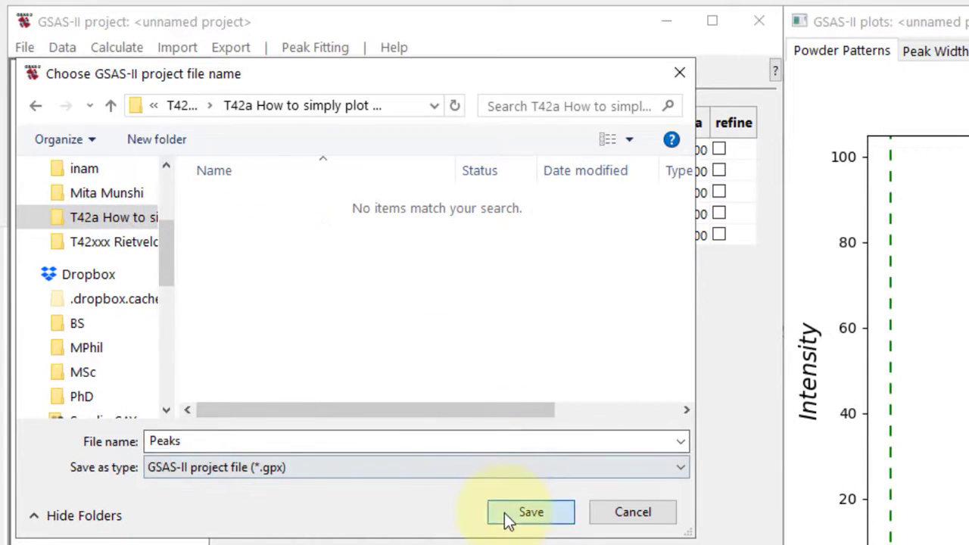
{"action": "left_click", "coordinate": [529, 512]}
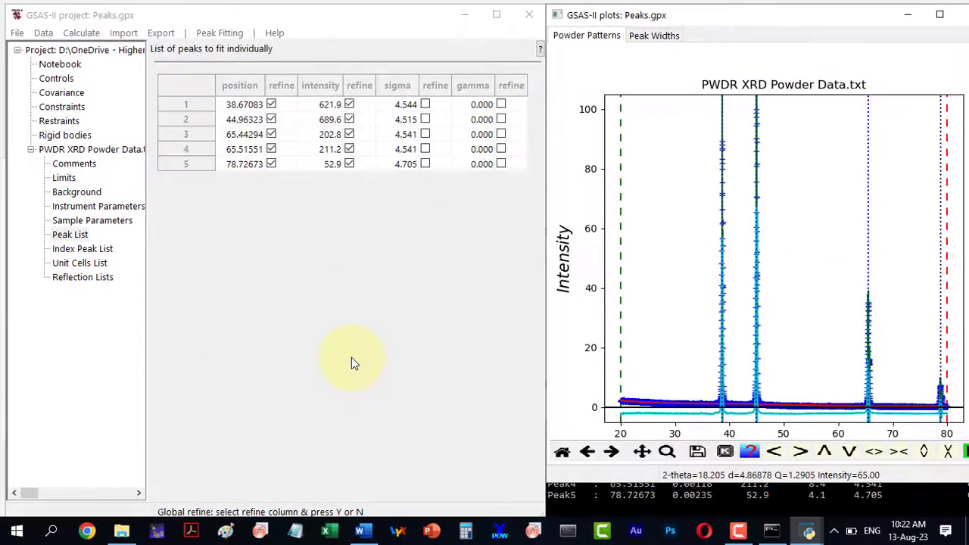
{"action": "mouse_move", "coordinate": [657, 266]}
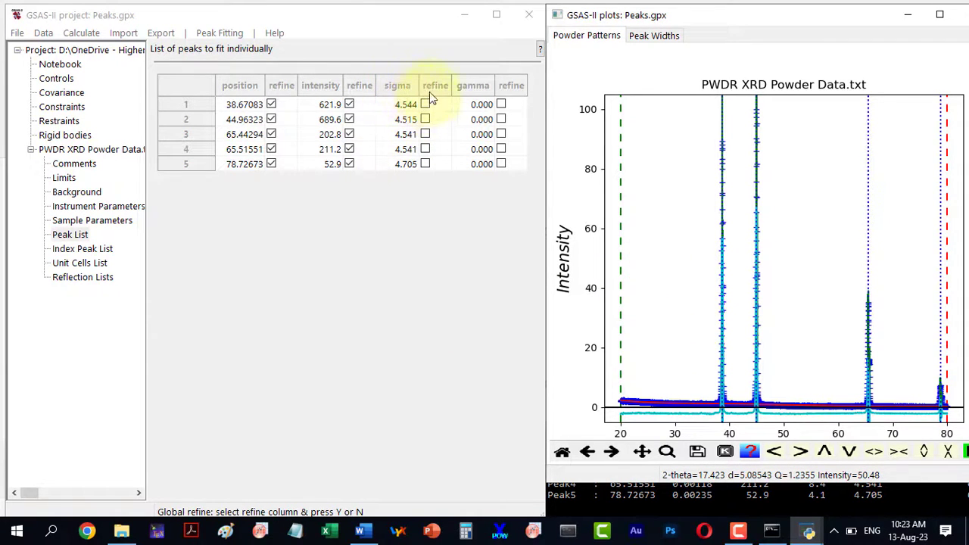
- Refine sigma for all five peaks and rerun Peakfit
{"action": "left_click", "coordinate": [434, 85]}
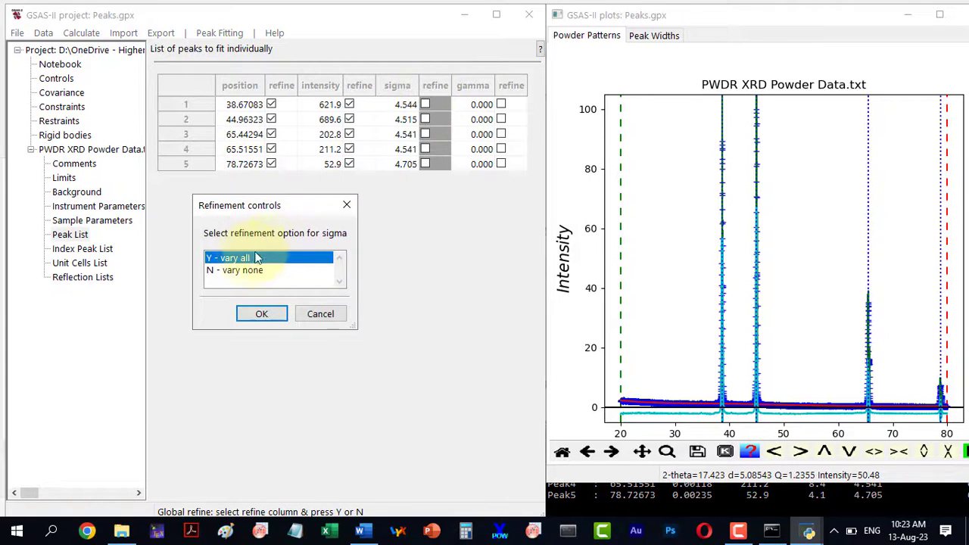
{"action": "left_click", "coordinate": [260, 313]}
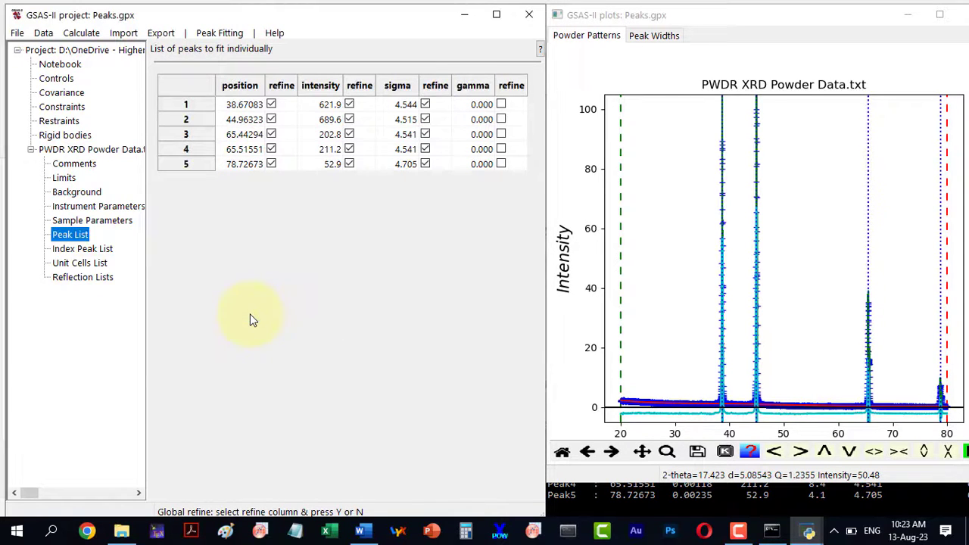
{"action": "left_click", "coordinate": [219, 34]}
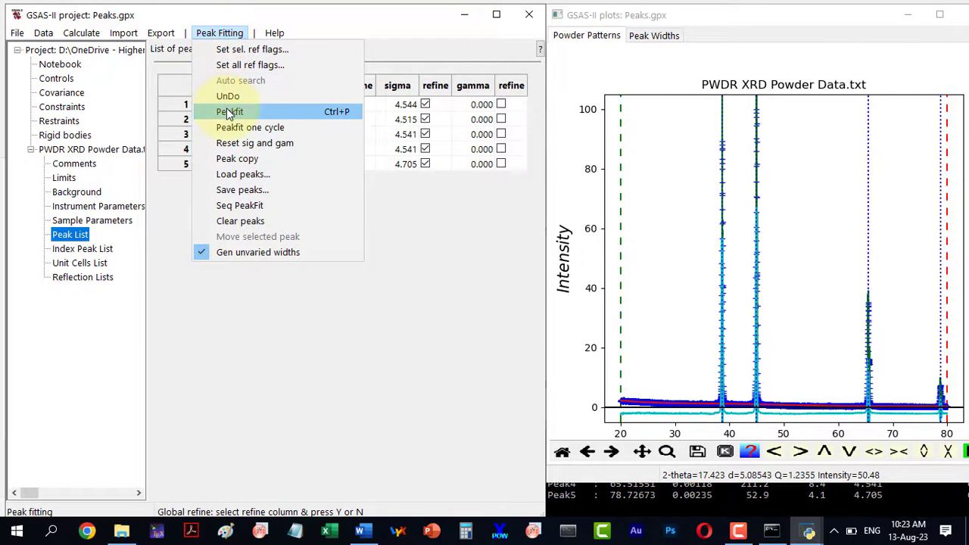
{"action": "left_click", "coordinate": [230, 112]}
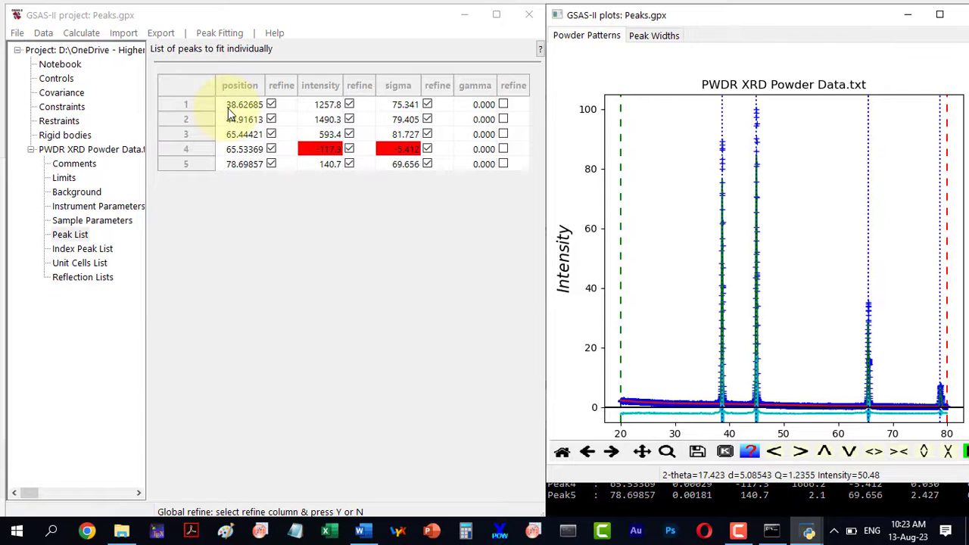
- Refine gamma for all five peaks and refit
{"action": "left_click", "coordinate": [513, 84]}
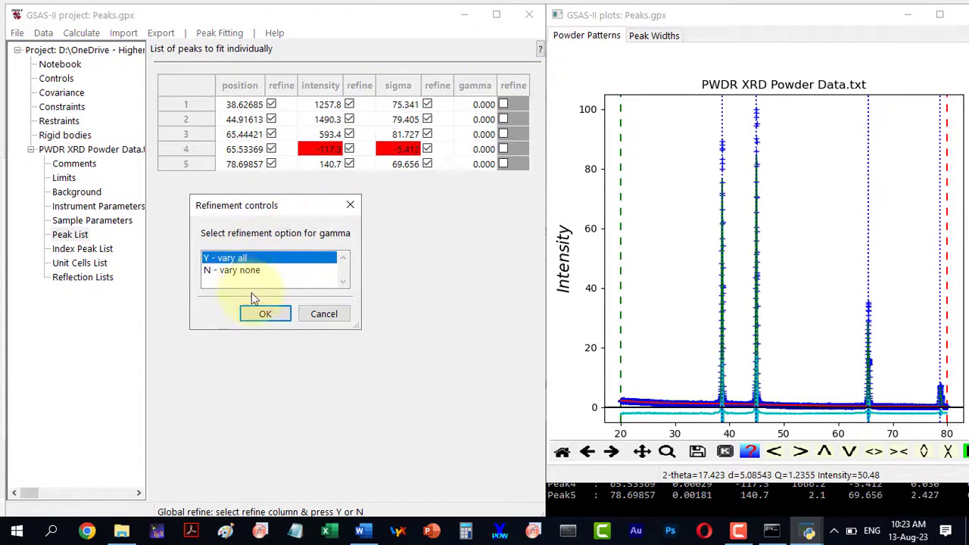
{"action": "left_click", "coordinate": [265, 314]}
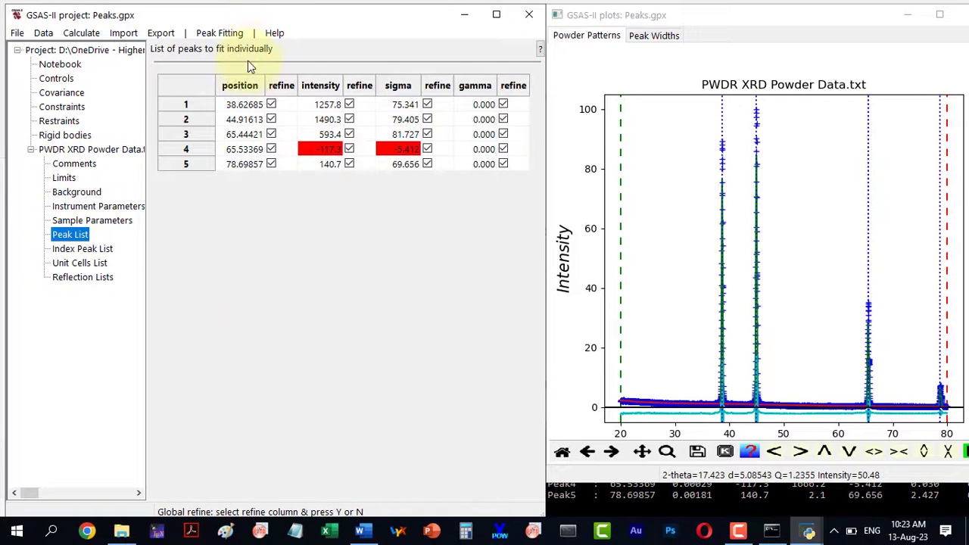
{"action": "left_click", "coordinate": [220, 34]}
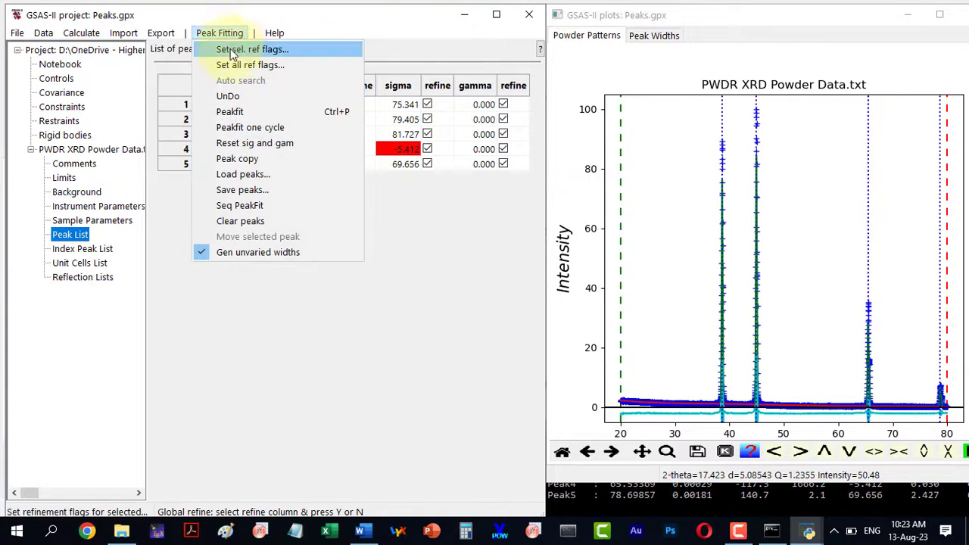
{"action": "left_click", "coordinate": [251, 48]}
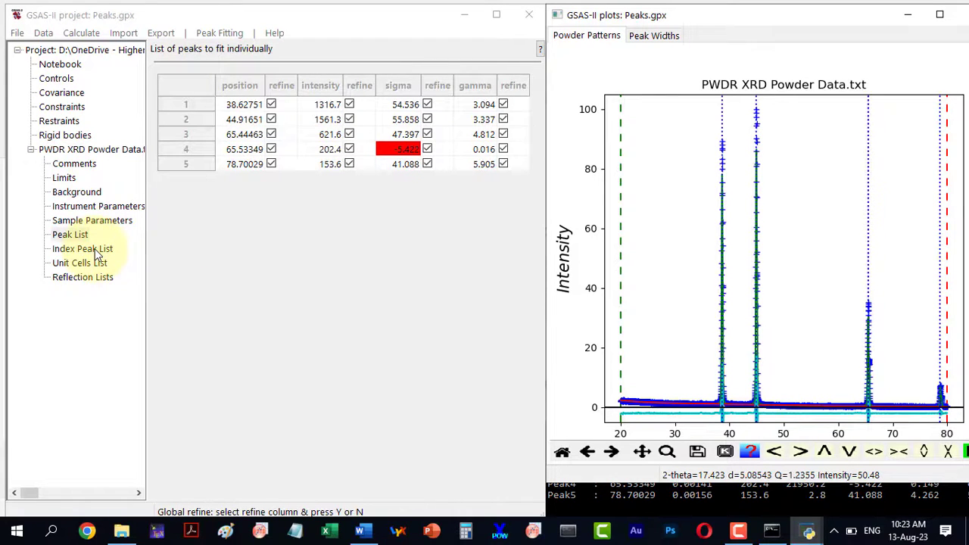
{"action": "left_click", "coordinate": [82, 248]}
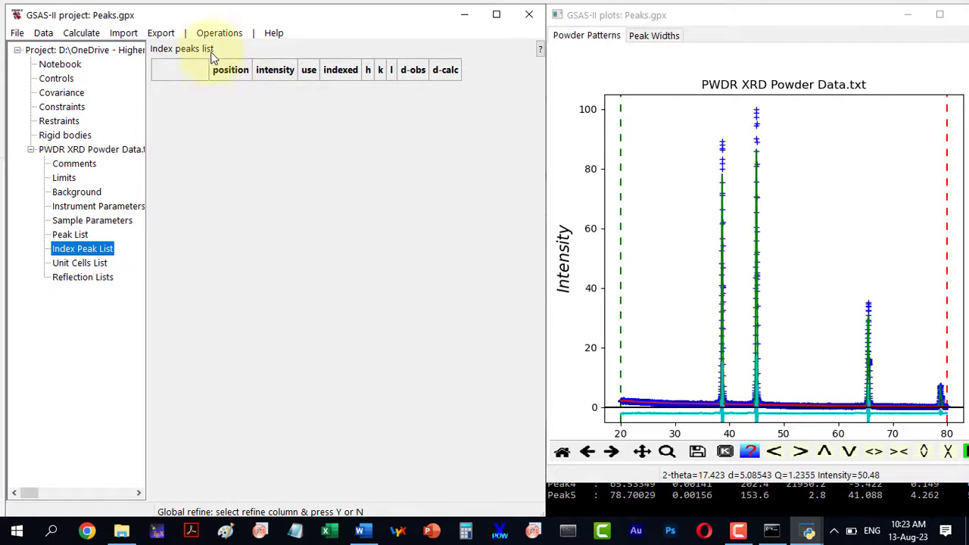
{"action": "left_click", "coordinate": [218, 34]}
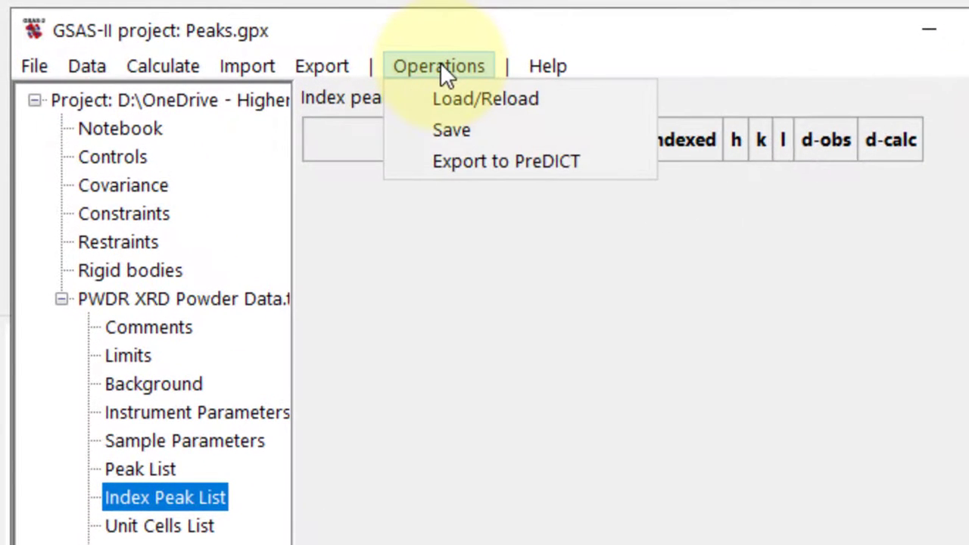
{"action": "left_click", "coordinate": [484, 99]}
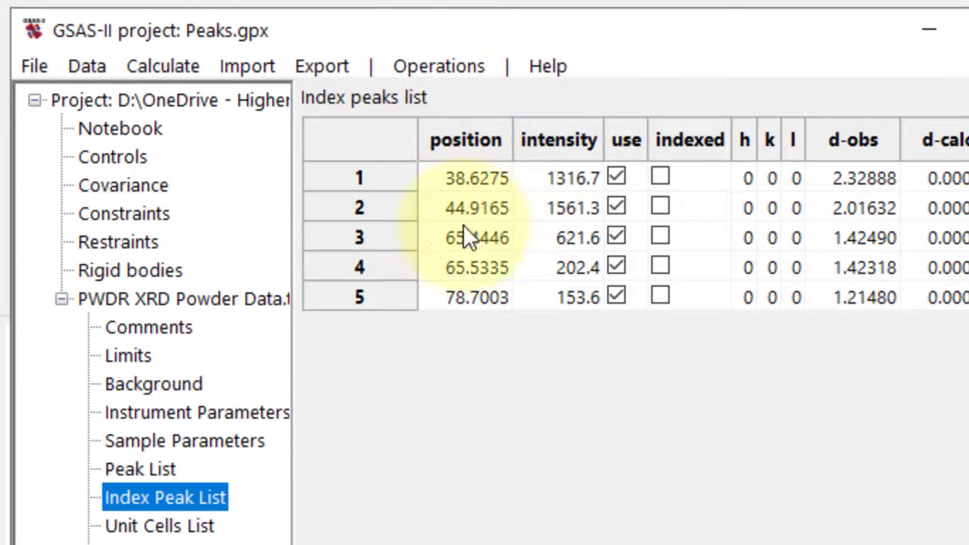
{"action": "mouse_move", "coordinate": [757, 224]}
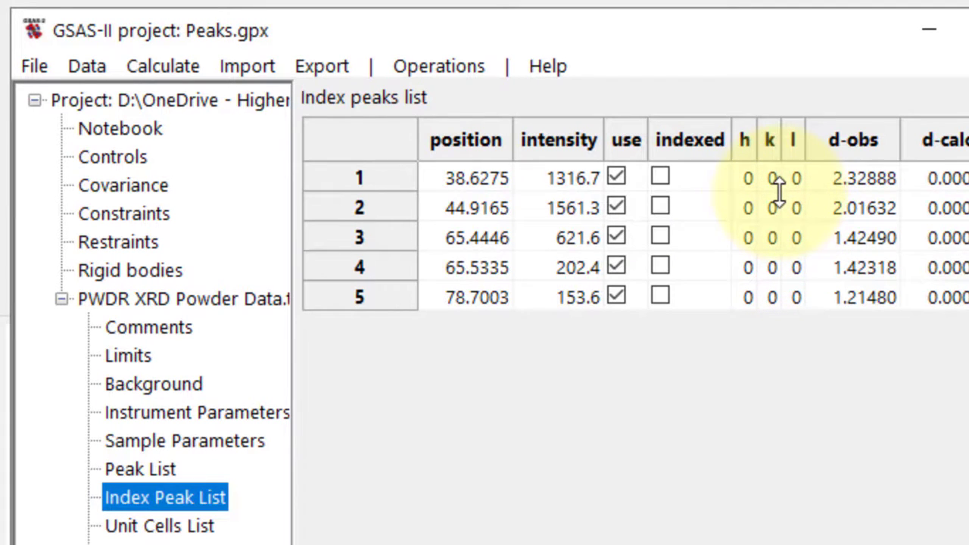
{"action": "mouse_move", "coordinate": [644, 421]}
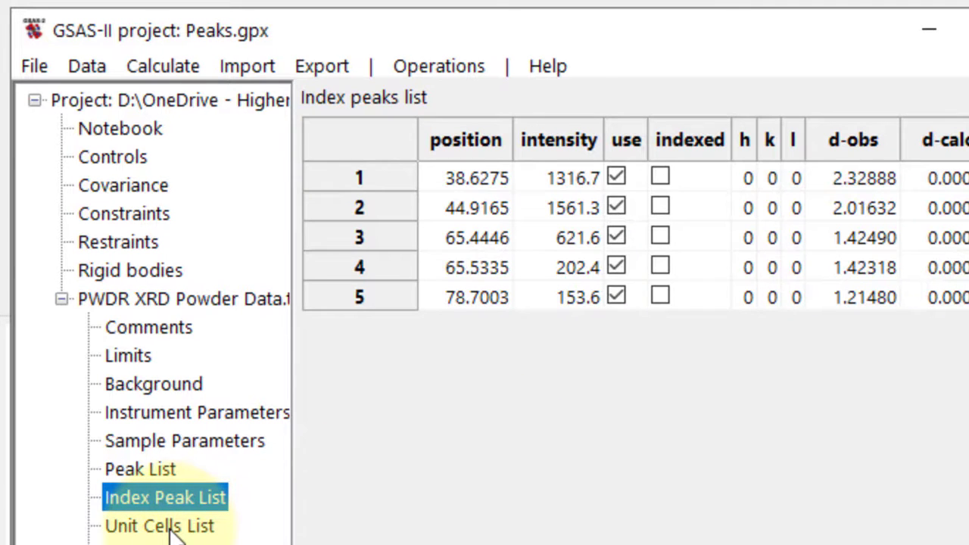
- In Unit Cells List, restrict indexing to Cubic-F and enable zero offset refinement
{"action": "left_click", "coordinate": [159, 526]}
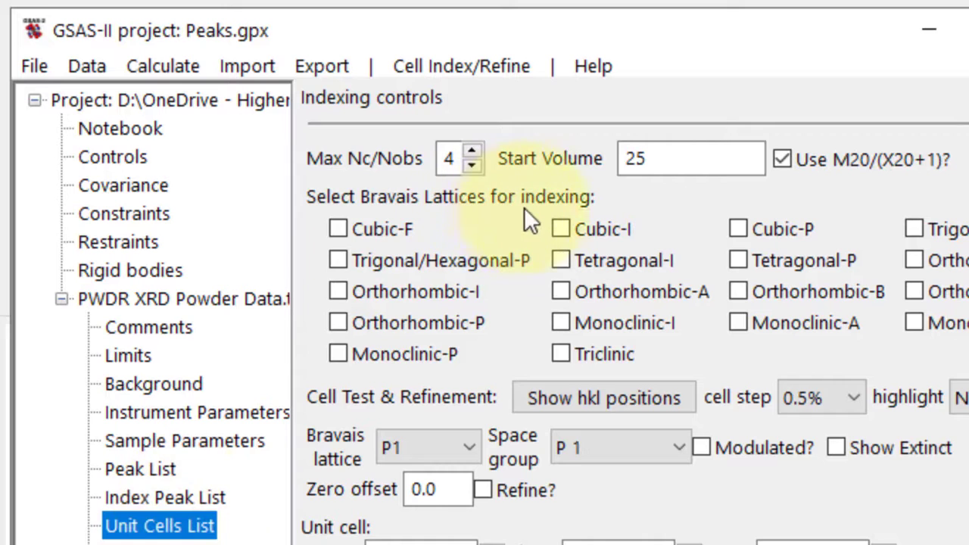
{"action": "mouse_move", "coordinate": [431, 230]}
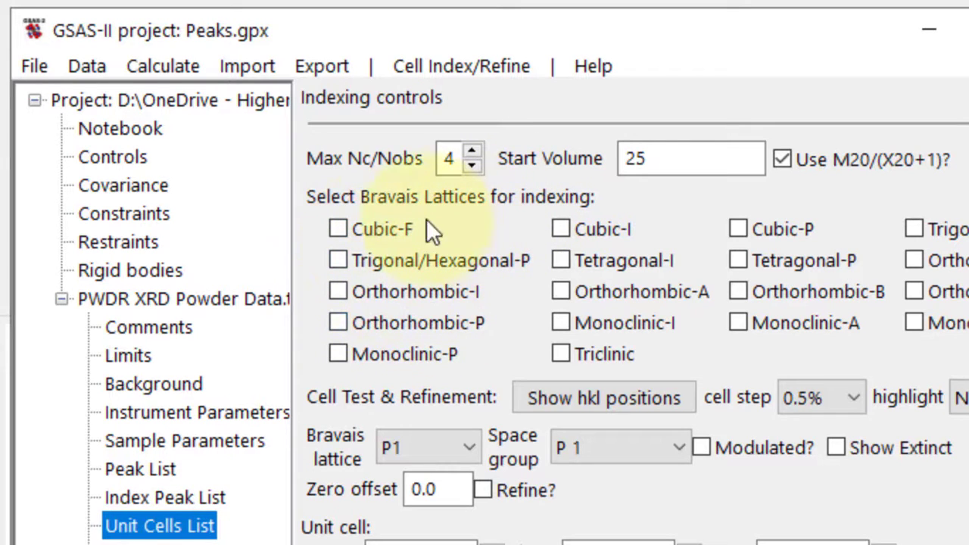
{"action": "mouse_move", "coordinate": [415, 290]}
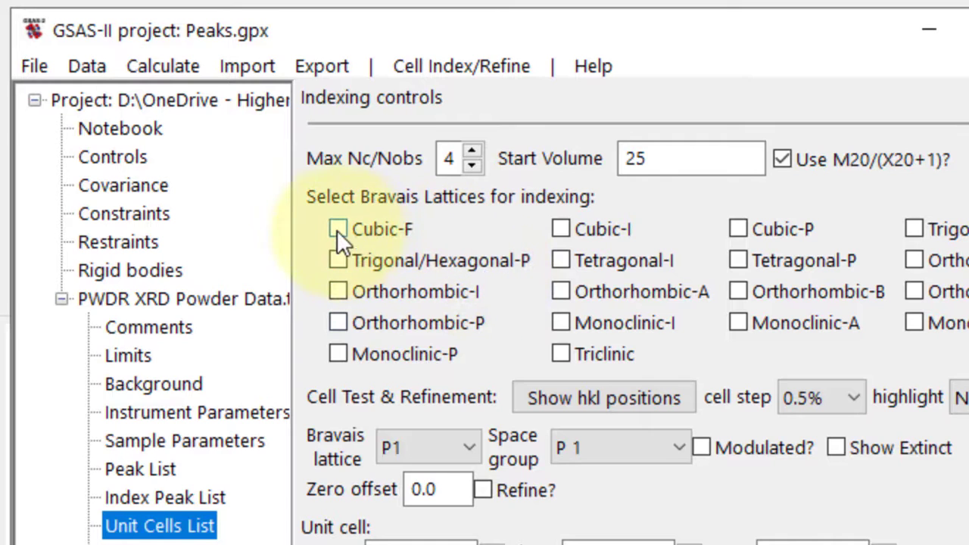
{"action": "left_click", "coordinate": [337, 229]}
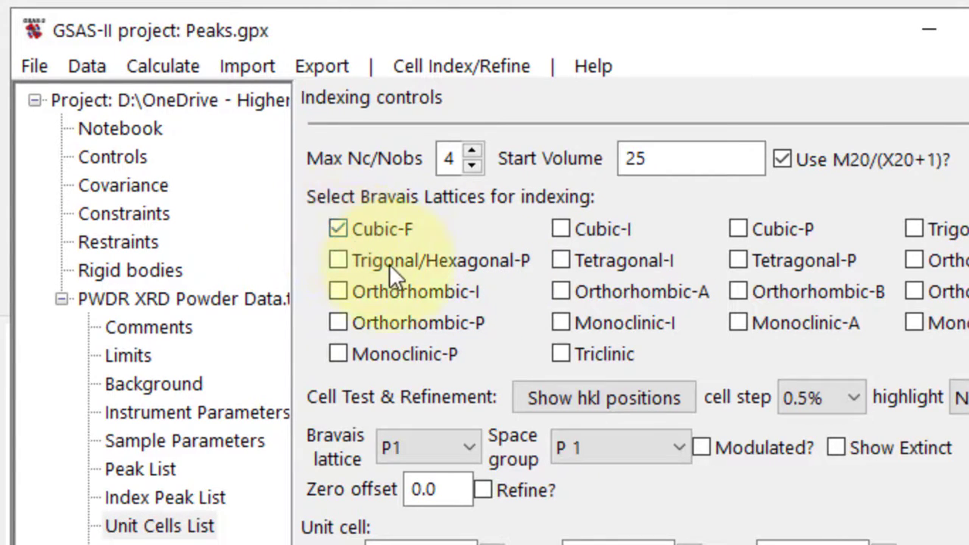
{"action": "mouse_move", "coordinate": [356, 447]}
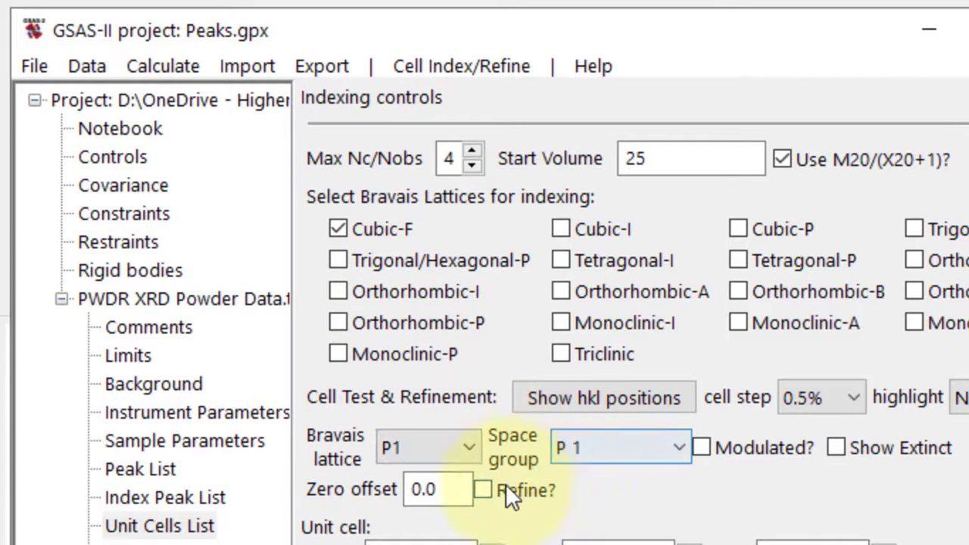
{"action": "left_click", "coordinate": [481, 491]}
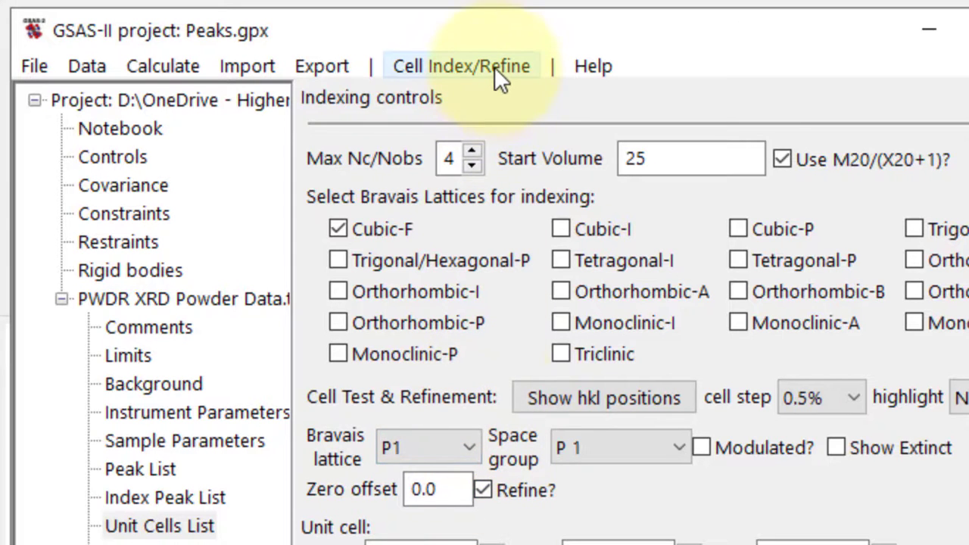
- Run Index Cell to list Fm3m candidate cells for the Cubic-F lattice
{"action": "left_click", "coordinate": [460, 67]}
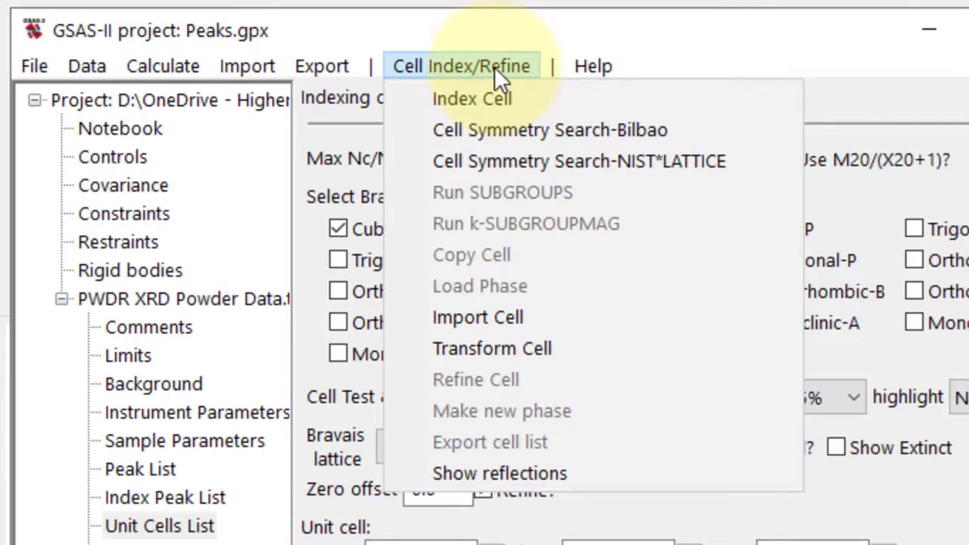
{"action": "mouse_move", "coordinate": [472, 98]}
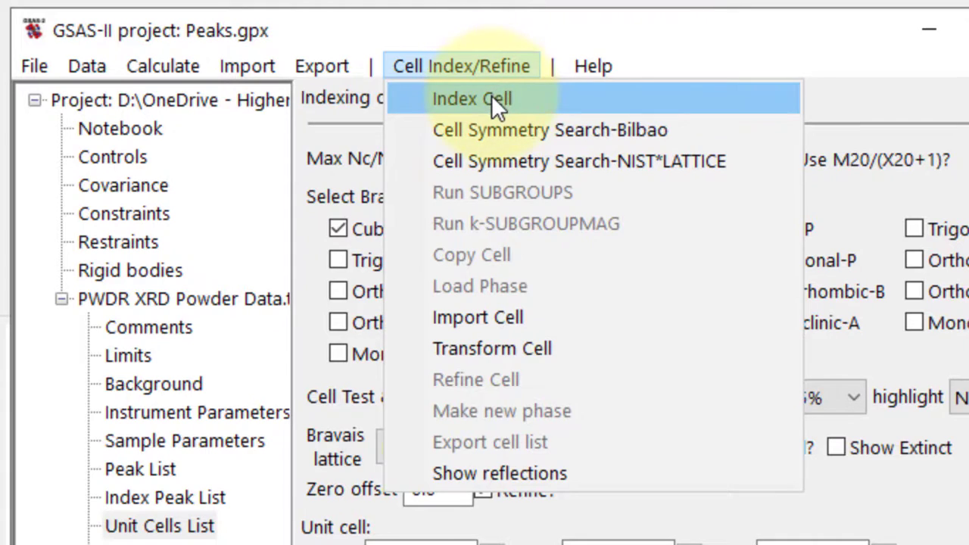
{"action": "left_click", "coordinate": [472, 99]}
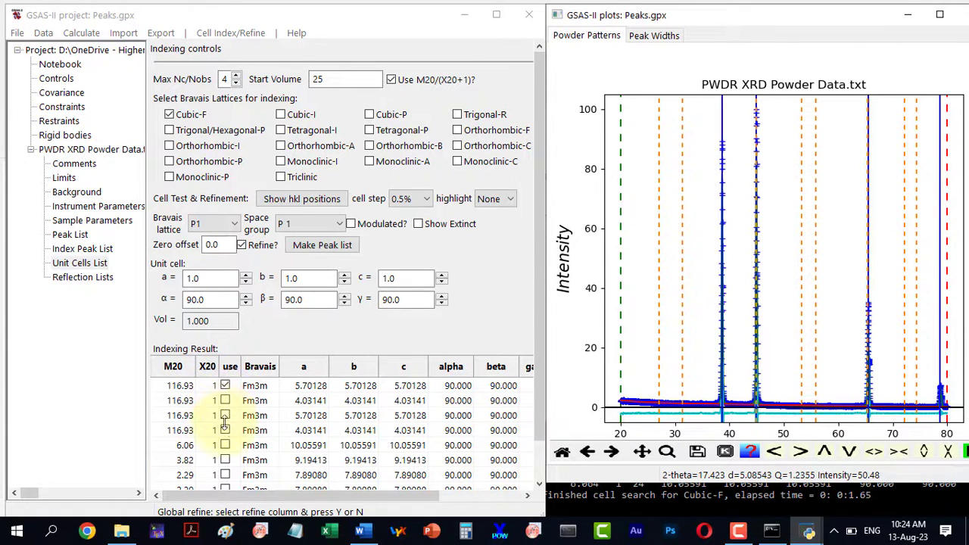
- Use the a = 4.03141 Fm3m cell, with Bravais lattice Fm3m and a cubic space group
{"action": "left_click", "coordinate": [224, 400]}
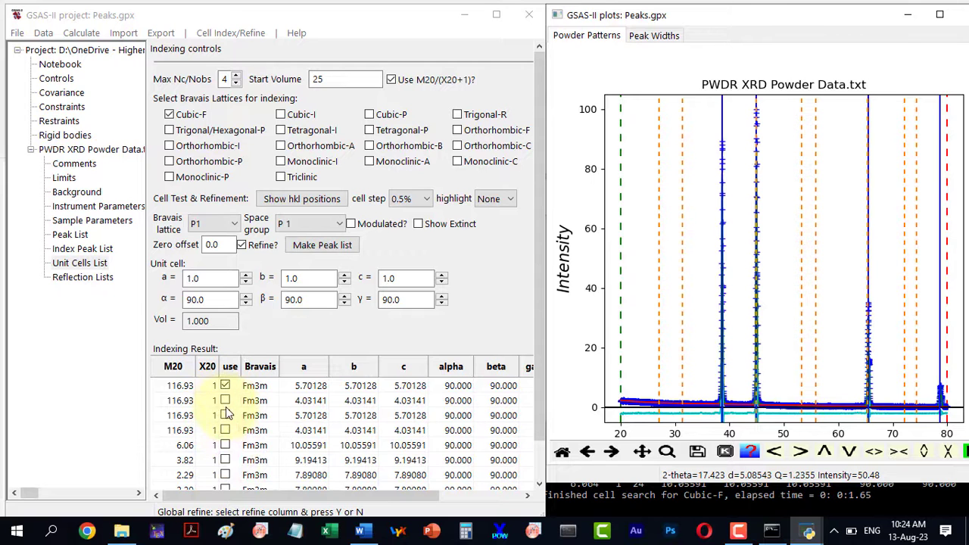
{"action": "left_click", "coordinate": [176, 222]}
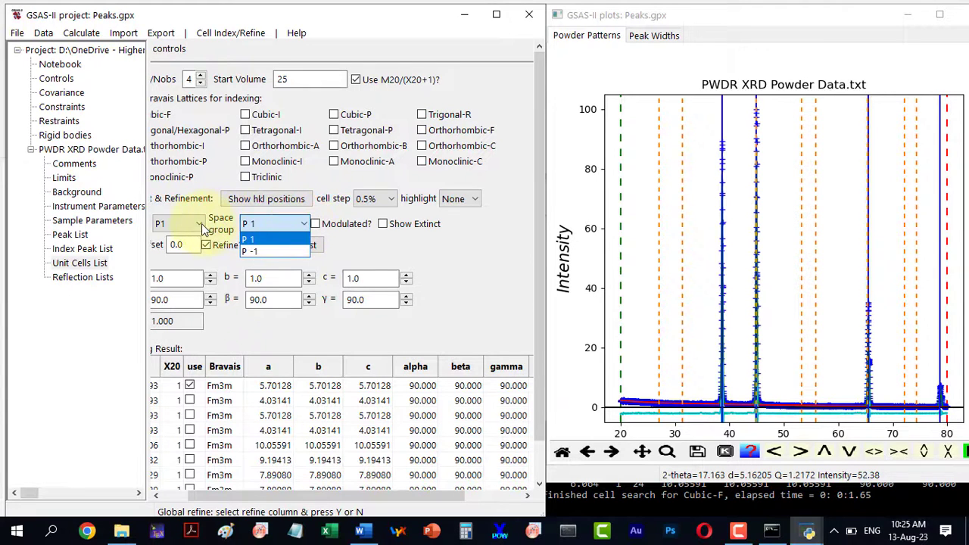
{"action": "left_click", "coordinate": [180, 223]}
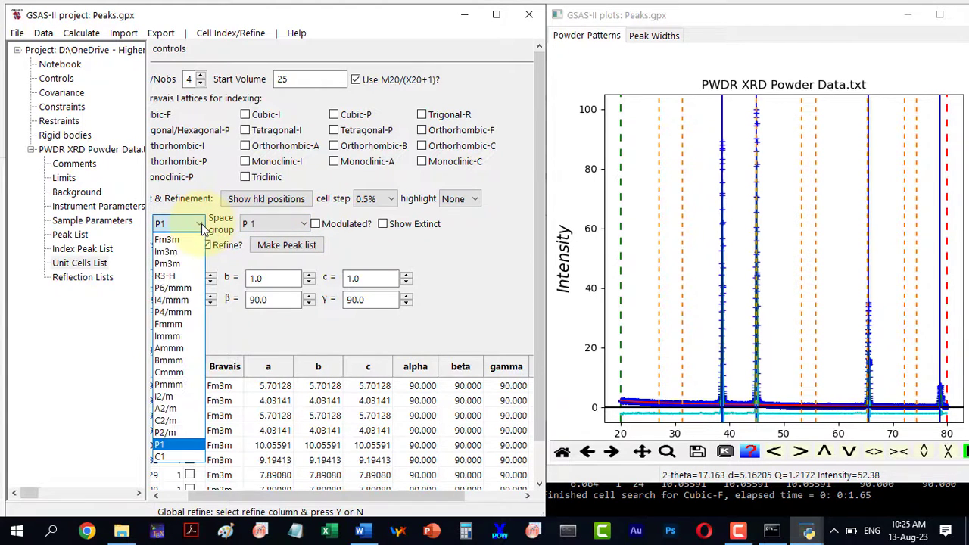
{"action": "left_click", "coordinate": [166, 239]}
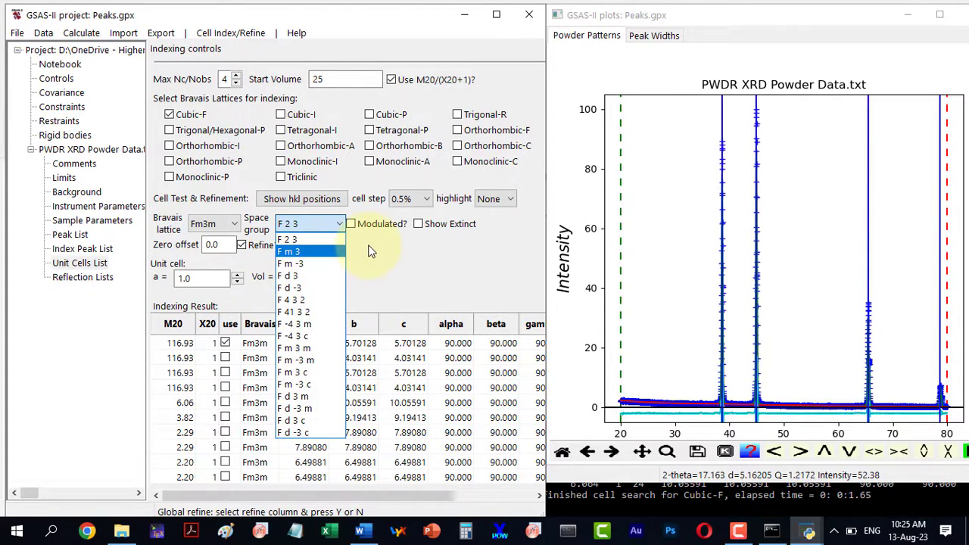
{"action": "left_click", "coordinate": [287, 239]}
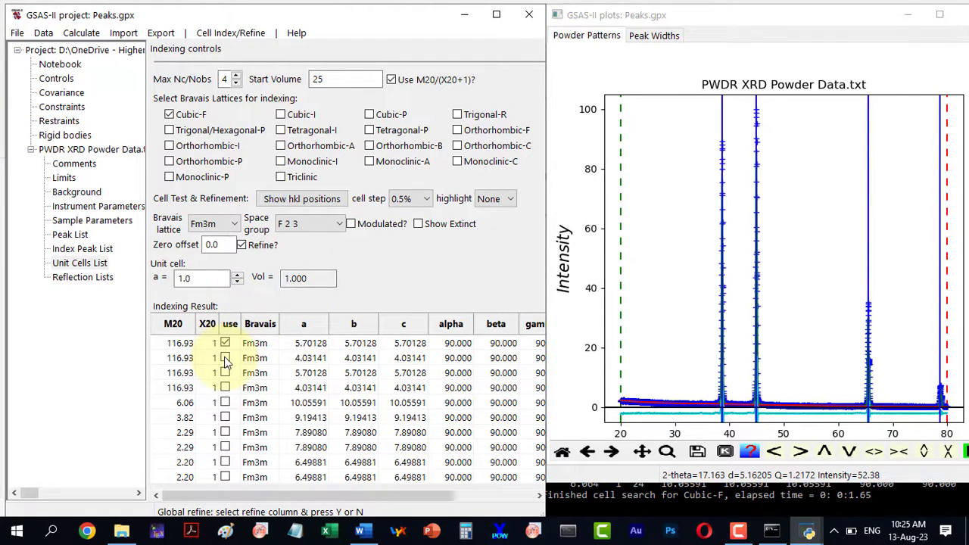
{"action": "left_click", "coordinate": [224, 358]}
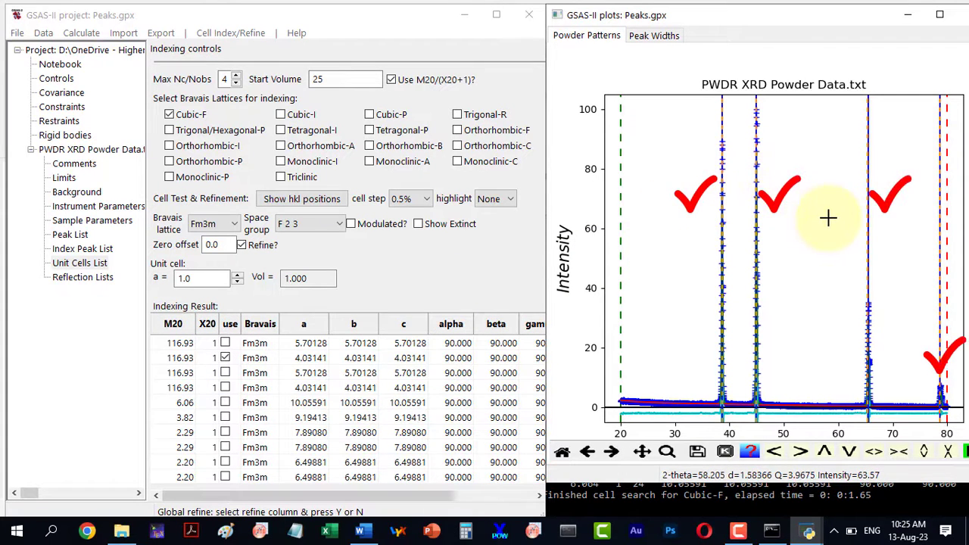
{"action": "mouse_move", "coordinate": [878, 386]}
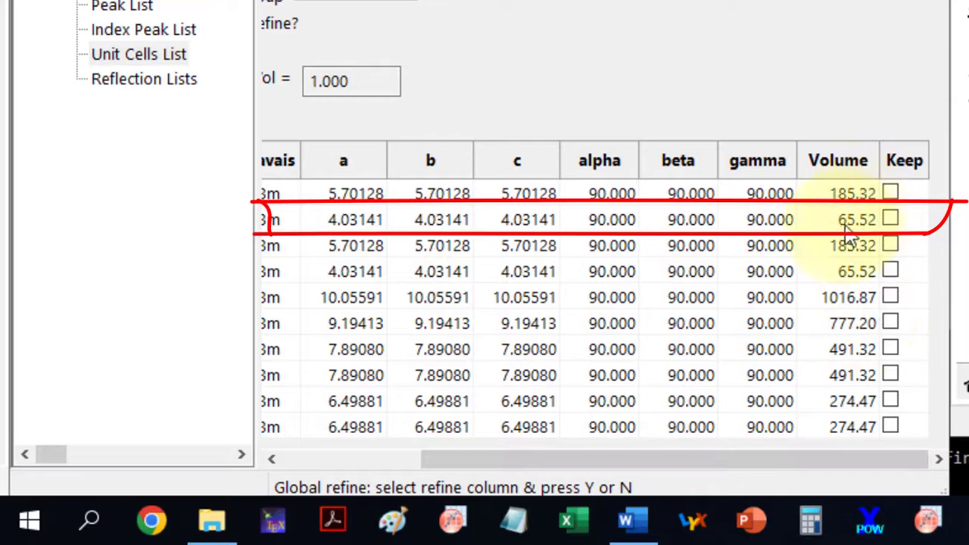
{"action": "mouse_move", "coordinate": [870, 230]}
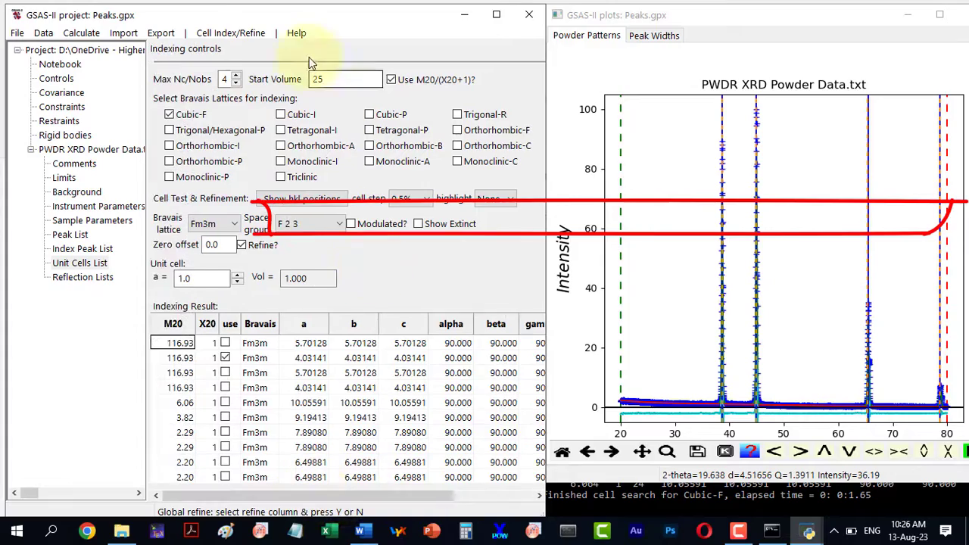
- Copy the chosen 4.03141 Å Fm3m cell into the unit cell parameters
{"action": "left_click", "coordinate": [230, 33]}
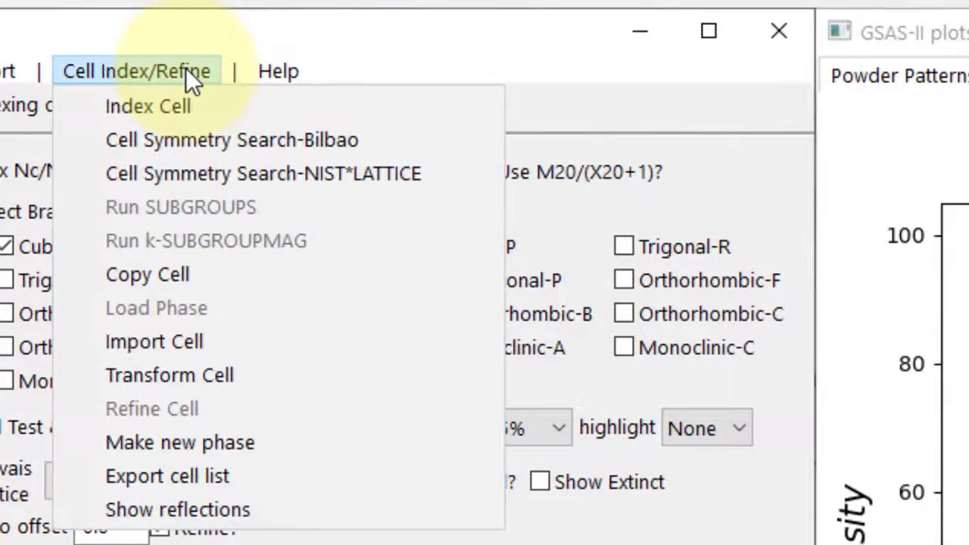
{"action": "mouse_move", "coordinate": [147, 274]}
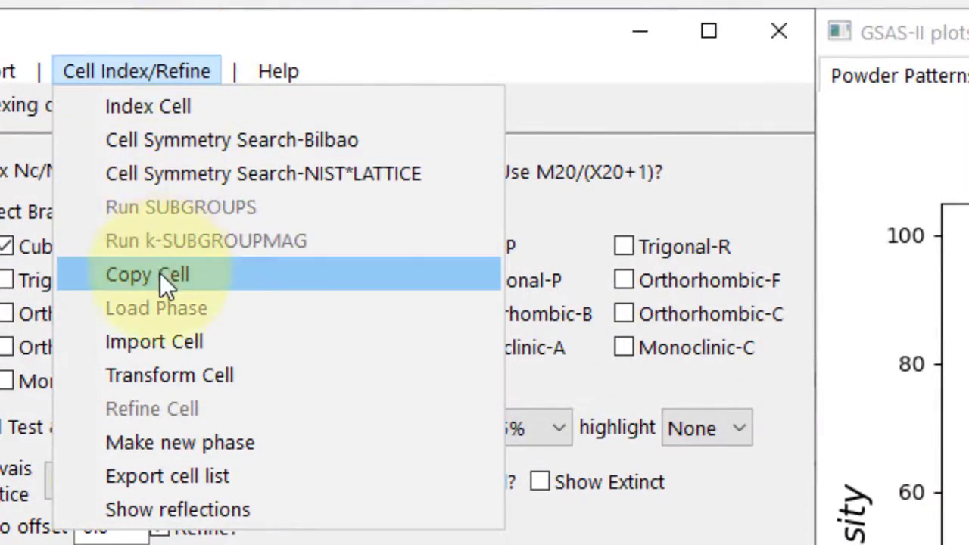
{"action": "left_click", "coordinate": [147, 274]}
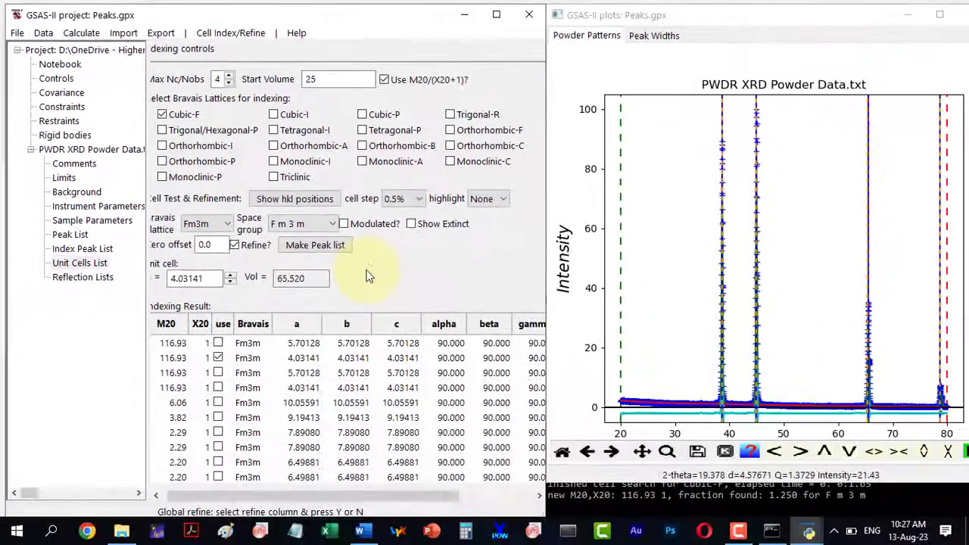
{"action": "left_click", "coordinate": [193, 278]}
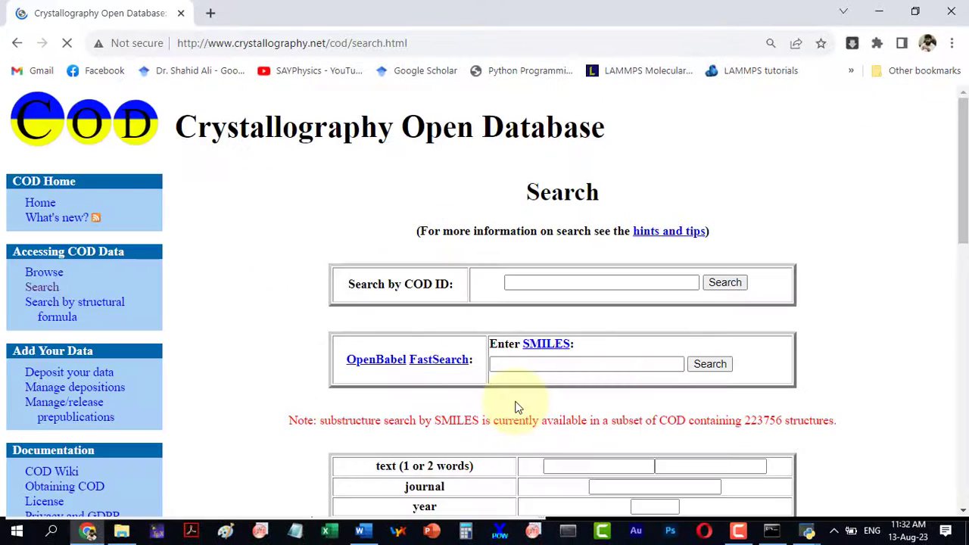
- Reach the COD a/b/c cell-parameter search fields, starting at a (min)
{"action": "scroll", "scroll_direction": "down", "scroll_amount": 3}
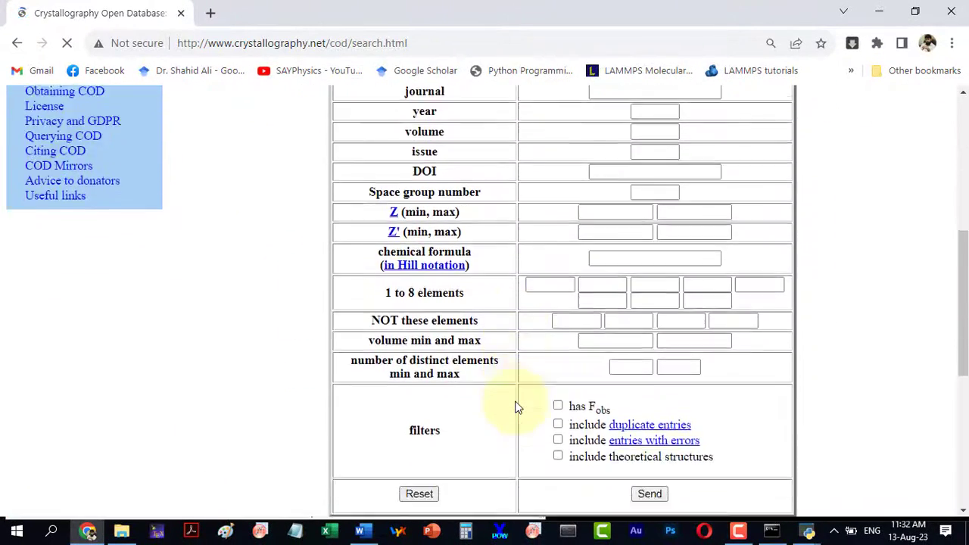
{"action": "scroll", "scroll_direction": "down", "scroll_amount": 3}
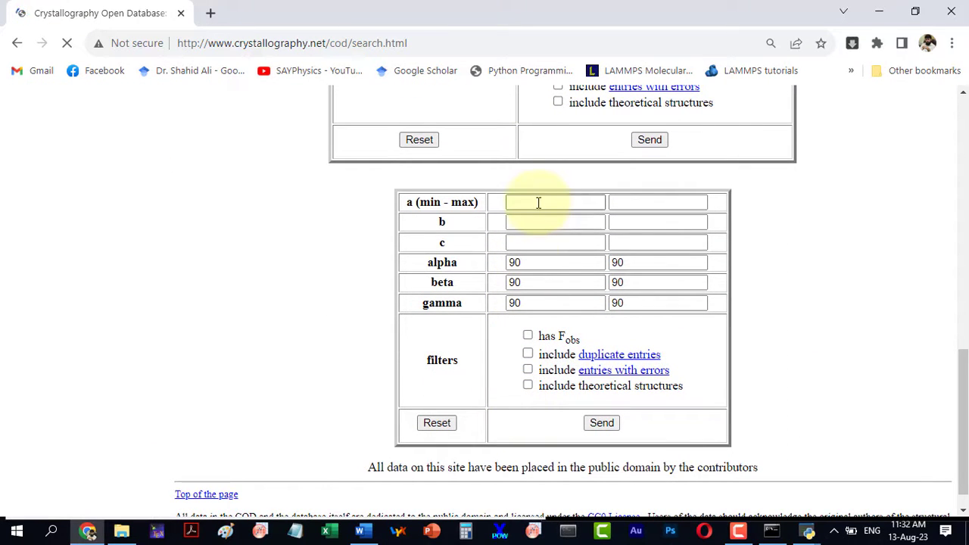
{"action": "left_click", "coordinate": [554, 203]}
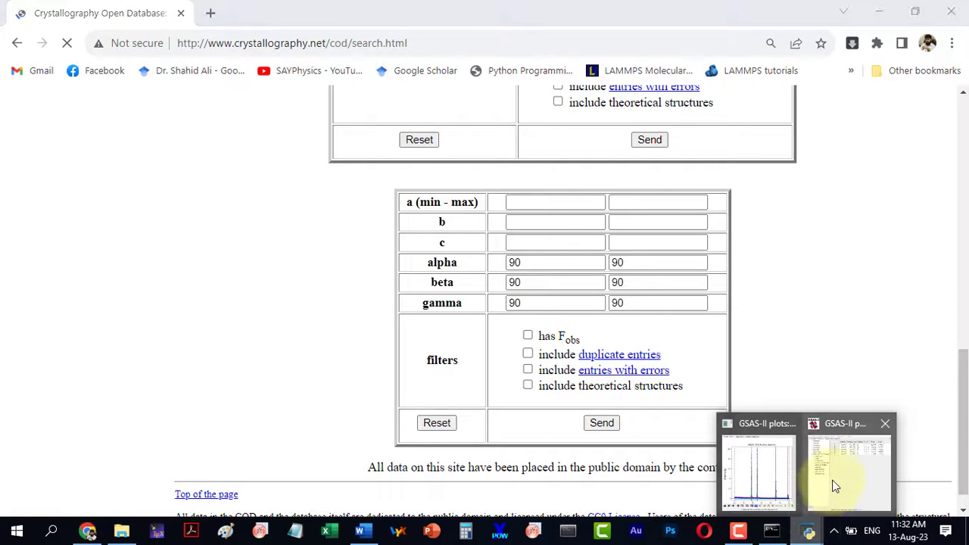
- Return to GSAS-II and show the Unit Cells List results for reference
{"action": "left_click", "coordinate": [848, 469]}
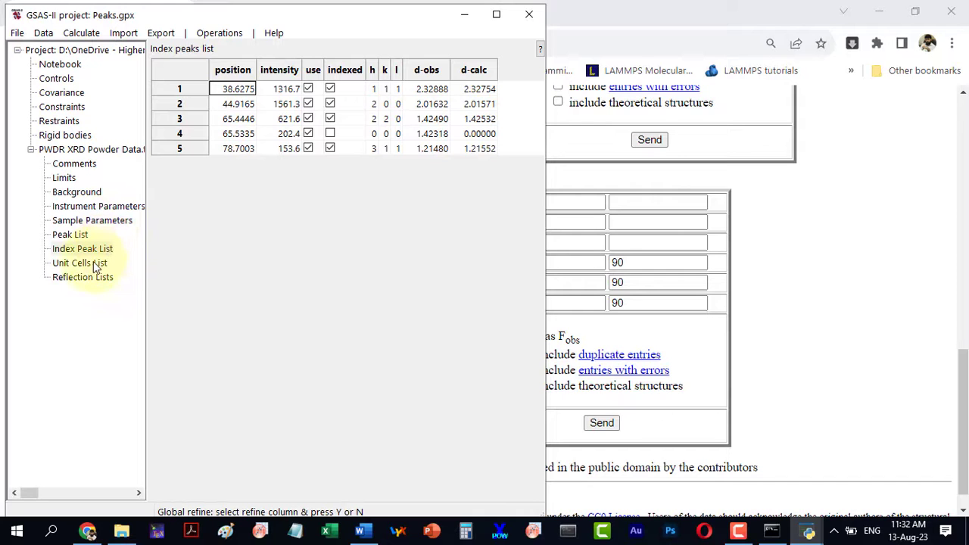
{"action": "left_click", "coordinate": [79, 263]}
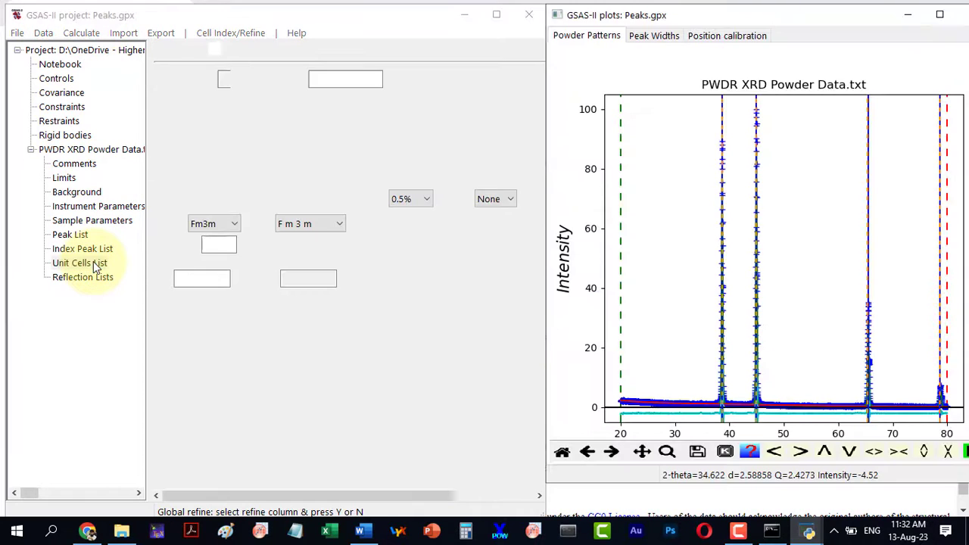
{"action": "left_click", "coordinate": [79, 264]}
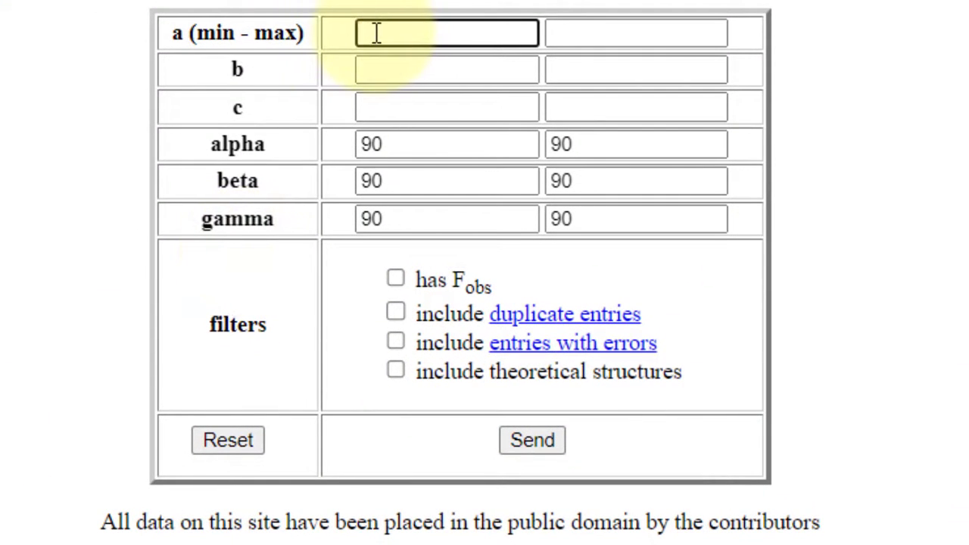
- Search COD for cells with a, b, c between 4.02 and 4.04 Å, angles 90°
{"action": "type", "text": "4.02"}
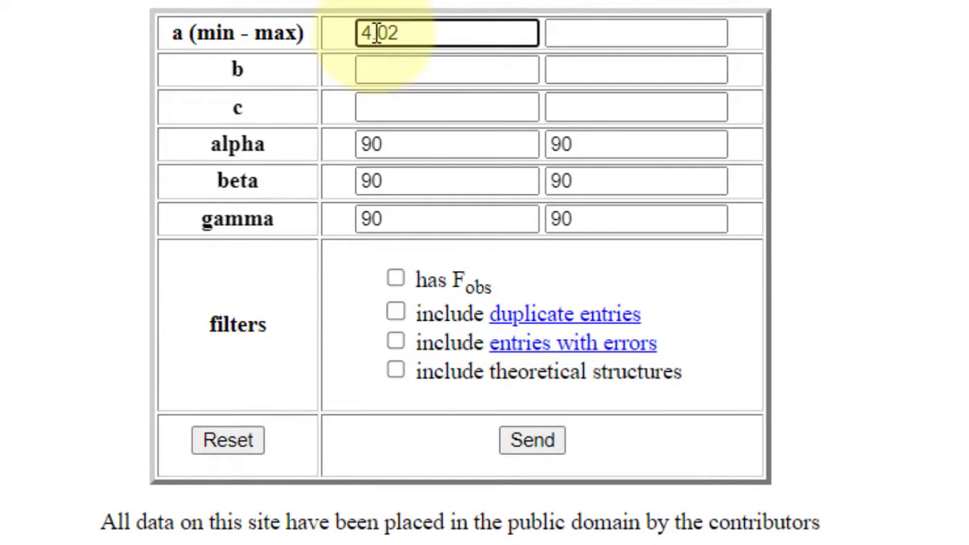
{"action": "type", "text": "4"}
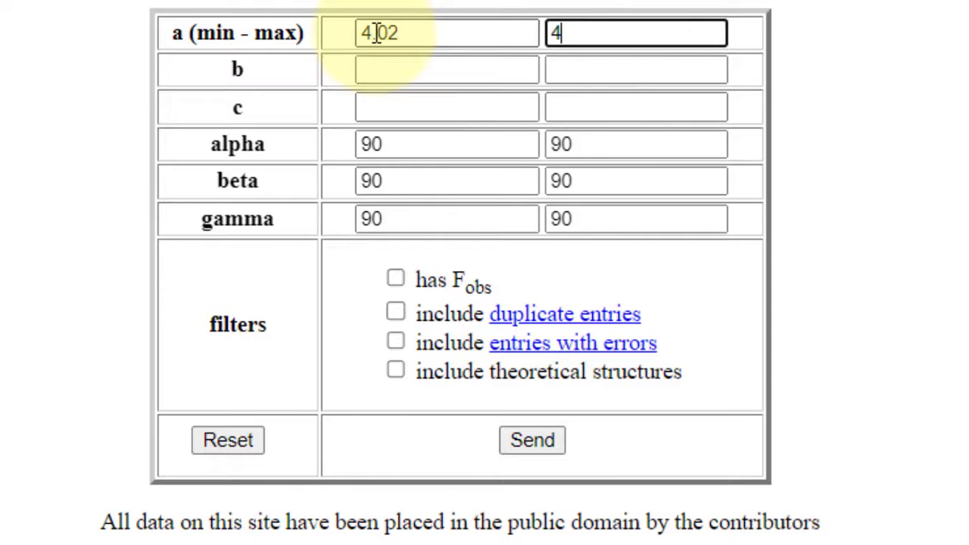
{"action": "type", "text": ".04"}
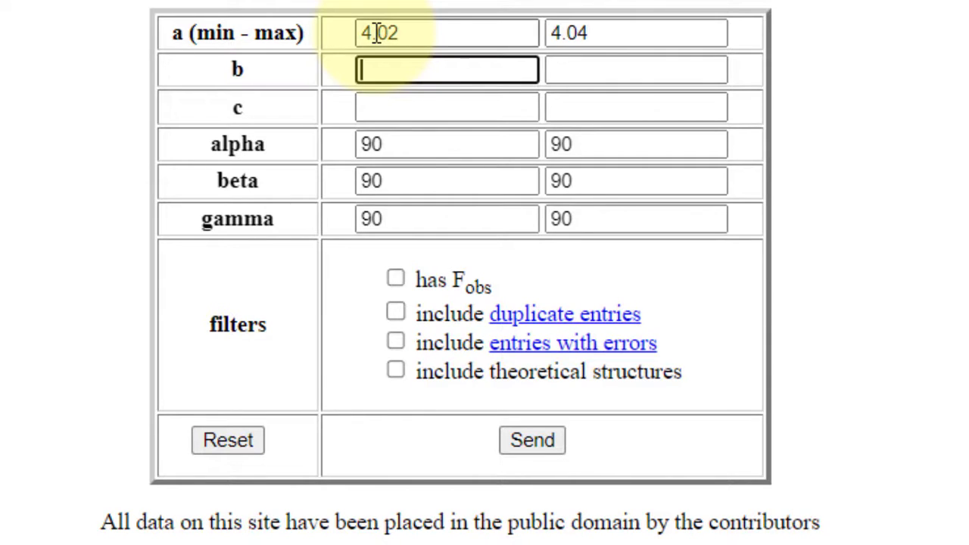
{"action": "type", "text": "4.02"}
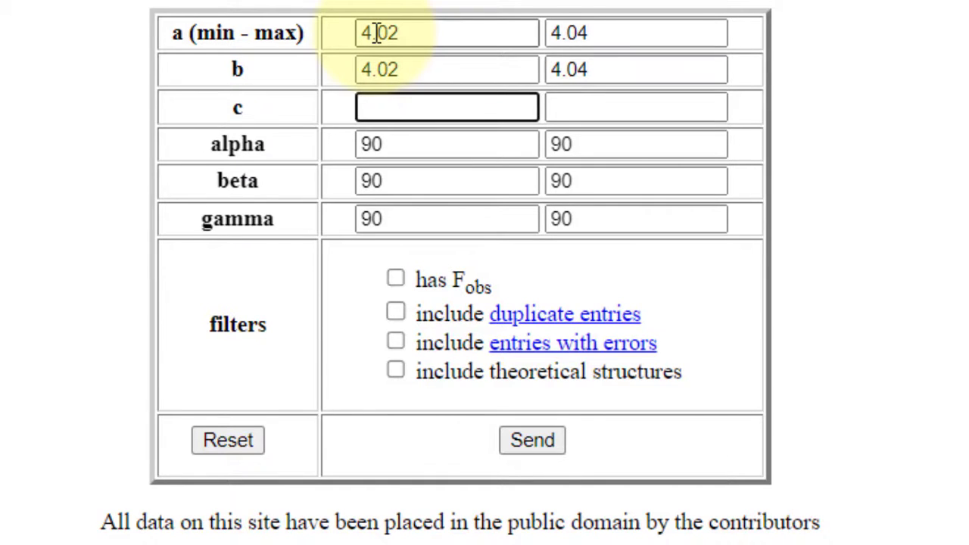
{"action": "type", "text": "4.02"}
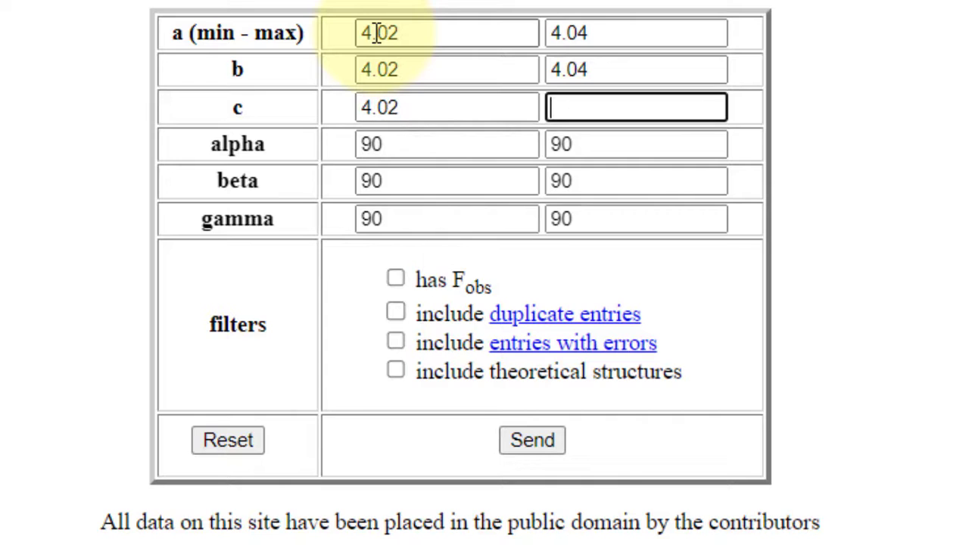
{"action": "type", "text": "4.04"}
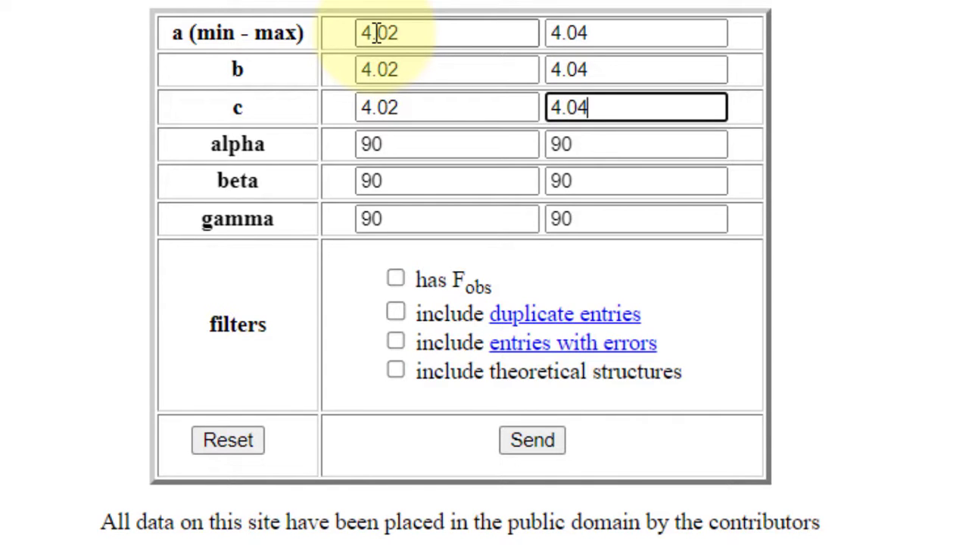
{"action": "mouse_move", "coordinate": [427, 210]}
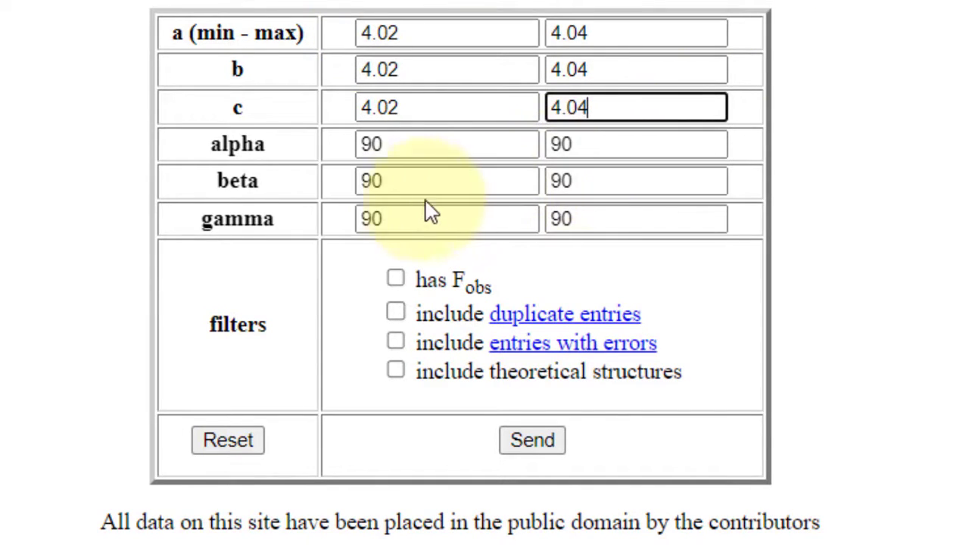
{"action": "mouse_move", "coordinate": [531, 438]}
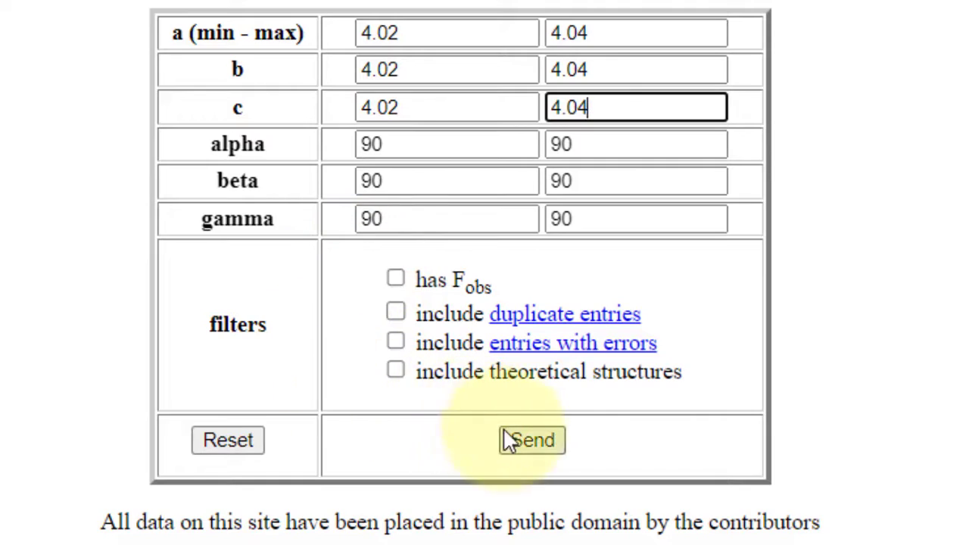
{"action": "left_click", "coordinate": [530, 439]}
{"action": "type", "text": "Lithium Fluoride xrd"}
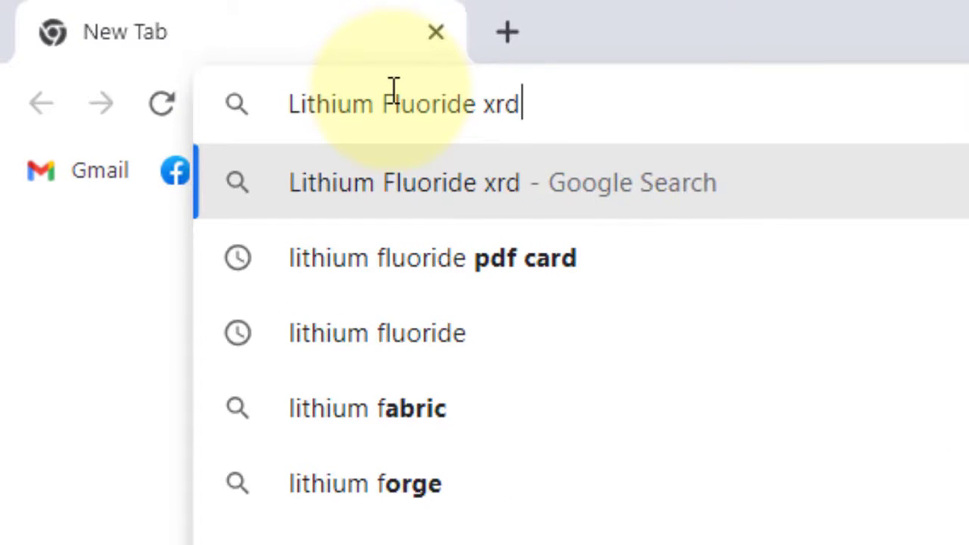
- Search Google for 'Lithium Fluoride xrd pattern' and reach the PhysicsOpenLab result
{"action": "type", "text": "patter"}
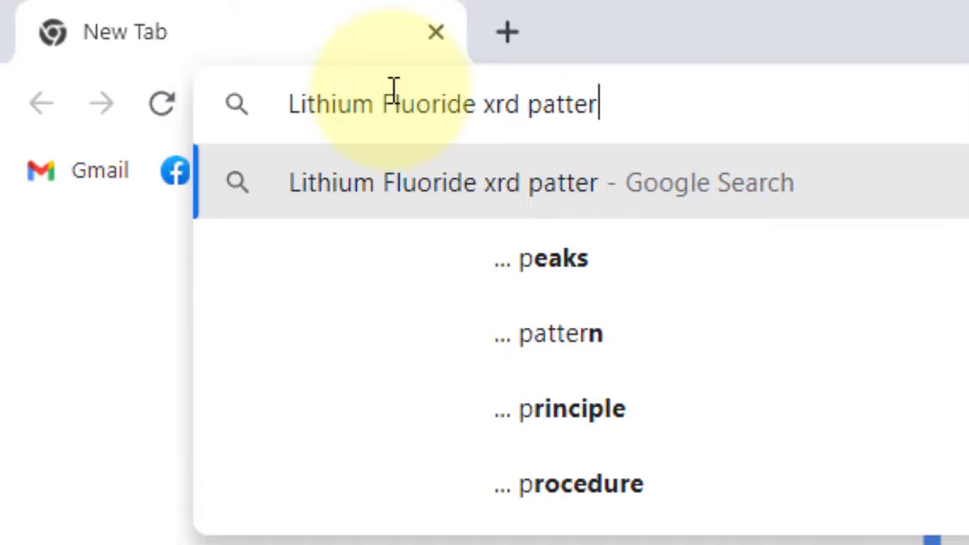
{"action": "type", "text": "n"}
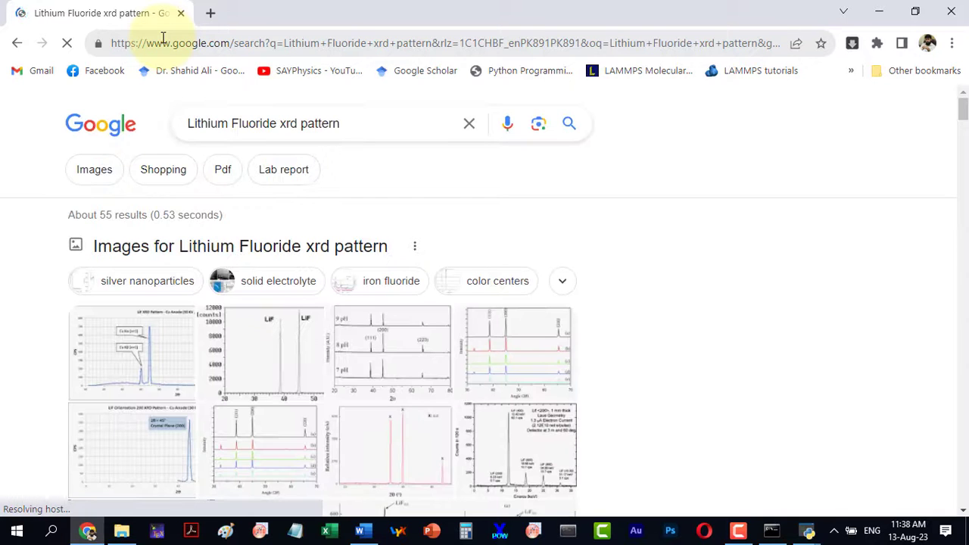
{"action": "scroll", "scroll_direction": "down", "scroll_amount": 3}
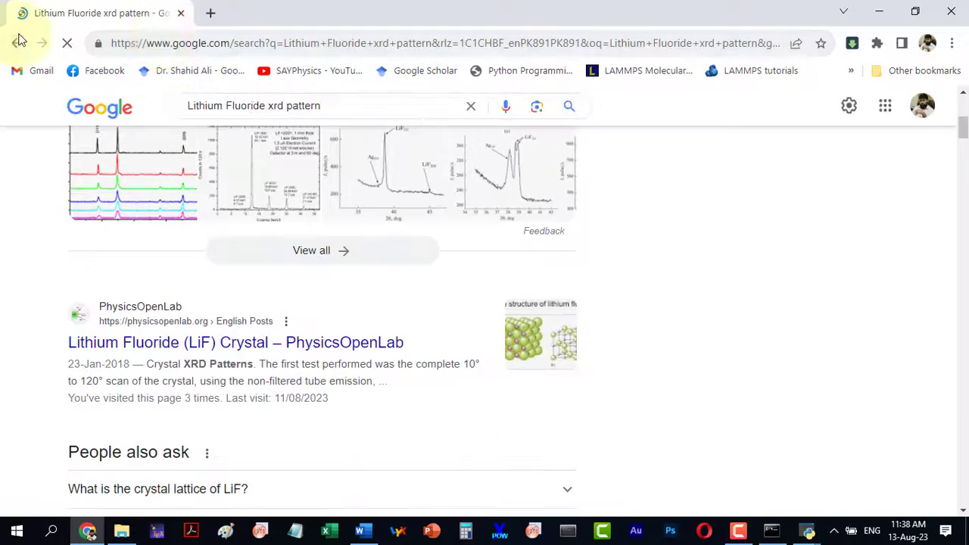
{"action": "left_click", "coordinate": [236, 342]}
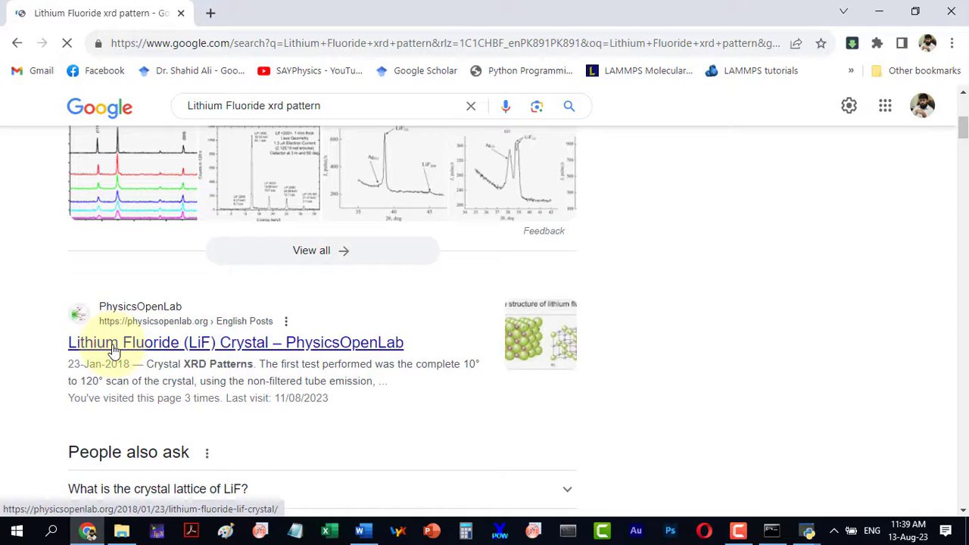
- Open the PhysicsOpenLab LiF article and reach its hkl peak table with a ≈ 0.403 nm
{"action": "left_click", "coordinate": [236, 342]}
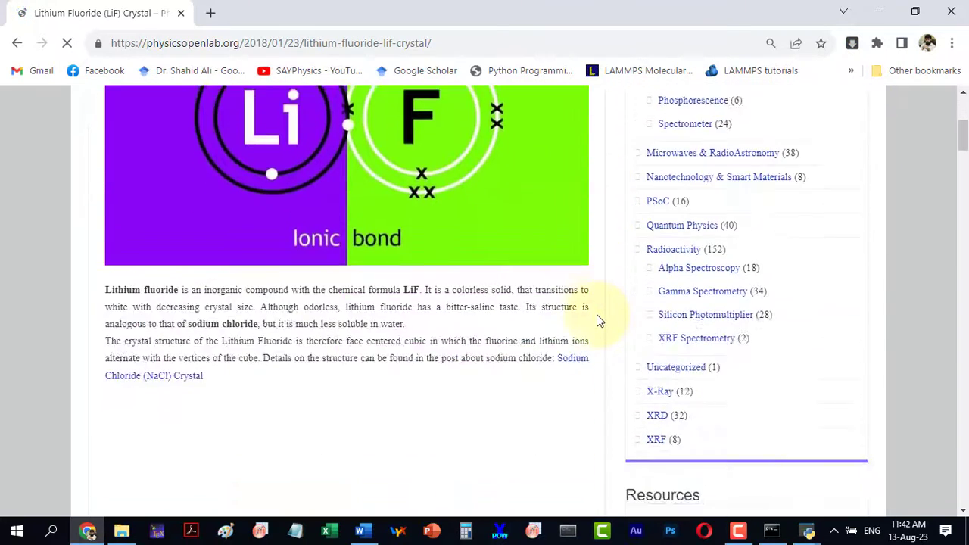
{"action": "scroll", "scroll_direction": "down", "scroll_amount": 3}
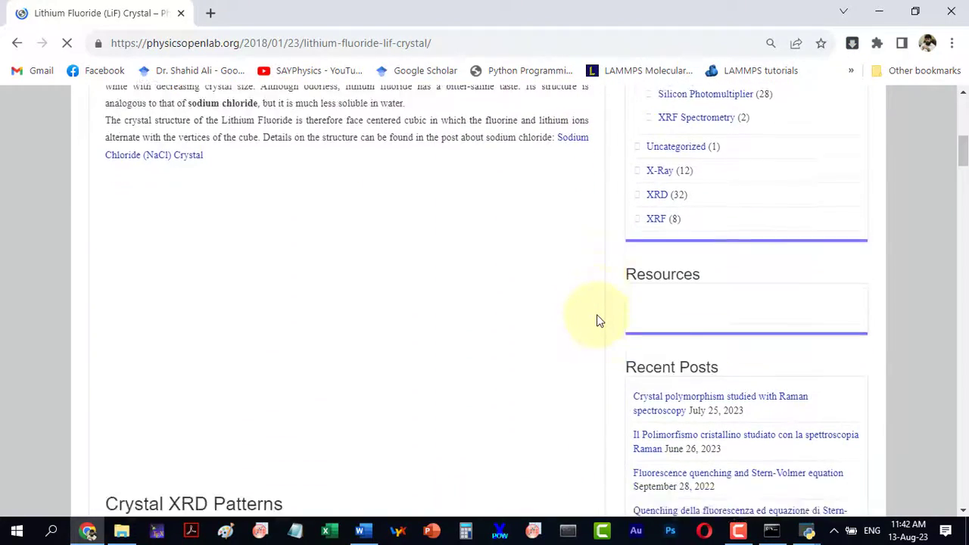
{"action": "scroll", "scroll_direction": "down", "scroll_amount": 3}
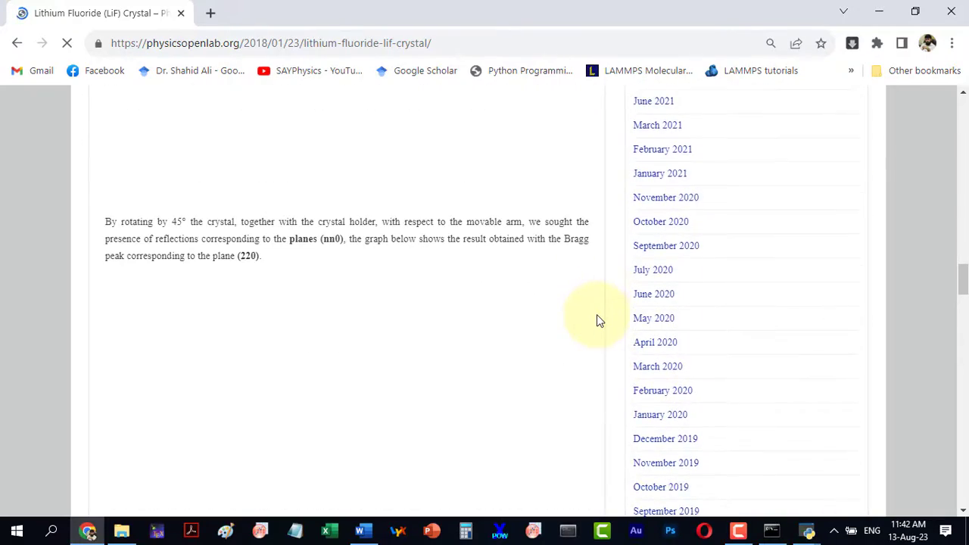
{"action": "scroll", "scroll_direction": "down", "scroll_amount": 3}
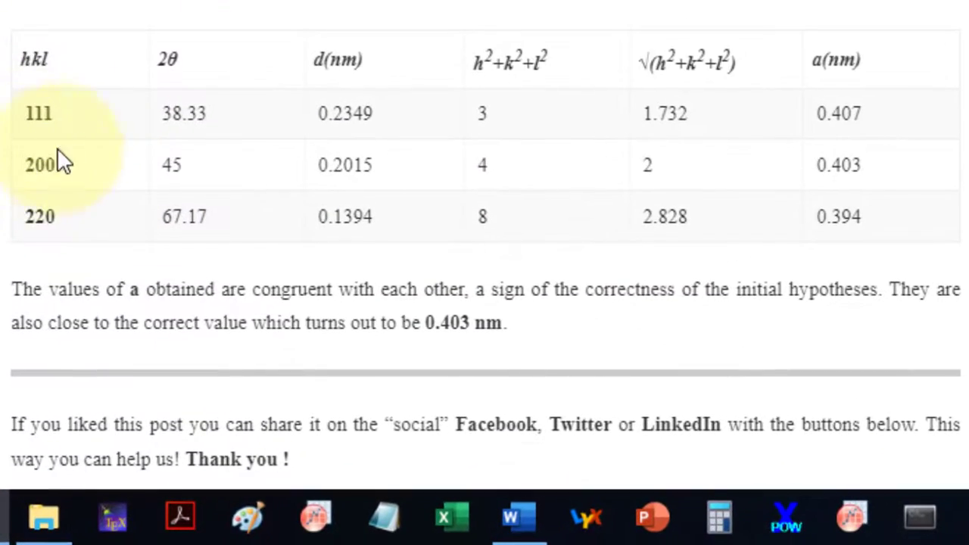
{"action": "mouse_move", "coordinate": [34, 243]}
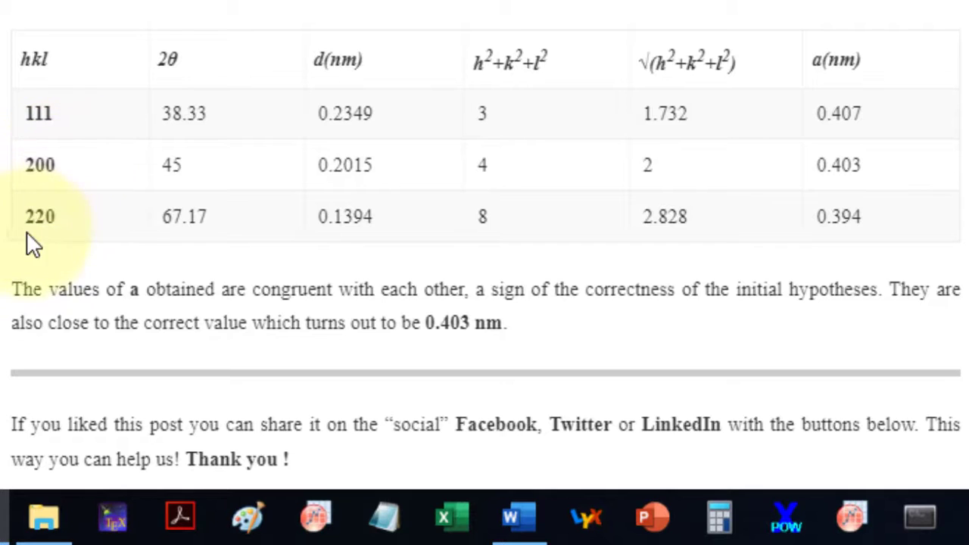
{"action": "mouse_move", "coordinate": [53, 239]}
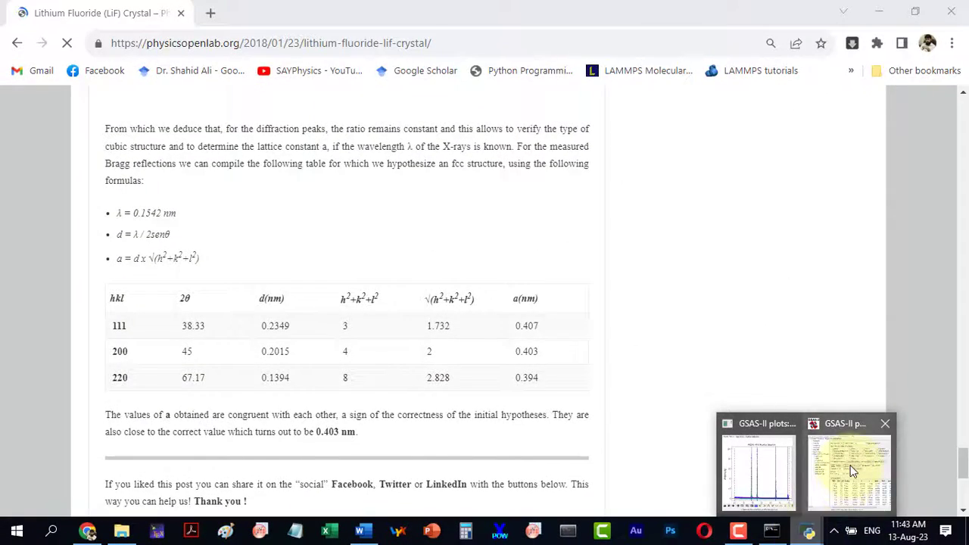
- Show the Index Peak List (111, 200, 220, 311) beside the pattern plot and begin saving the plot
{"action": "left_click", "coordinate": [847, 469]}
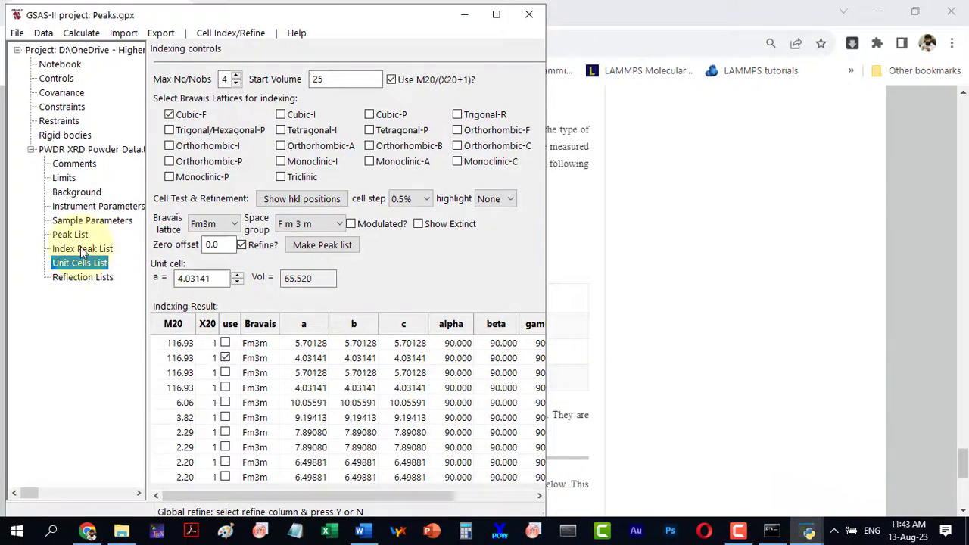
{"action": "left_click", "coordinate": [82, 249]}
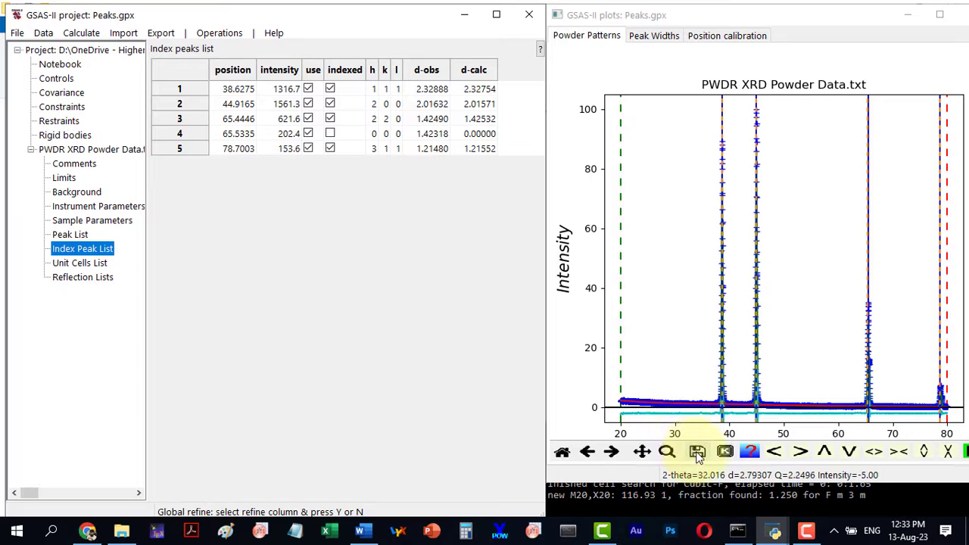
{"action": "left_click", "coordinate": [697, 451]}
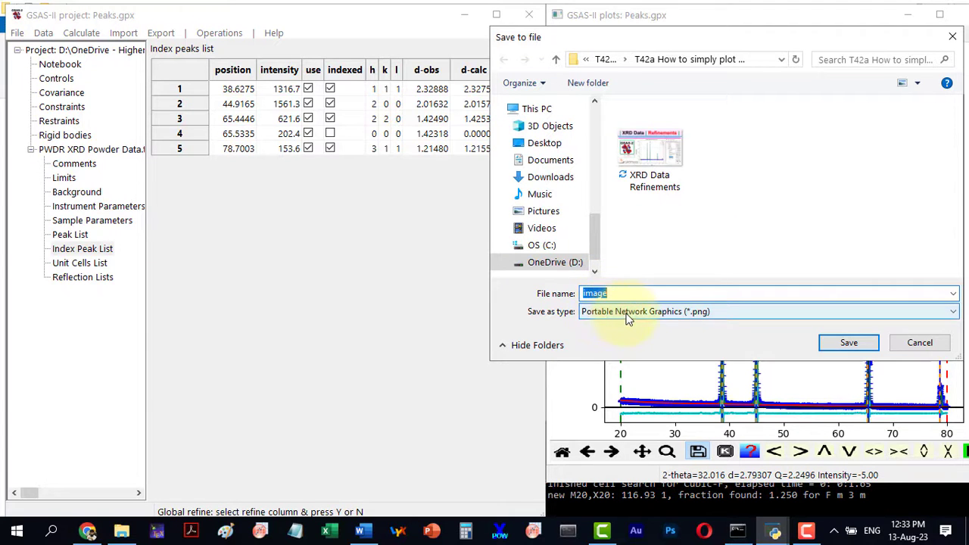
- Save the plot as image.png in the tutorial folder and view the saved picture to verify it
{"action": "left_click", "coordinate": [766, 312]}
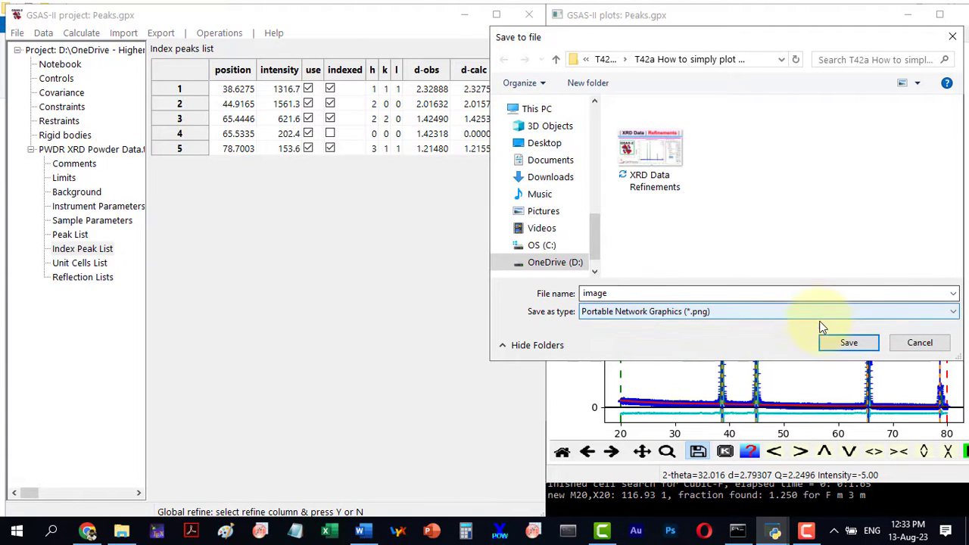
{"action": "left_click", "coordinate": [848, 342]}
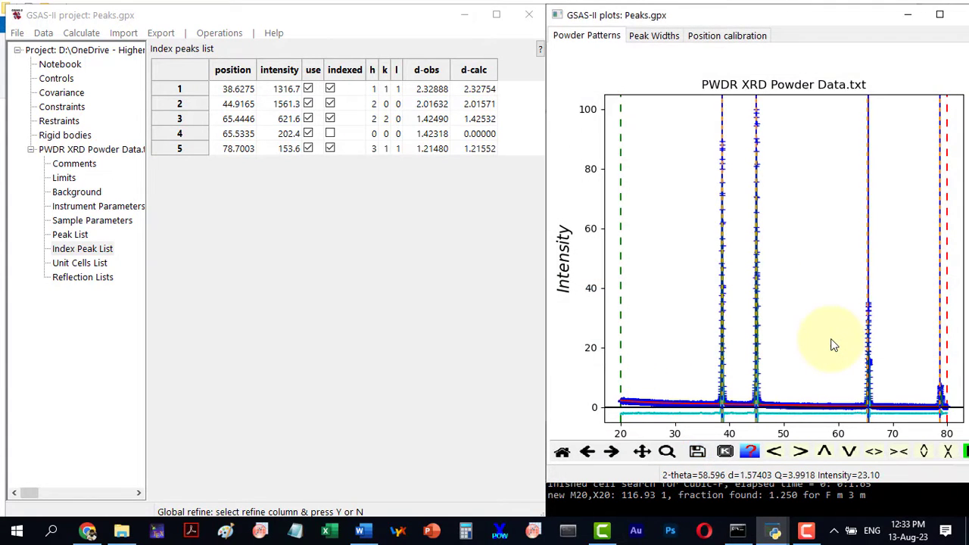
{"action": "left_click", "coordinate": [121, 530]}
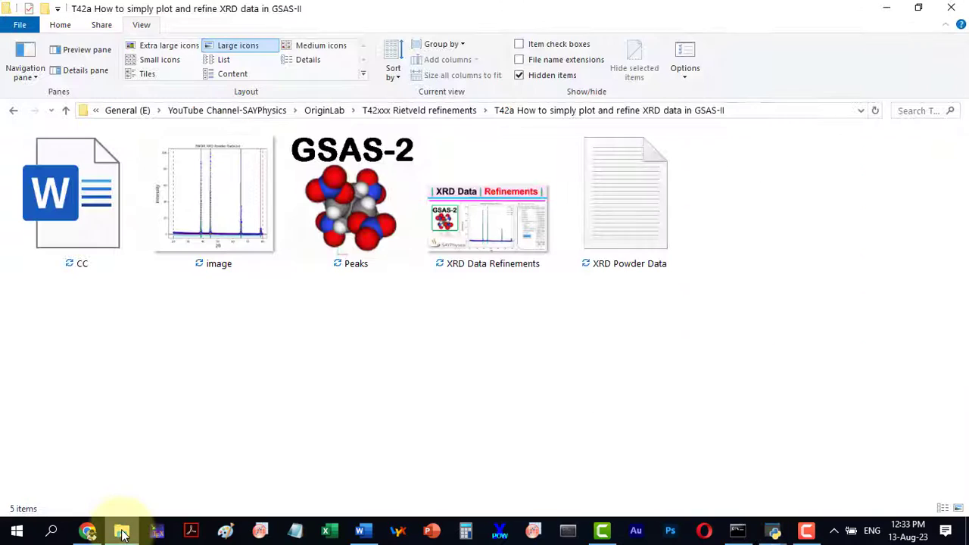
{"action": "double_click", "coordinate": [215, 194]}
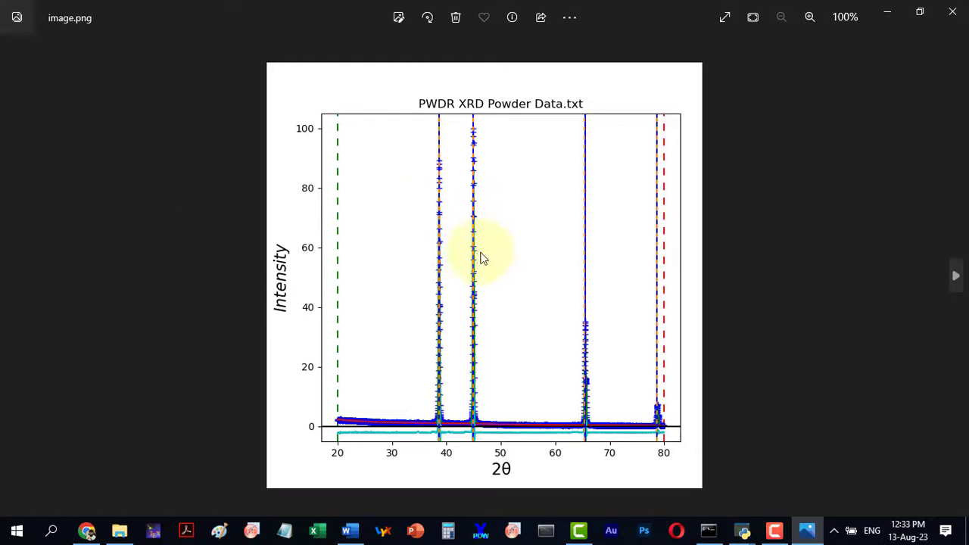